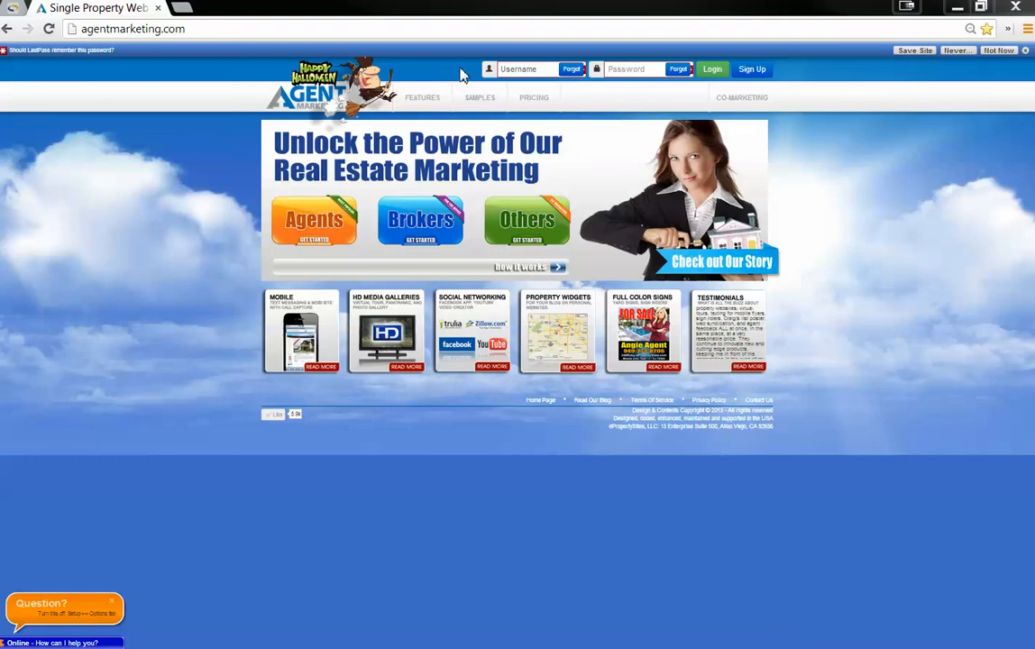
- Log in with the saved username and password to reach the member dashboard
click(526, 68)
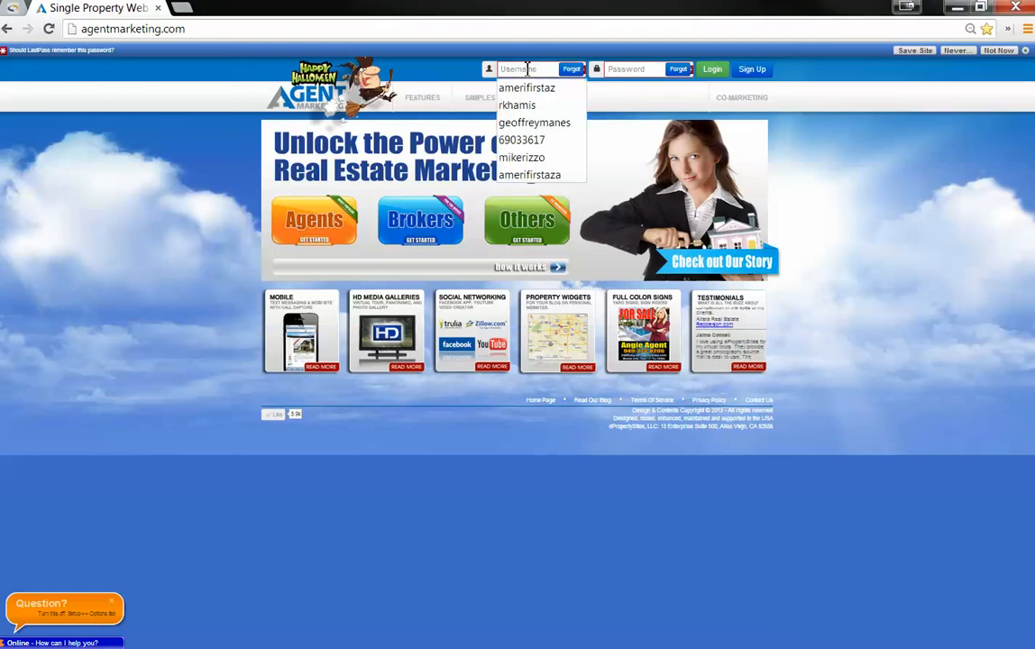
click(533, 123)
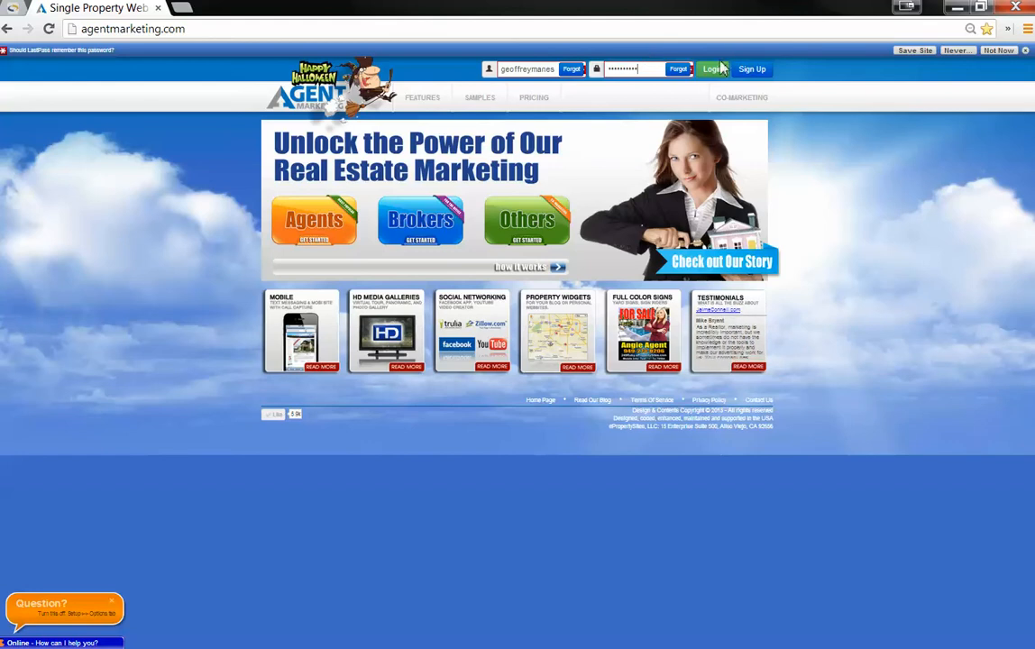
click(710, 68)
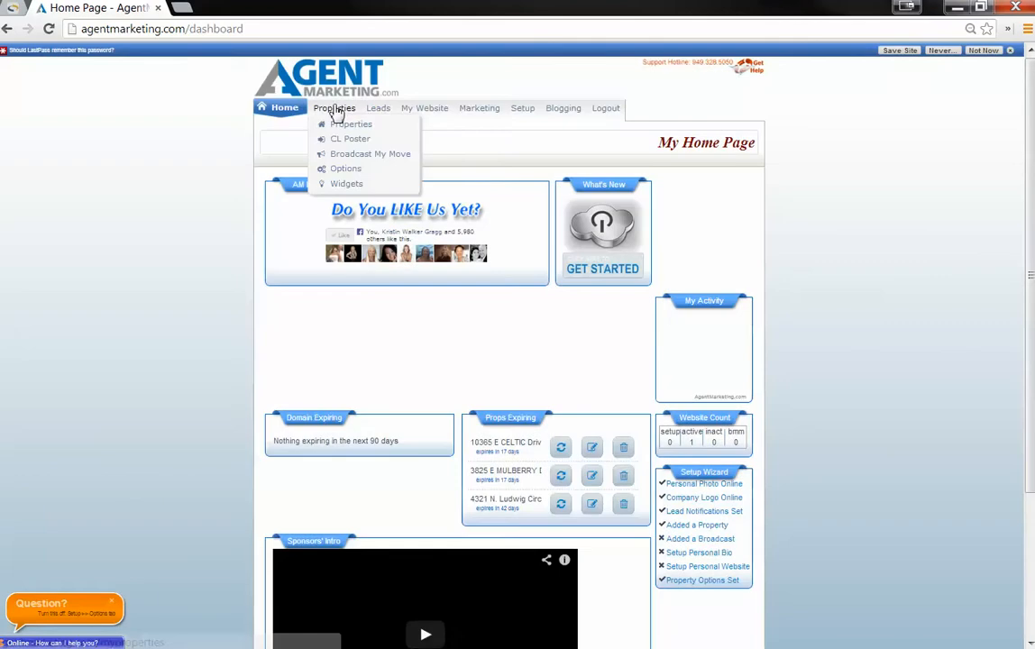
- Start a new property from Properties > Add New and enter the listing price
click(349, 123)
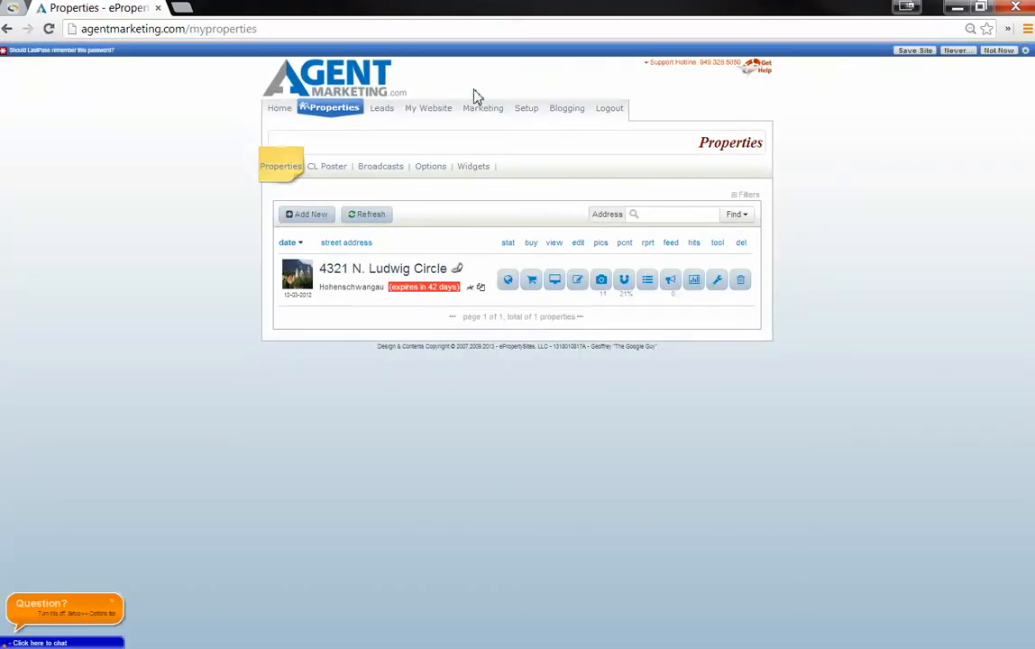
mouse_move(310, 215)
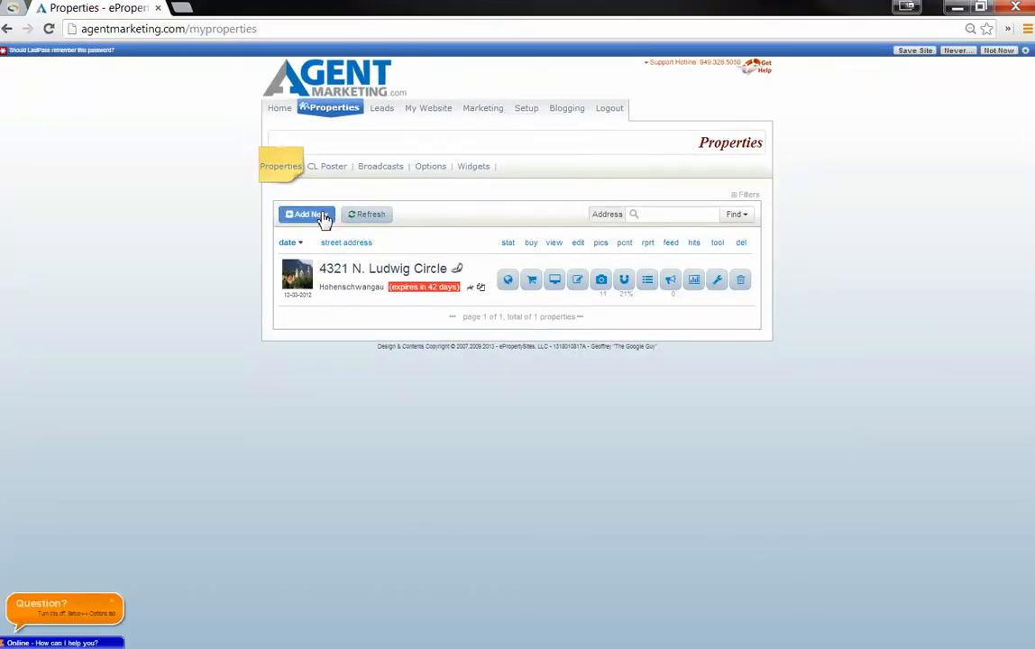
click(306, 215)
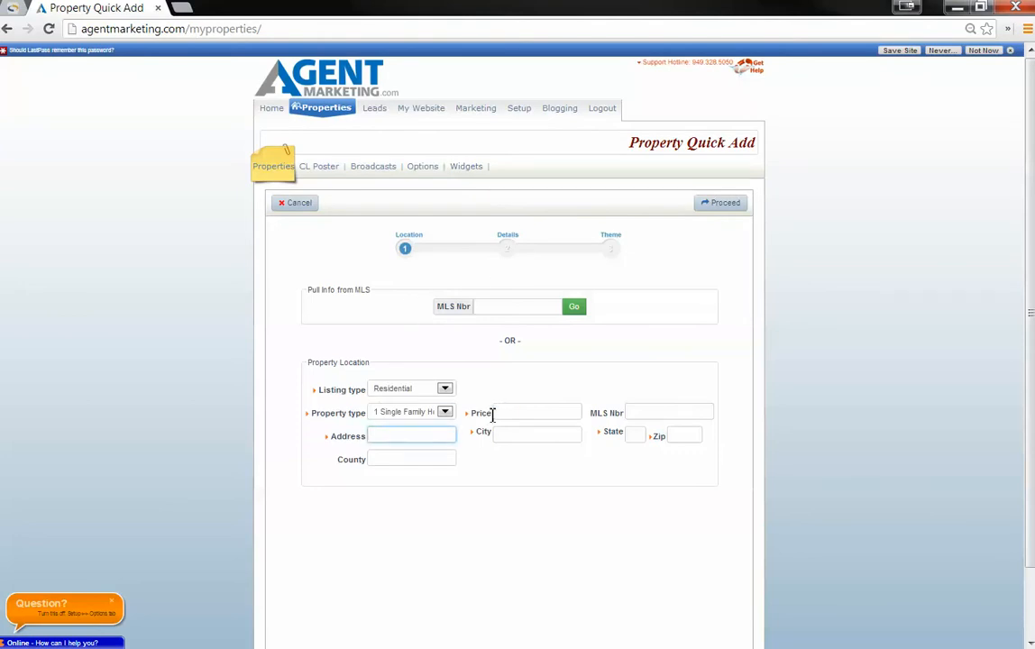
click(537, 411)
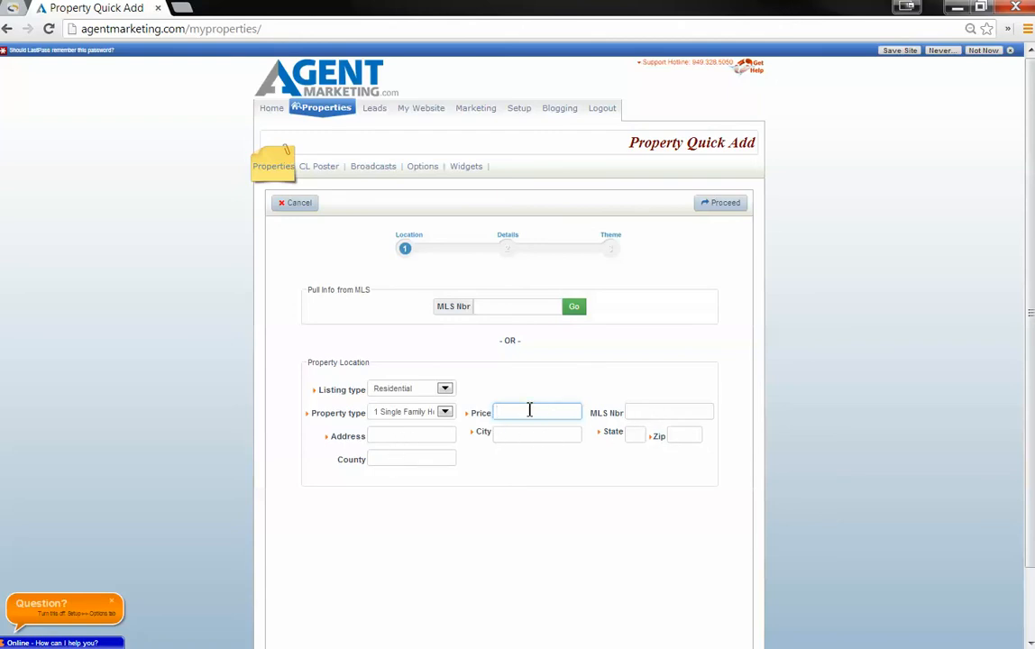
click(537, 411)
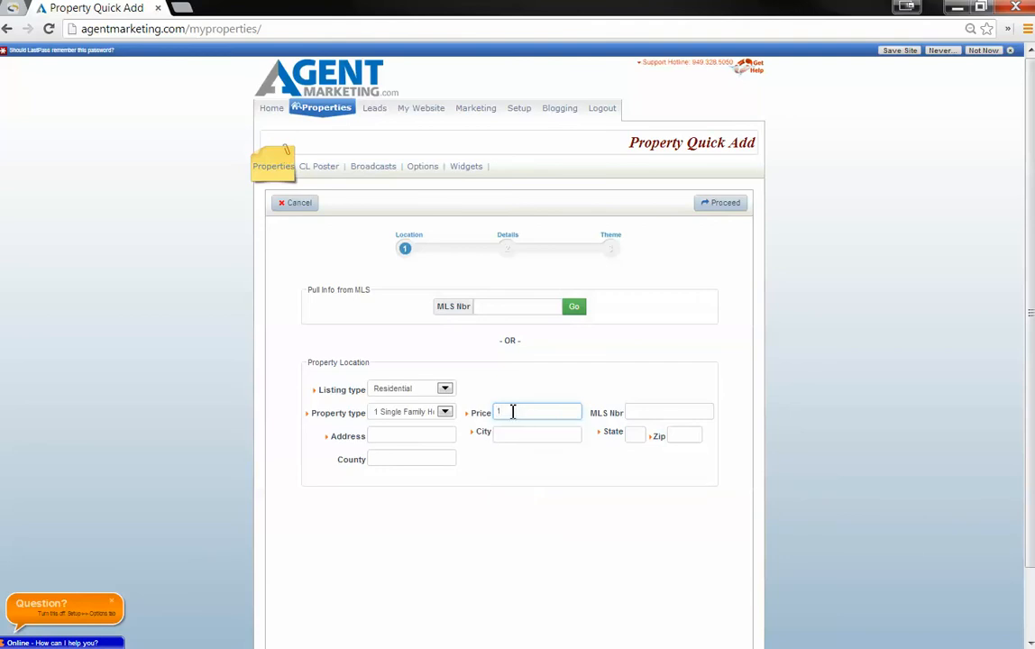
mouse_move(351, 294)
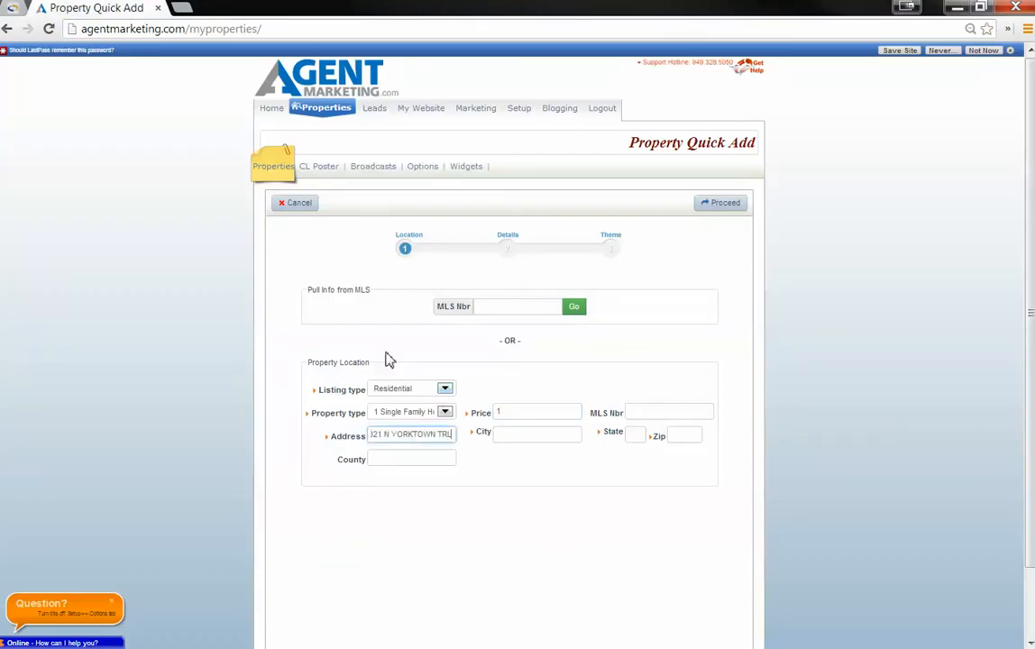
- Enter county Maricopa, city Phoenix and zip 85086 from the MLS record, then proceed to Details
click(411, 459)
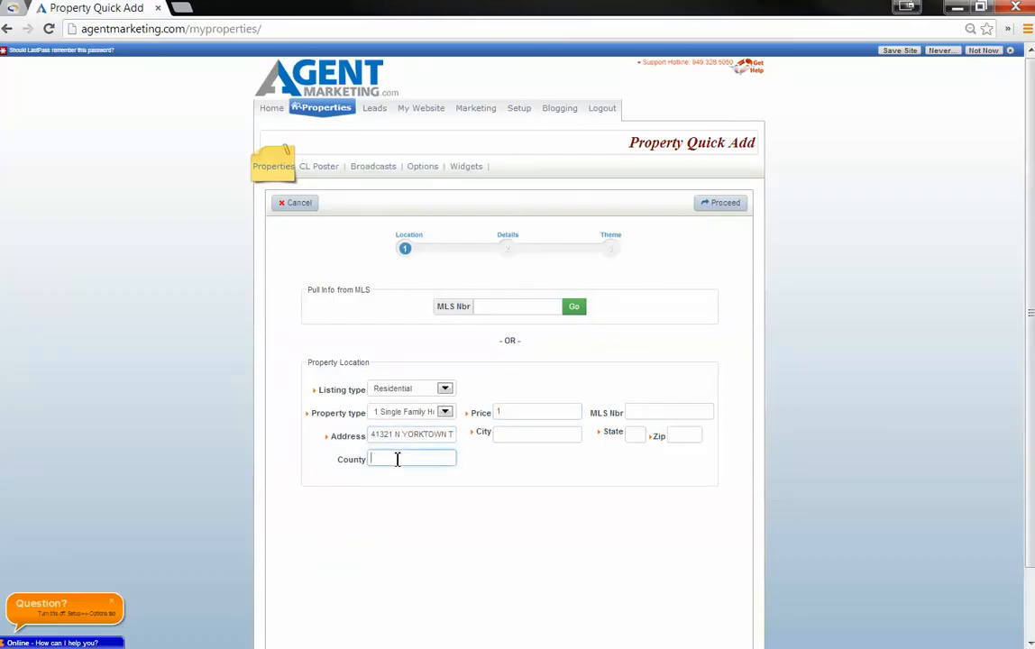
text(Maricopa)
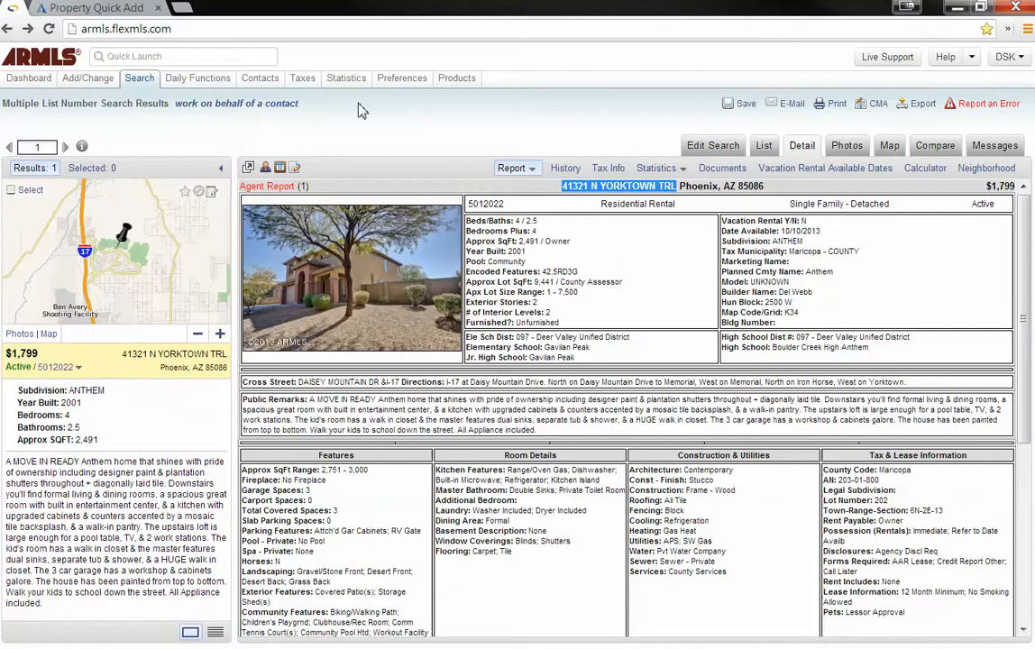
double_click(697, 185)
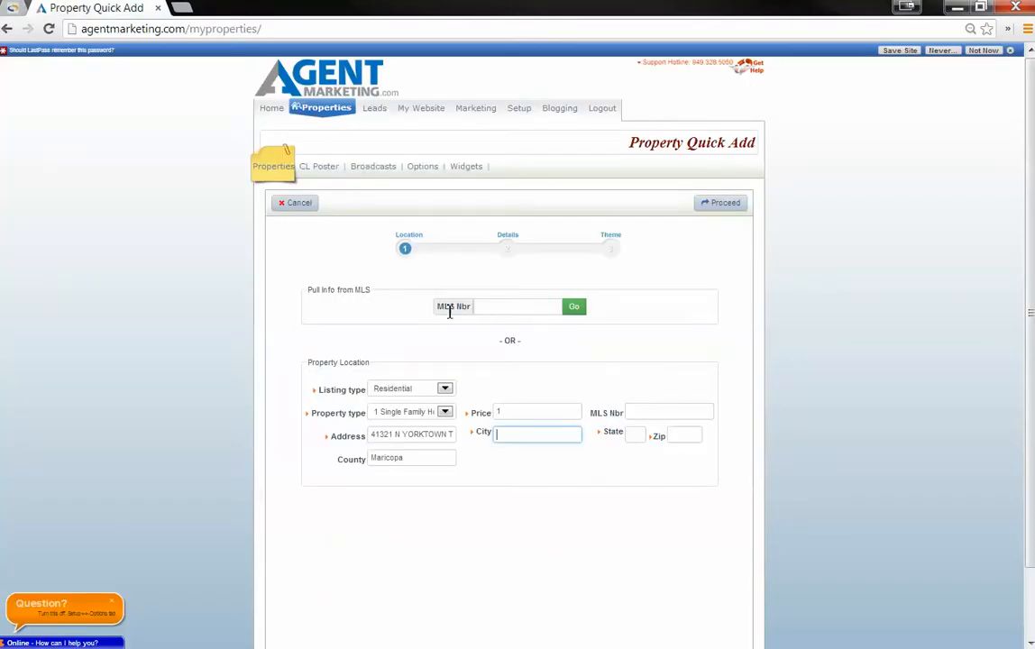
text(Phoenix)
click(635, 435)
text(AZ)
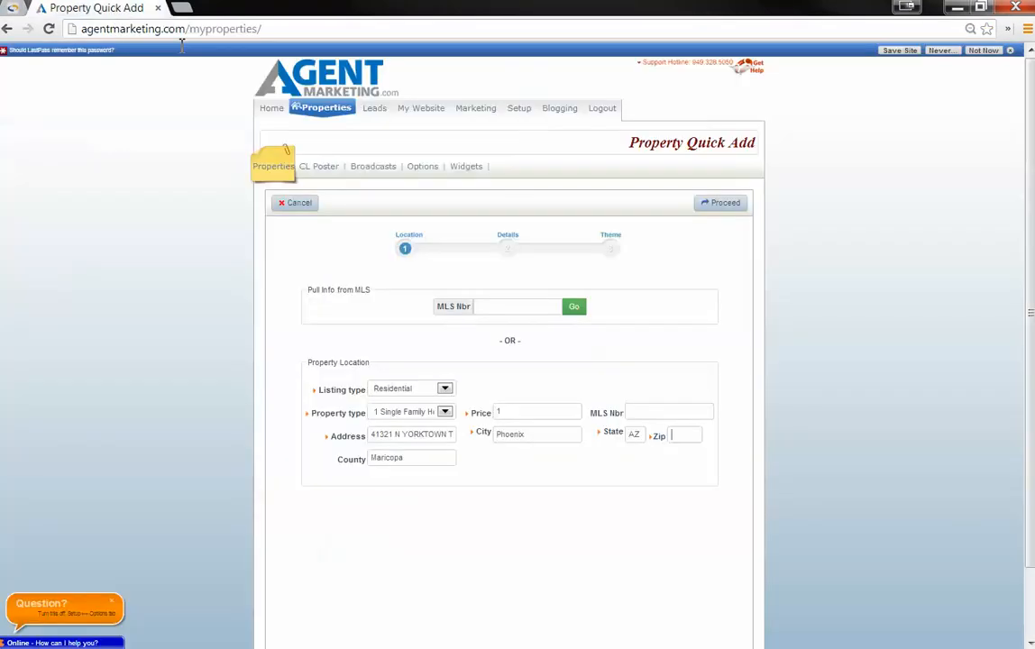
text(85086)
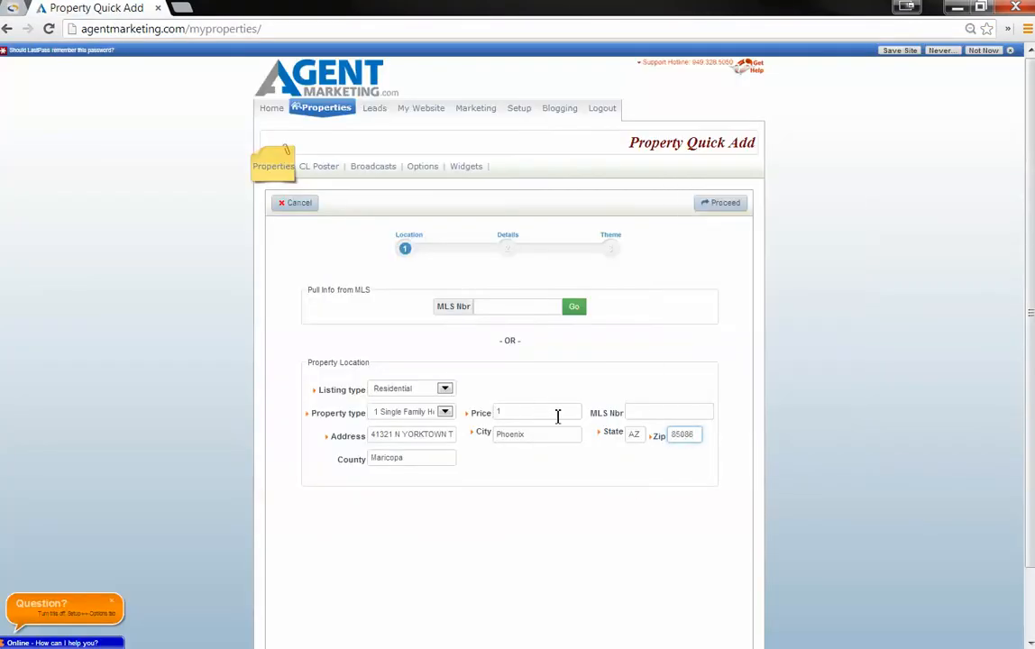
click(668, 411)
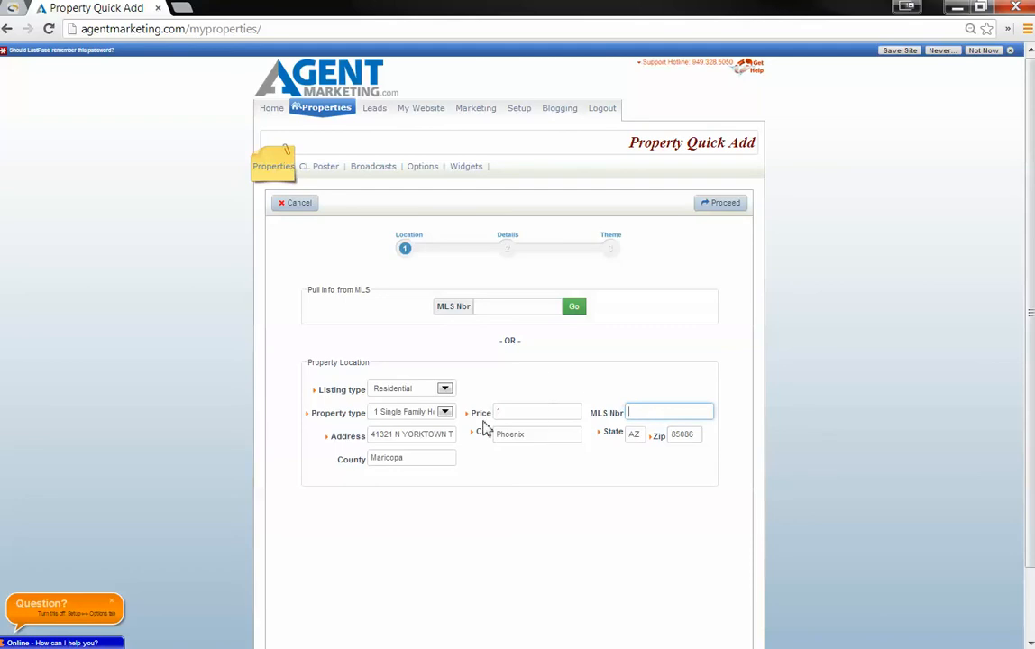
mouse_move(717, 224)
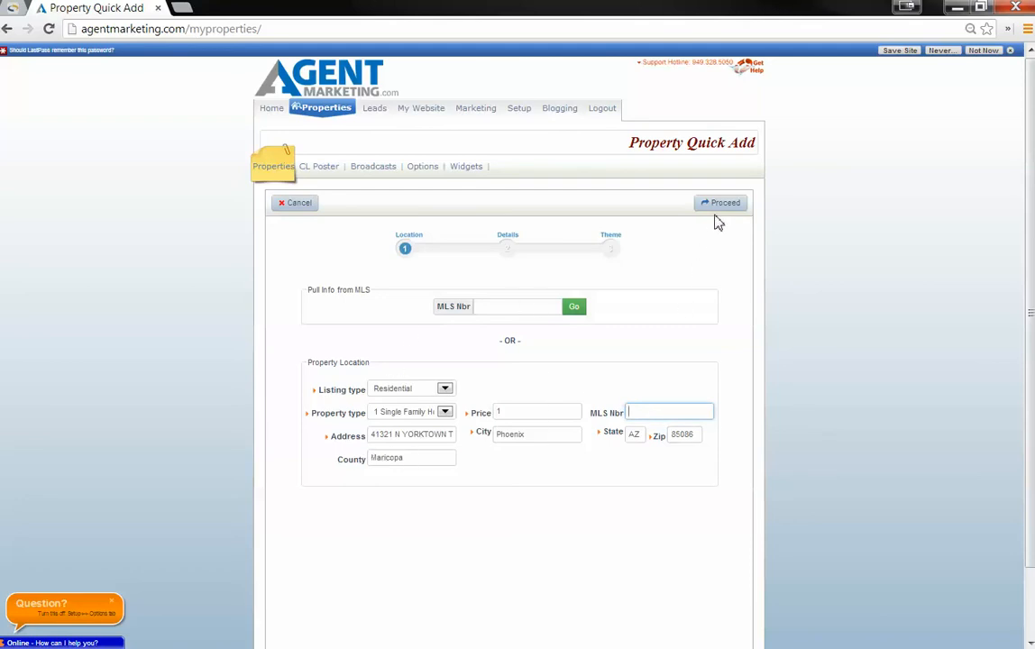
click(721, 202)
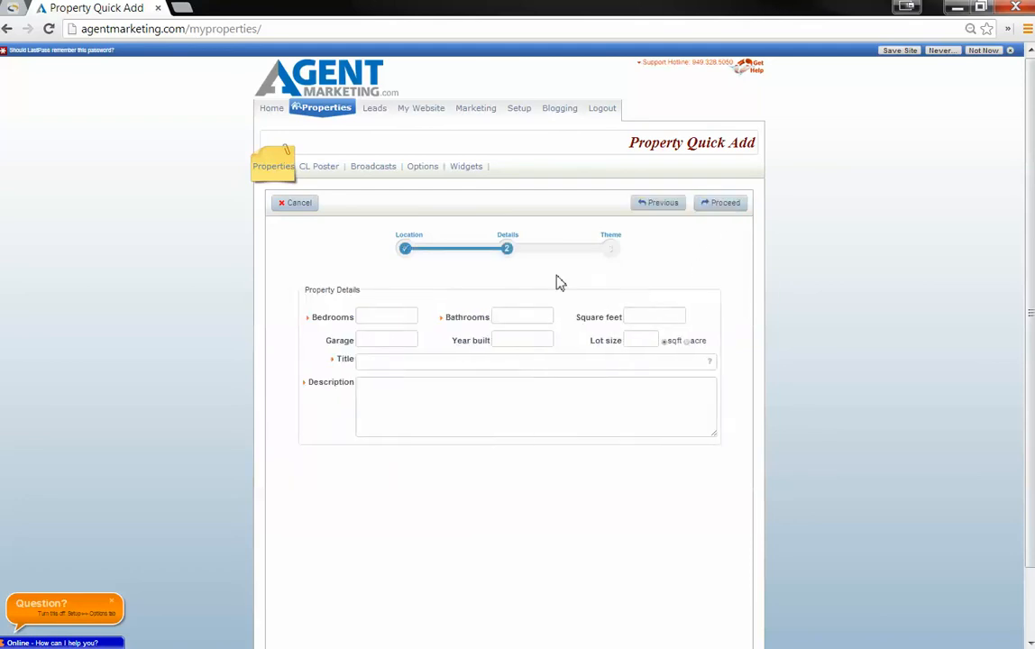
- Enter 4 bedrooms, 2.5 baths, garage 3, lot size from MLS and year built 2001
click(385, 317)
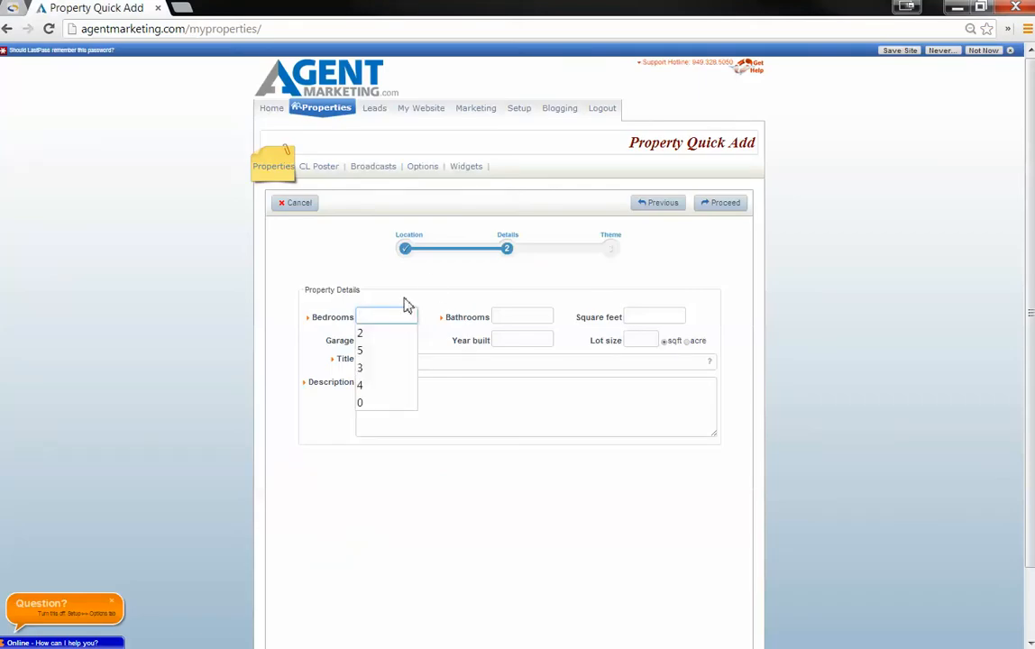
mouse_move(379, 386)
text(2)
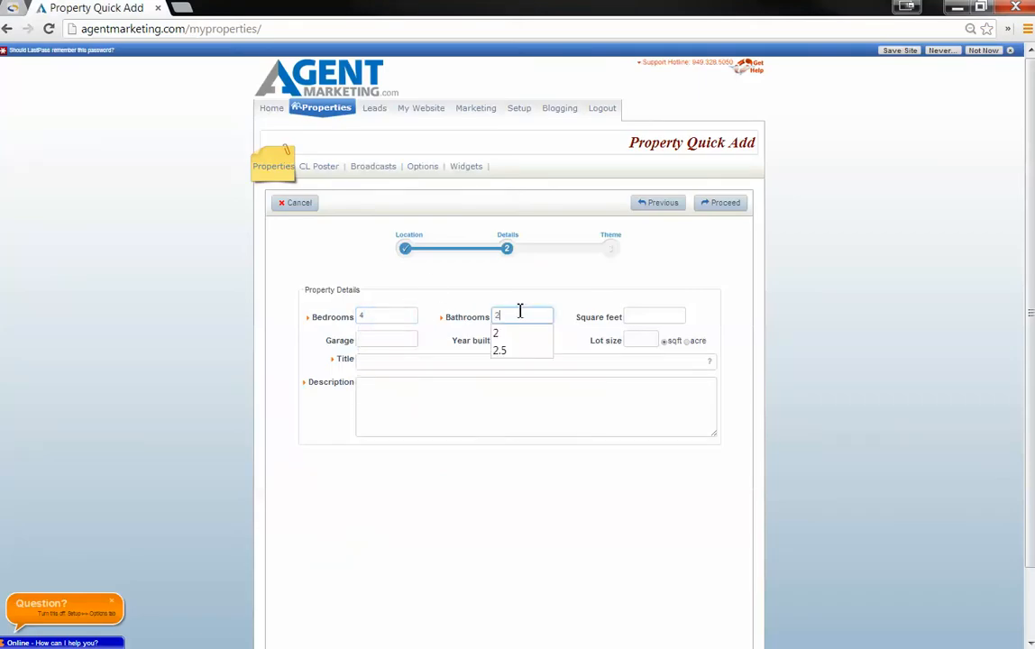
click(499, 350)
text(2491)
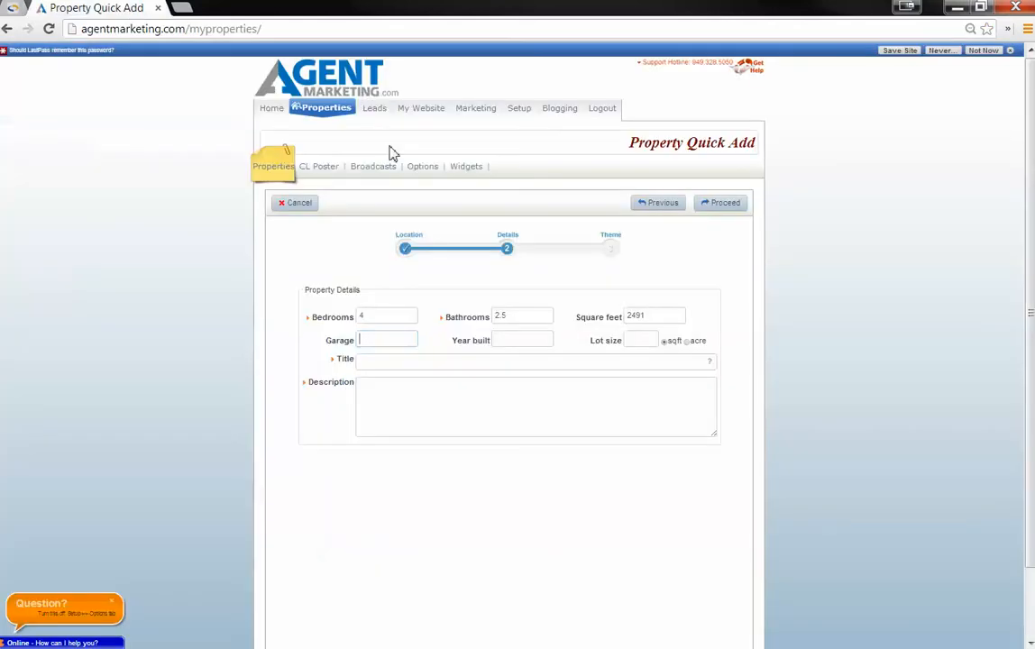
text(3)
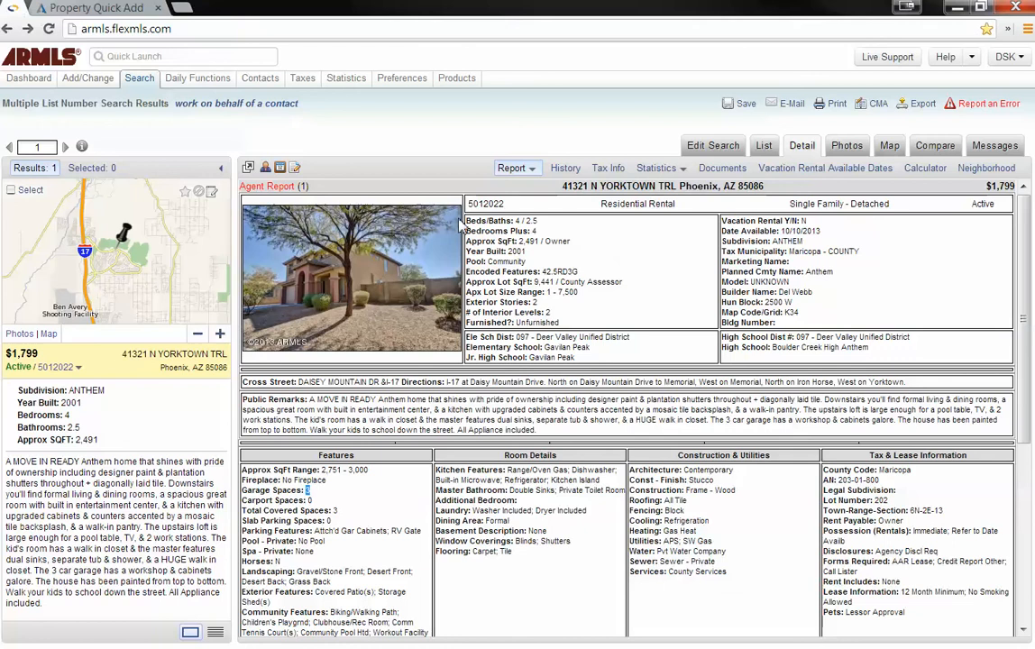
double_click(519, 252)
text(2)
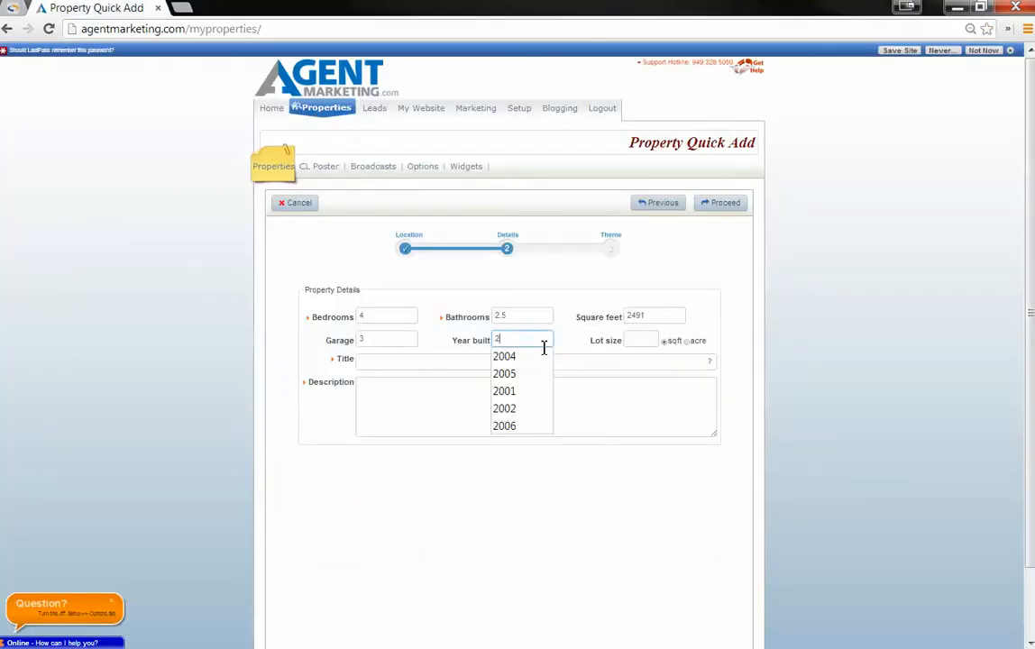
click(505, 391)
text(9441)
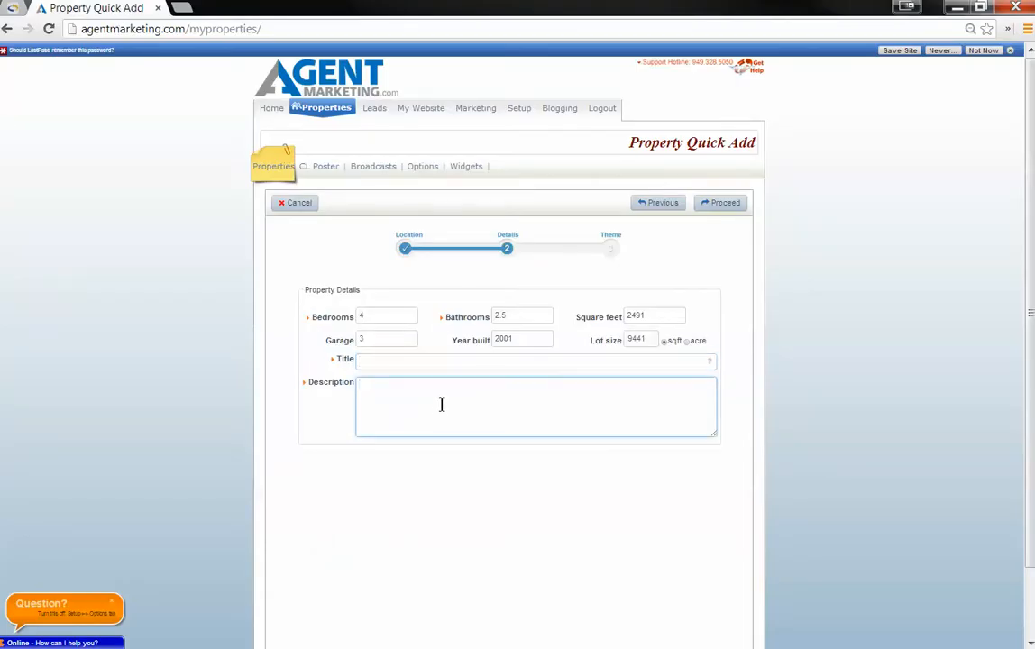
- Enter the listing title '4 bedroom Anthem Phoenix AZ 85086' using the Anthem community name from MLS
click(535, 360)
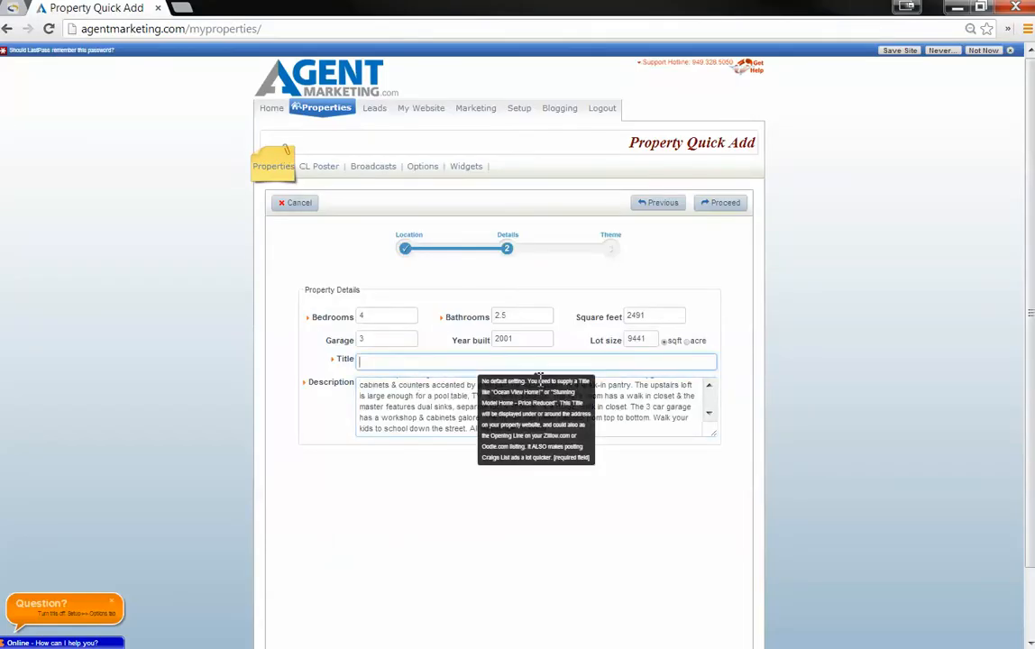
click(537, 361)
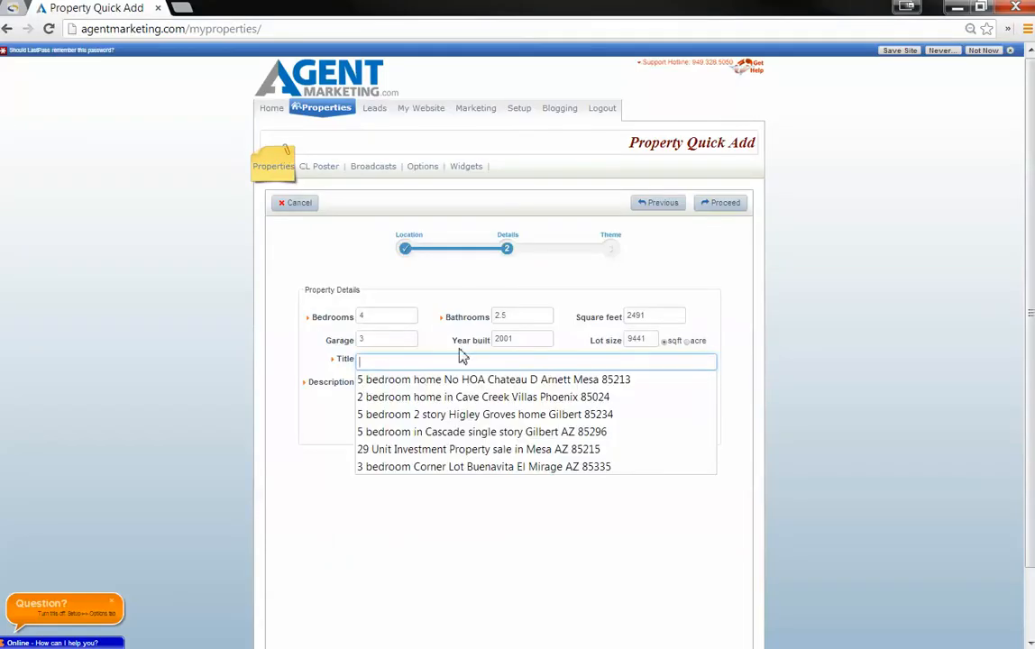
text(4)
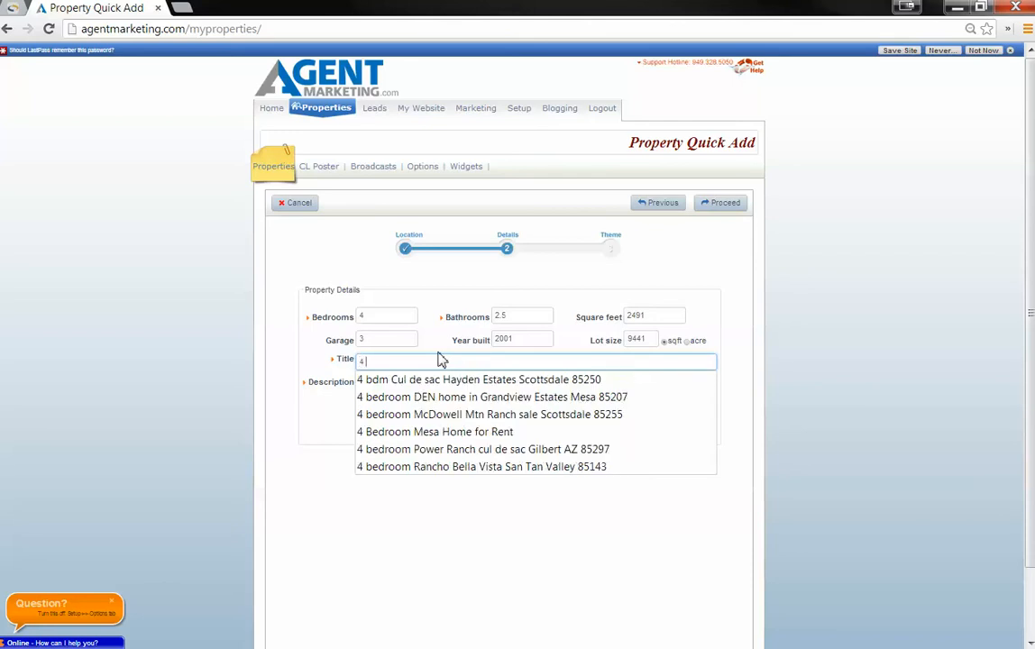
text(bedr)
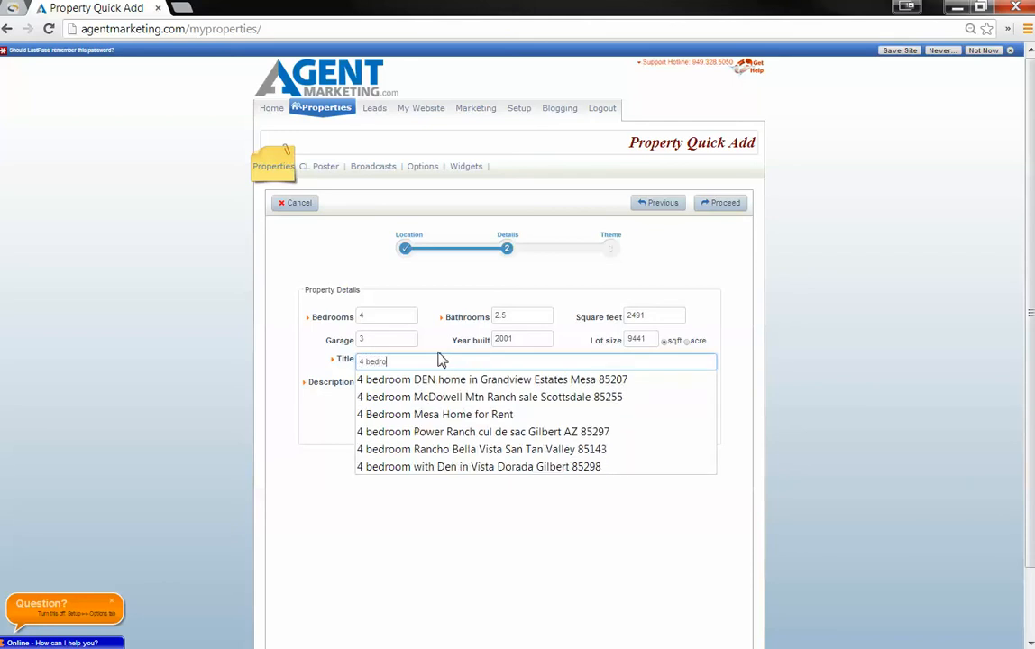
text(oom)
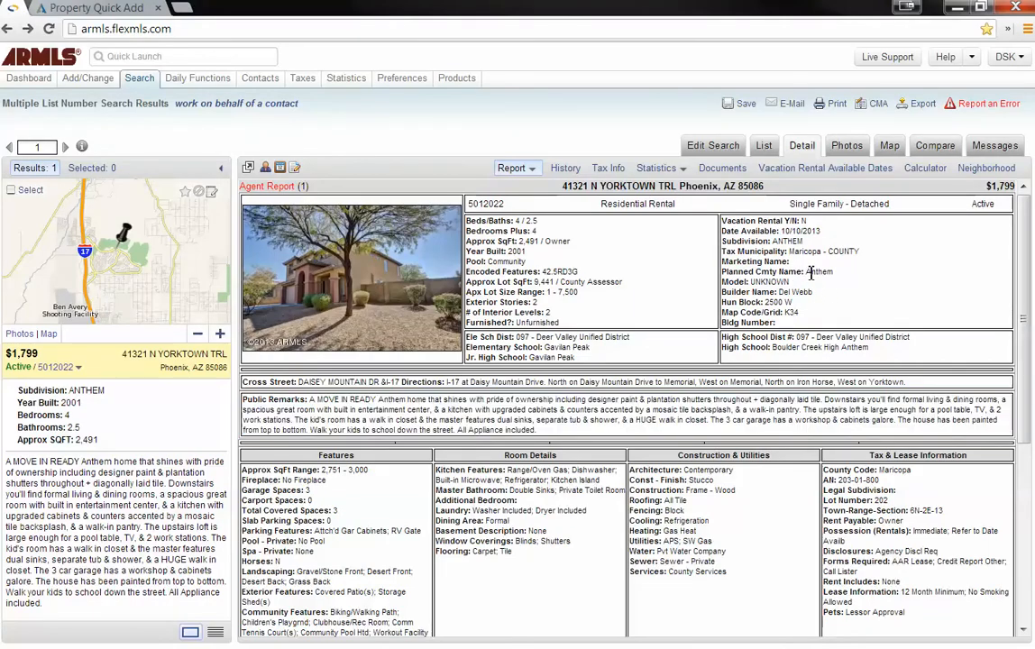
double_click(818, 270)
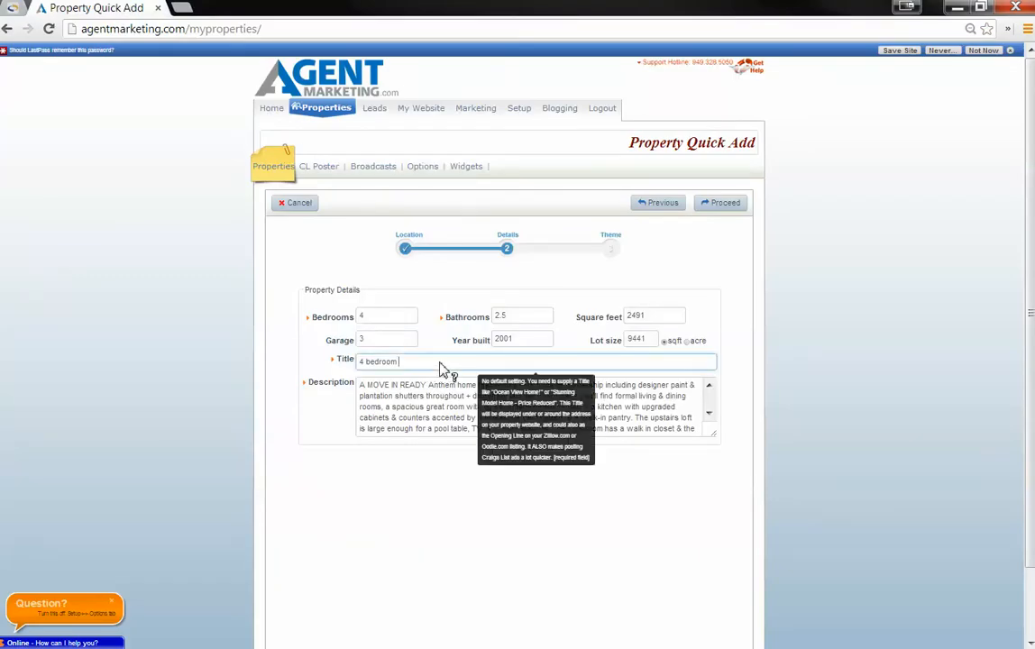
text(Anthem)
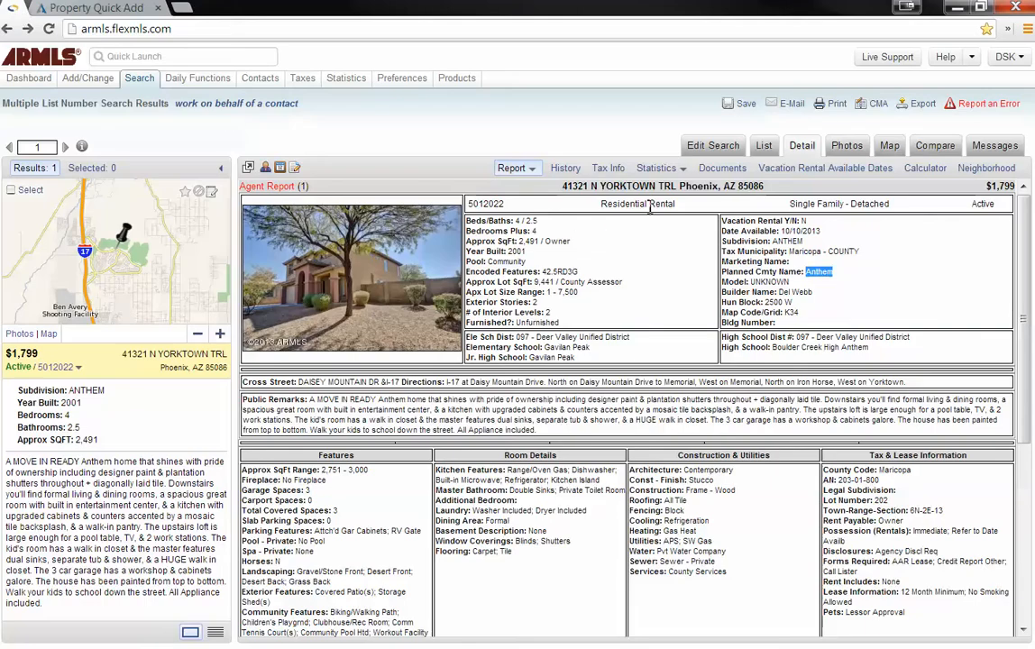
double_click(717, 185)
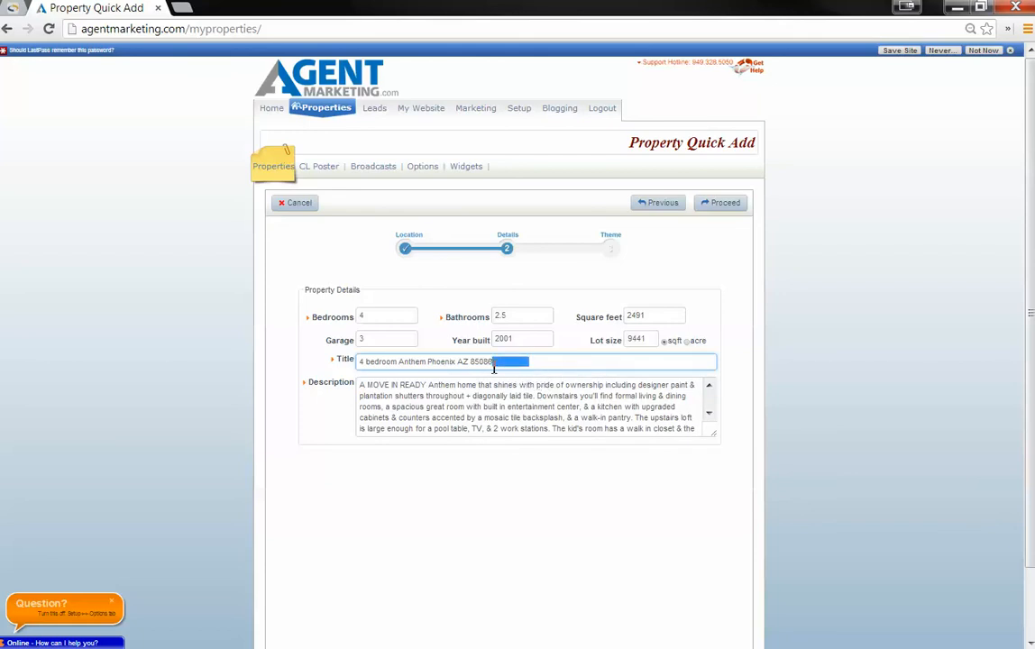
- Reword the title to '4 bedroom home sale in Anthem Phoenix AZ 85086'
click(513, 360)
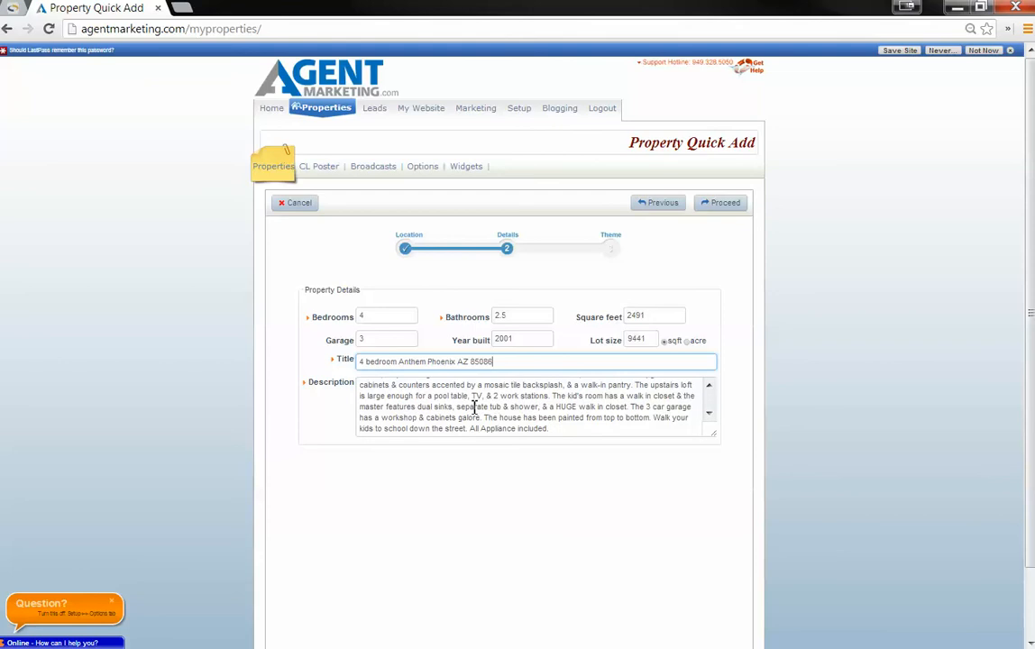
scroll(up, 3)
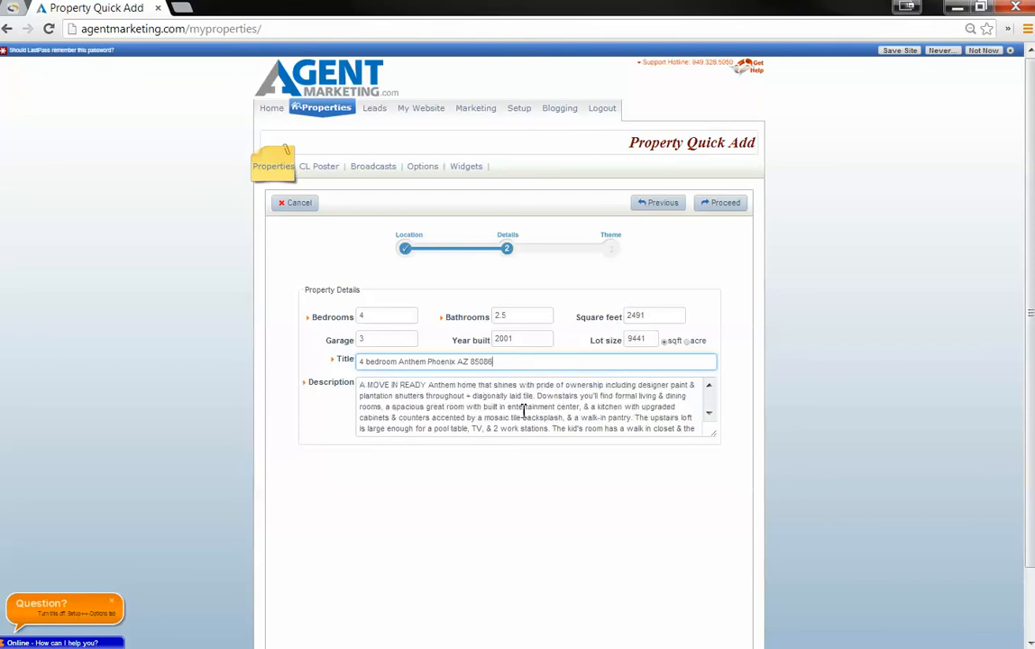
mouse_move(406, 369)
text( home)
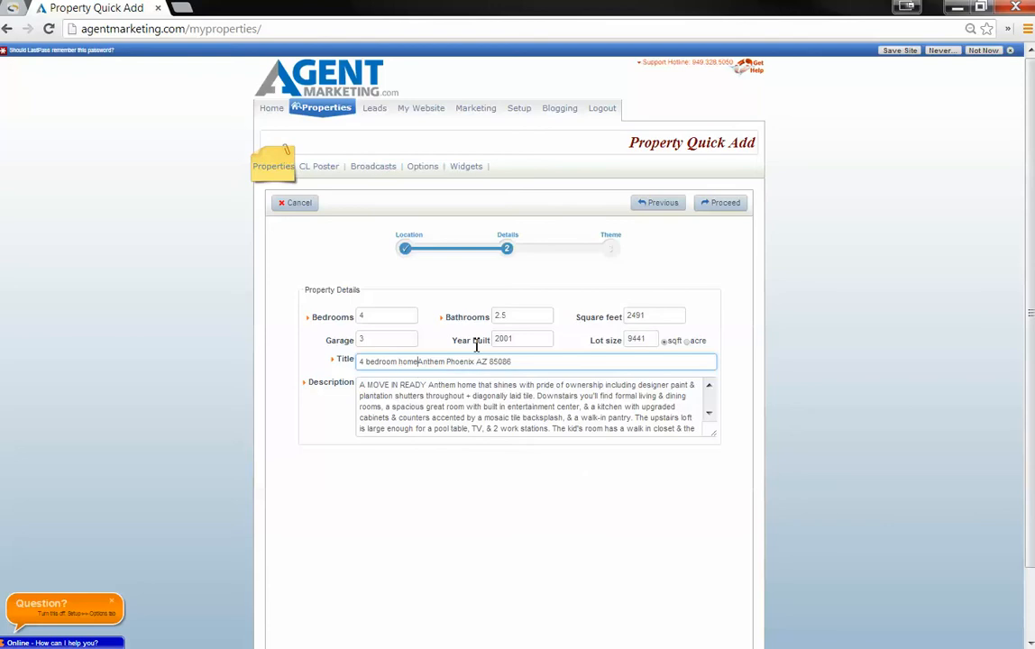
text(sale in)
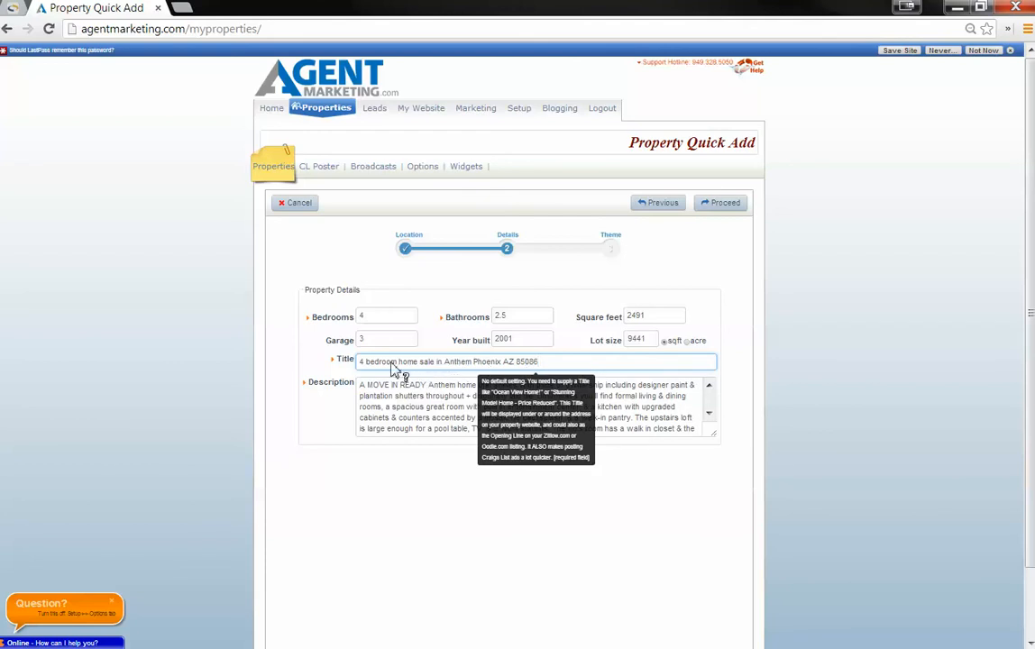
mouse_move(556, 361)
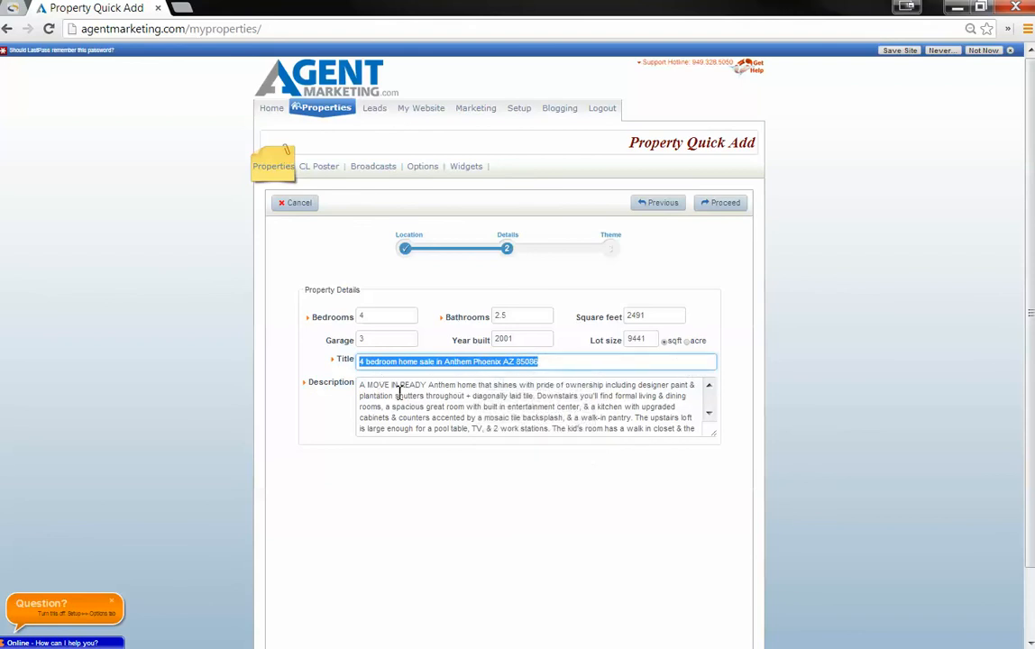
- Paste the title phrase into several sentences of the Description, then proceed to the Theme step
scroll(down, 3)
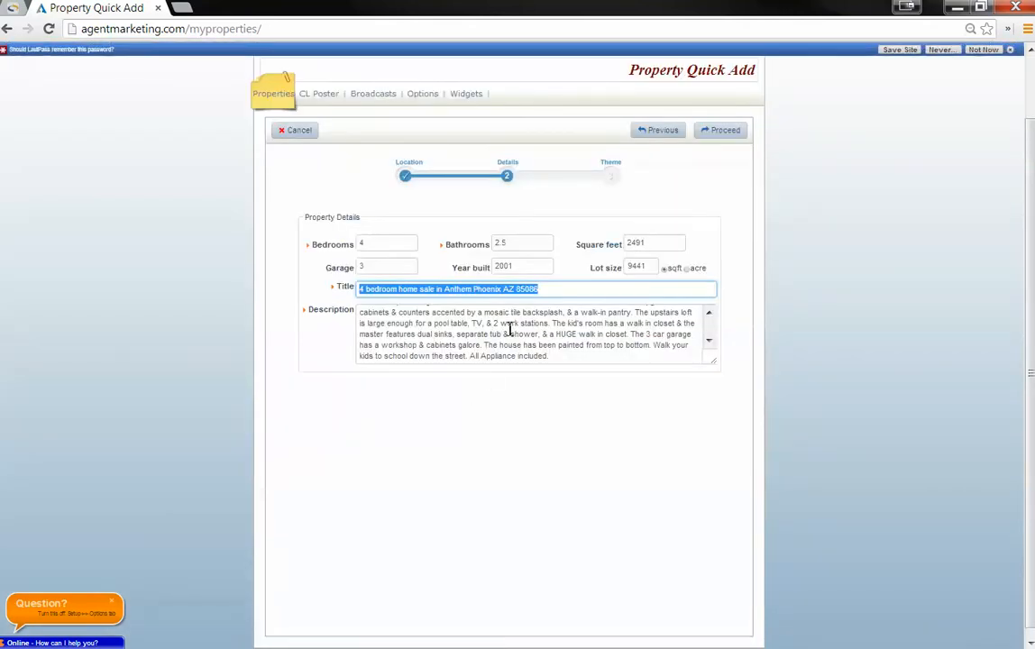
scroll(up, 3)
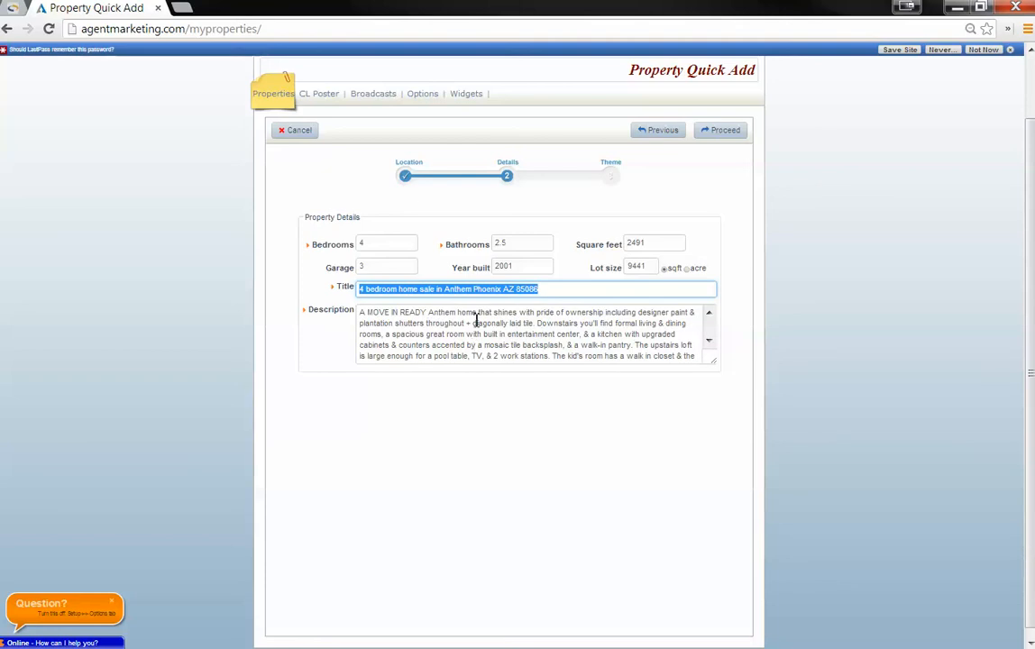
double_click(465, 312)
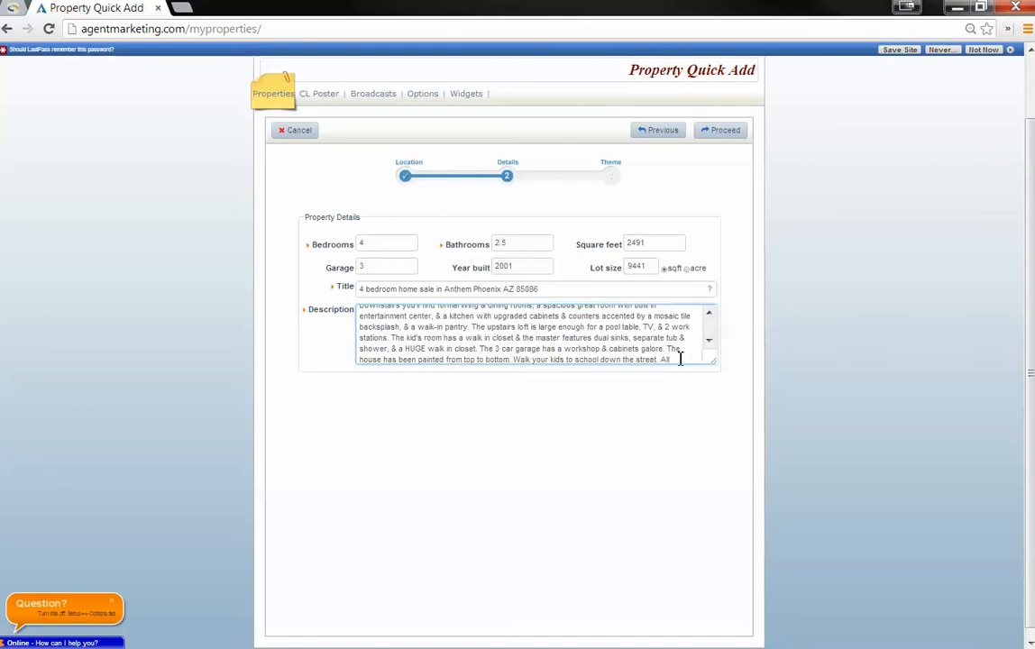
scroll(down, 3)
text( Appliance included in this 4 bedroom)
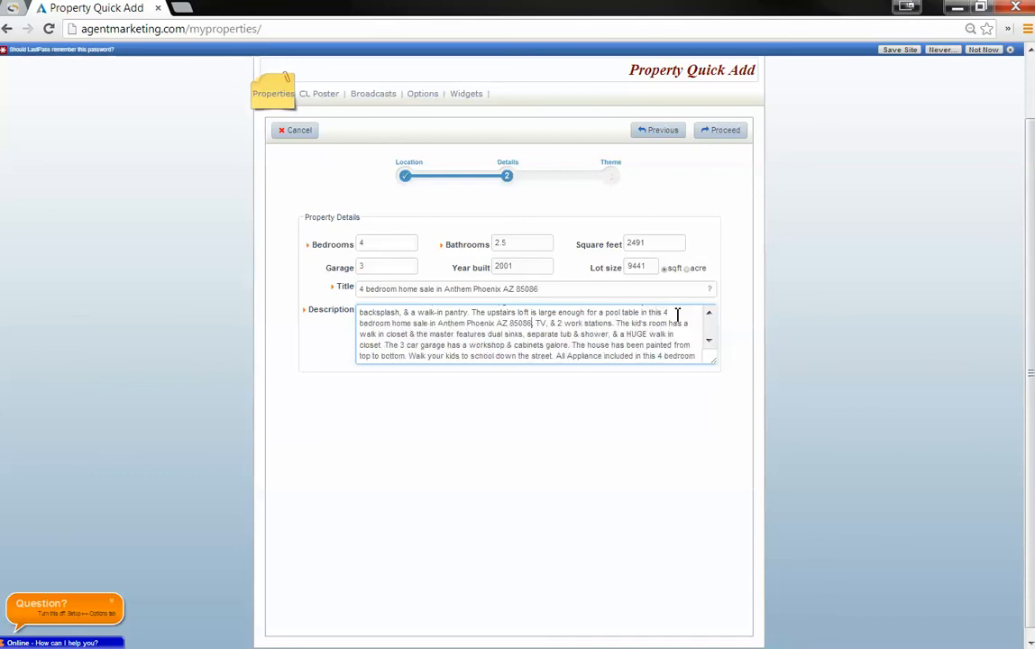
mouse_move(599, 333)
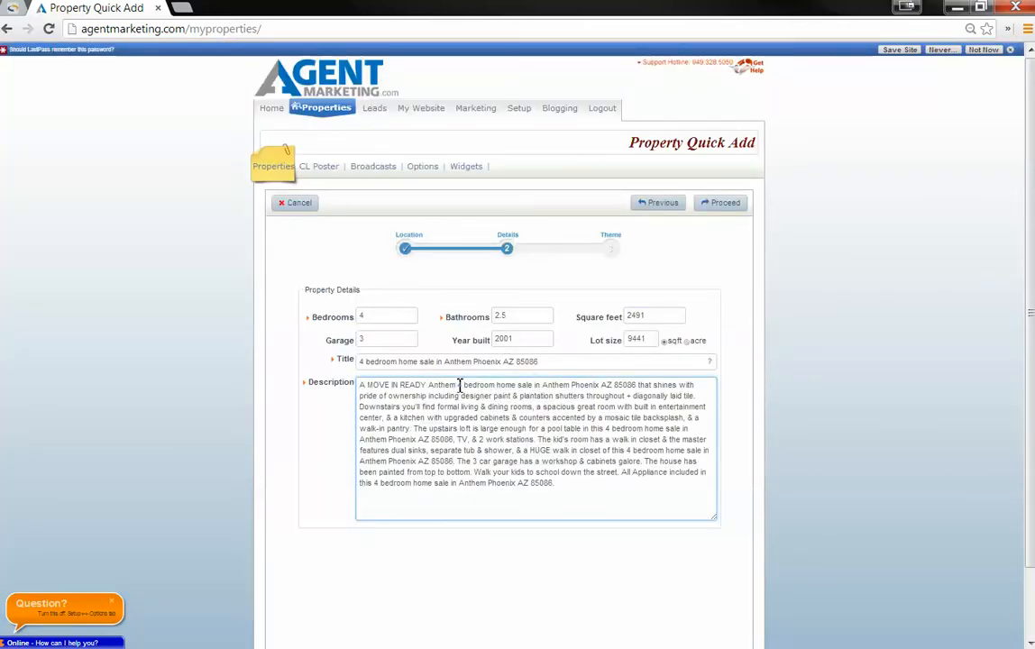
drag(458, 386, 634, 386)
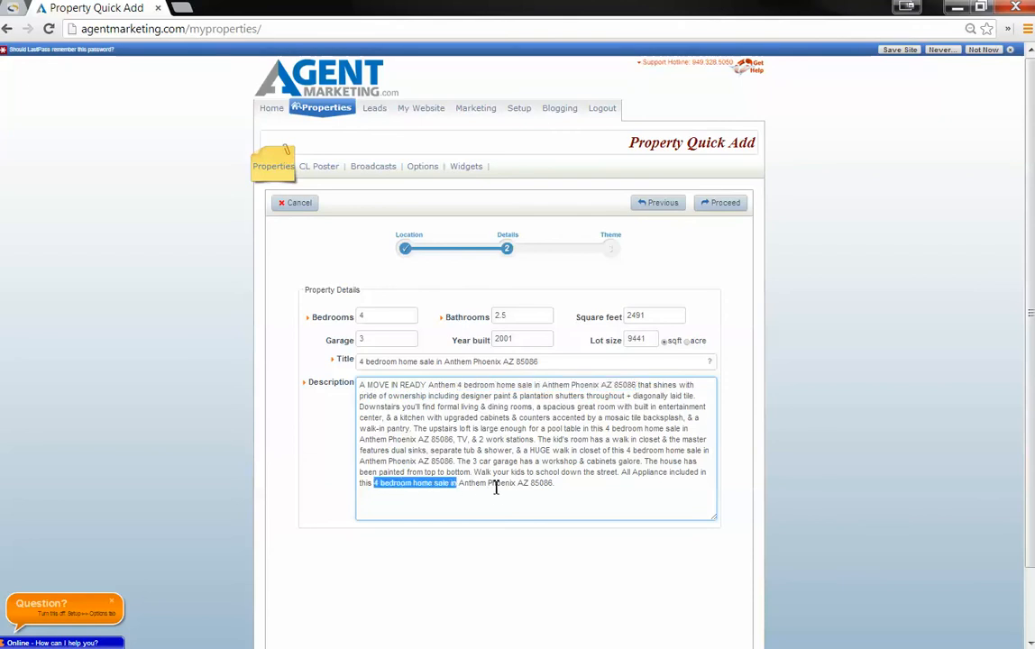
drag(458, 483, 553, 483)
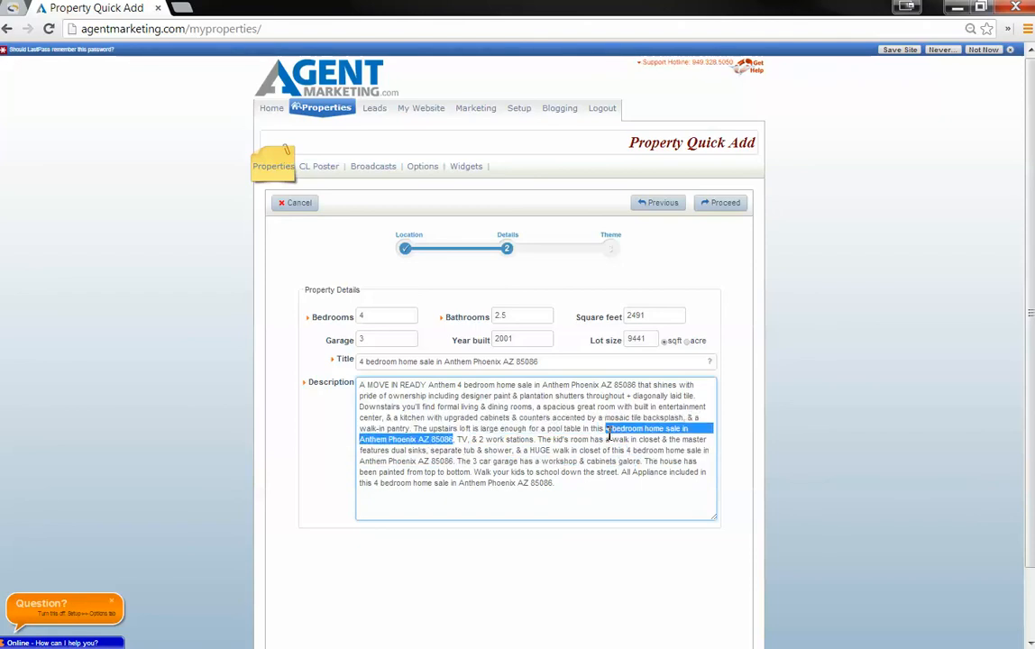
mouse_move(434, 413)
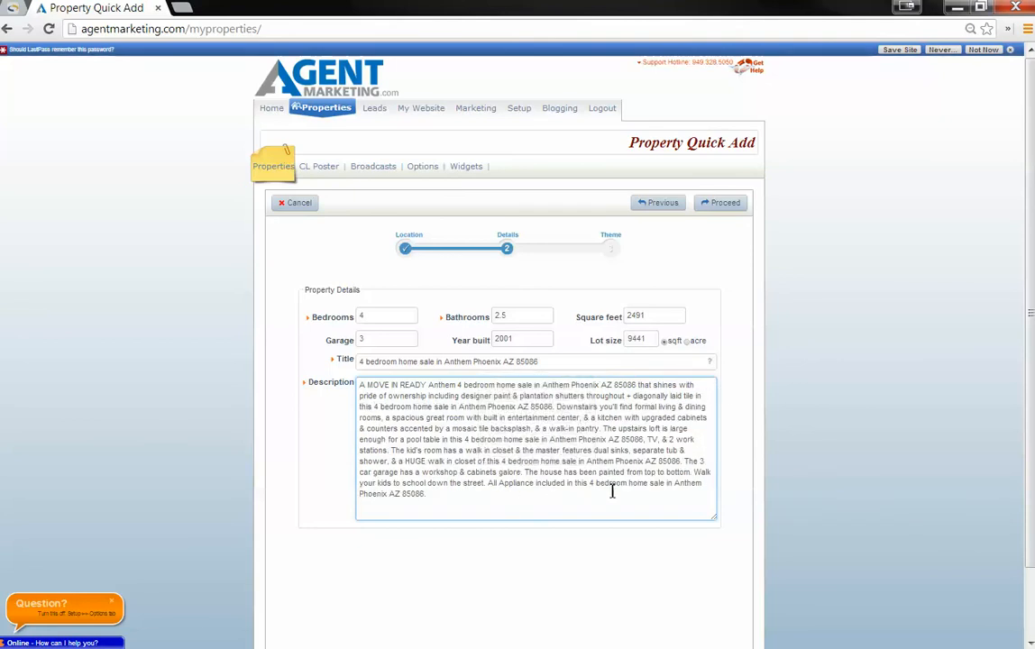
click(721, 202)
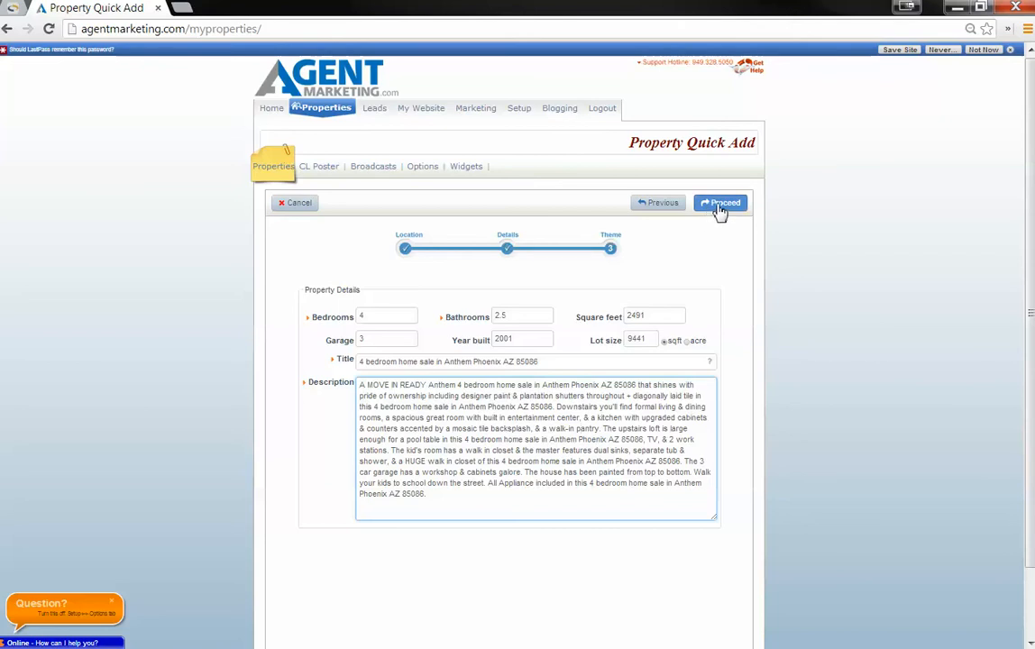
- Choose the WillSellQuick.com domain and layout 8 for the property website and submit
click(721, 201)
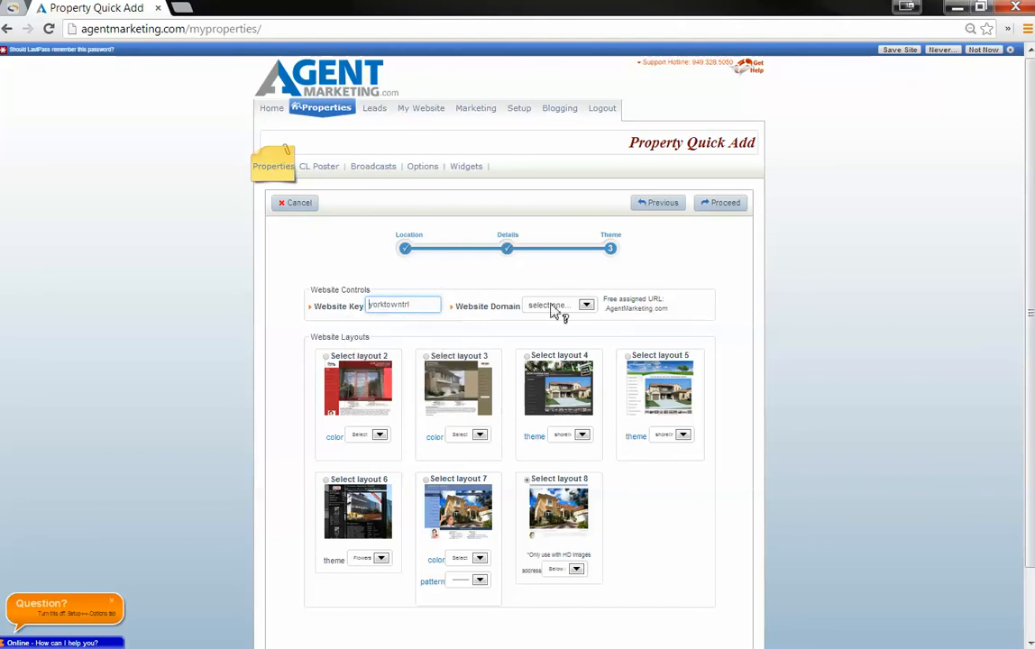
click(586, 305)
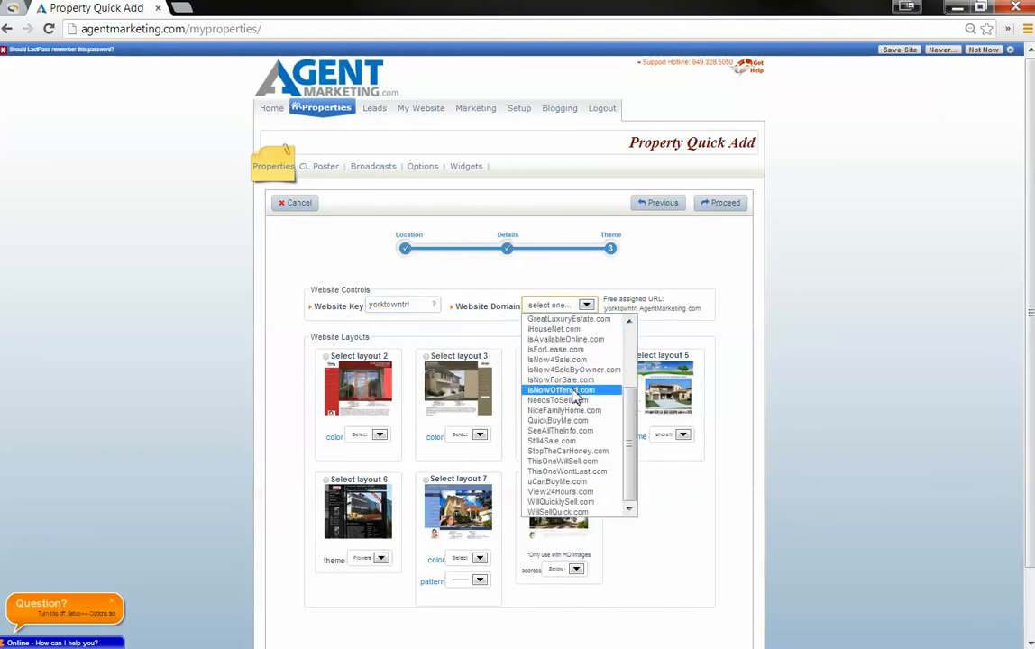
mouse_move(590, 512)
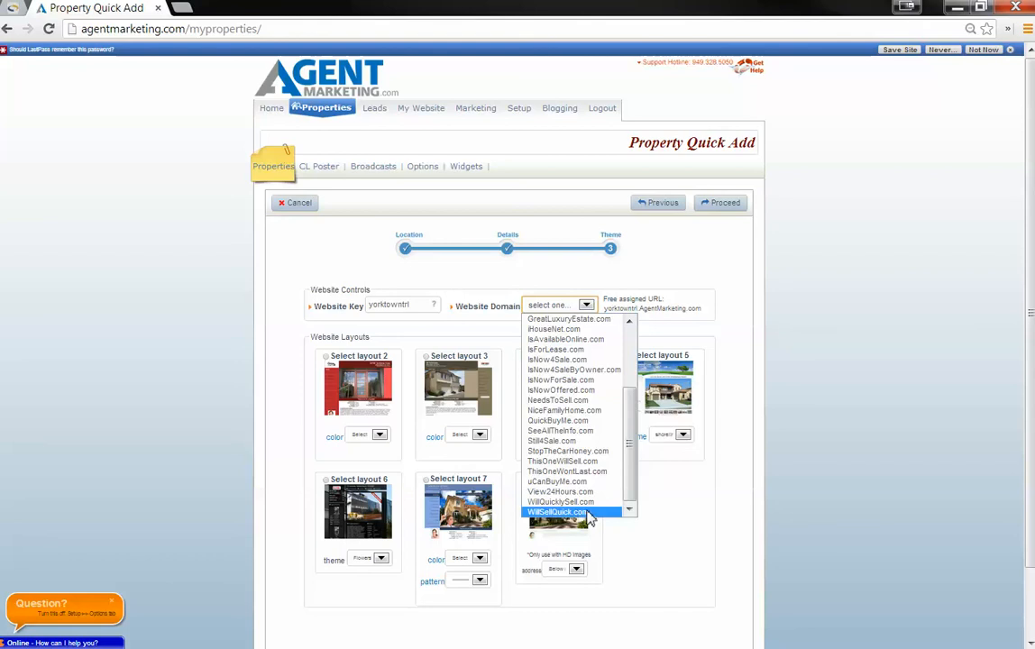
click(555, 512)
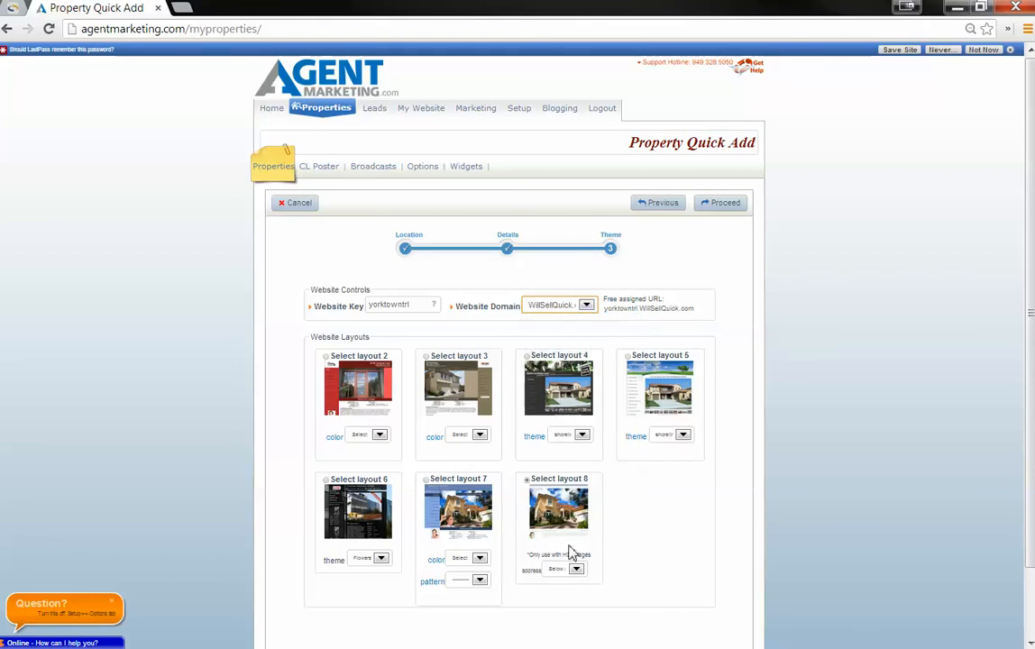
mouse_move(519, 480)
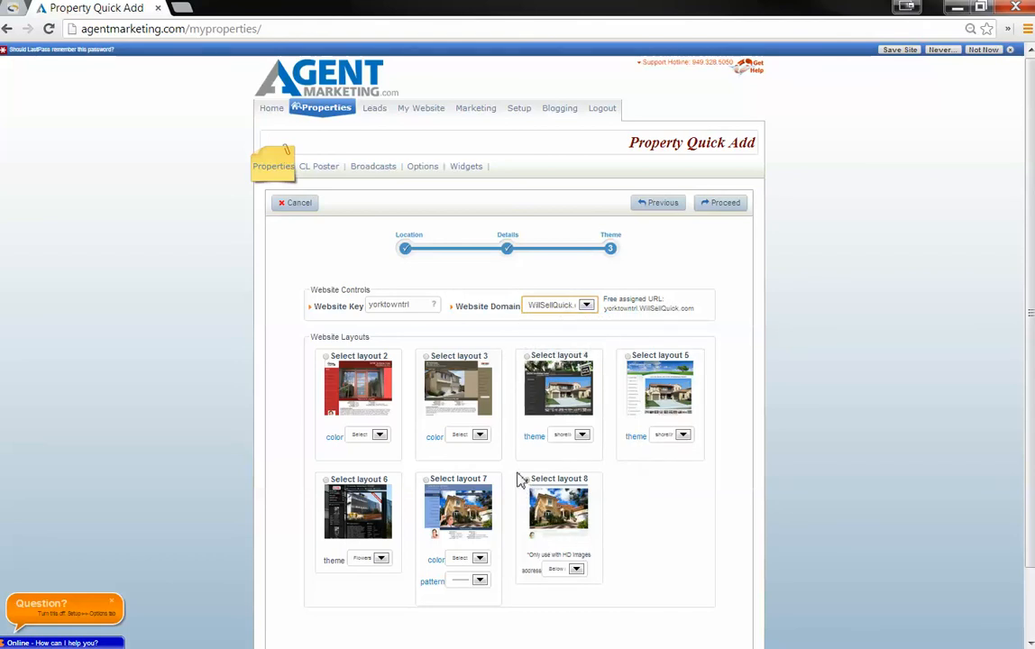
click(559, 479)
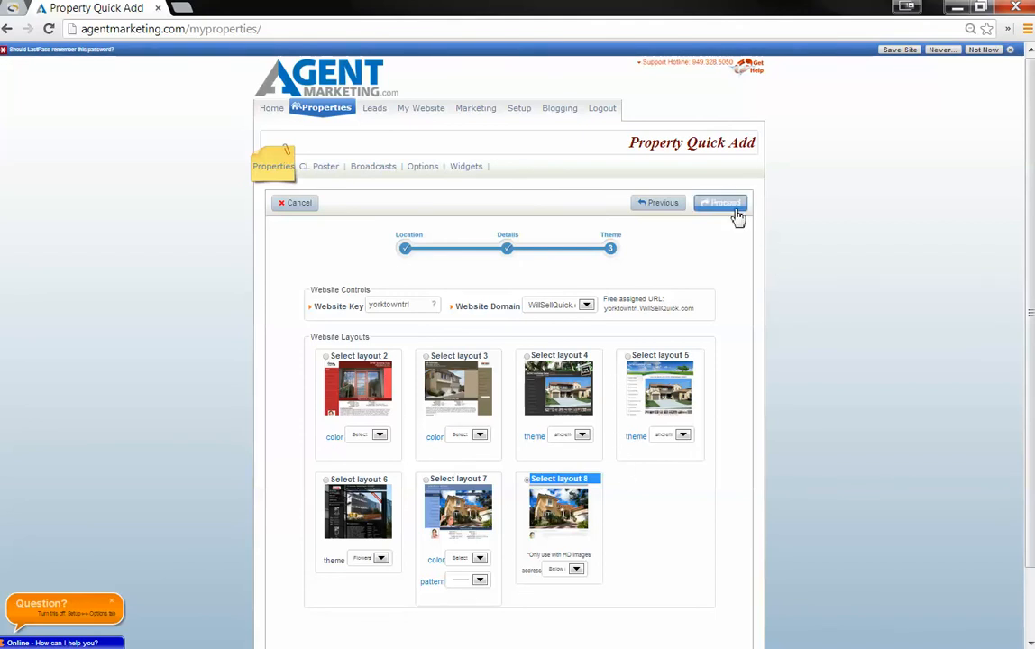
click(722, 202)
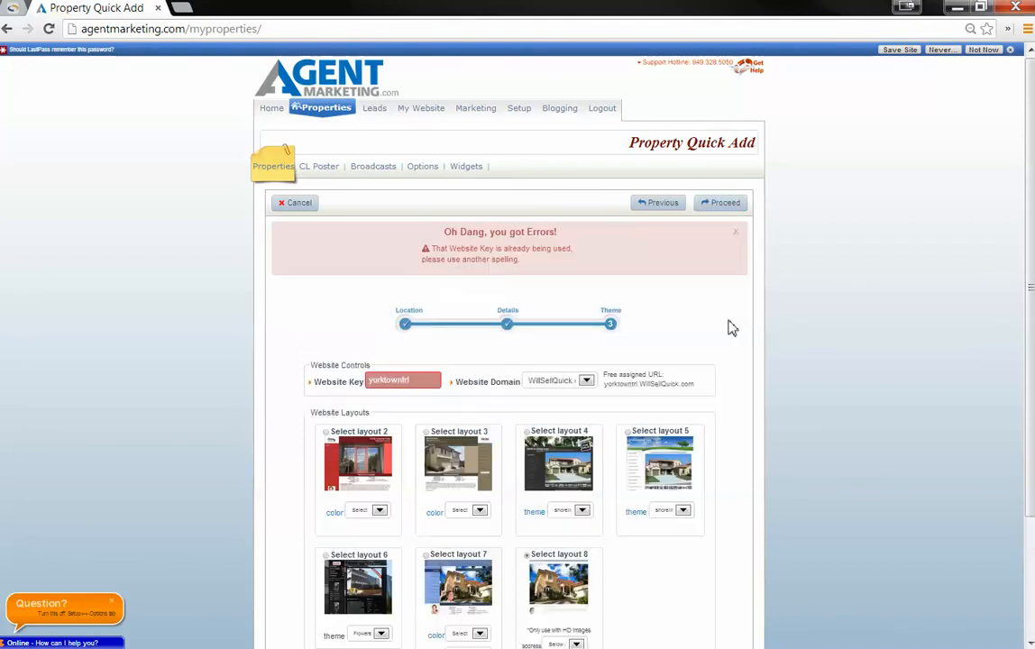
mouse_move(401, 378)
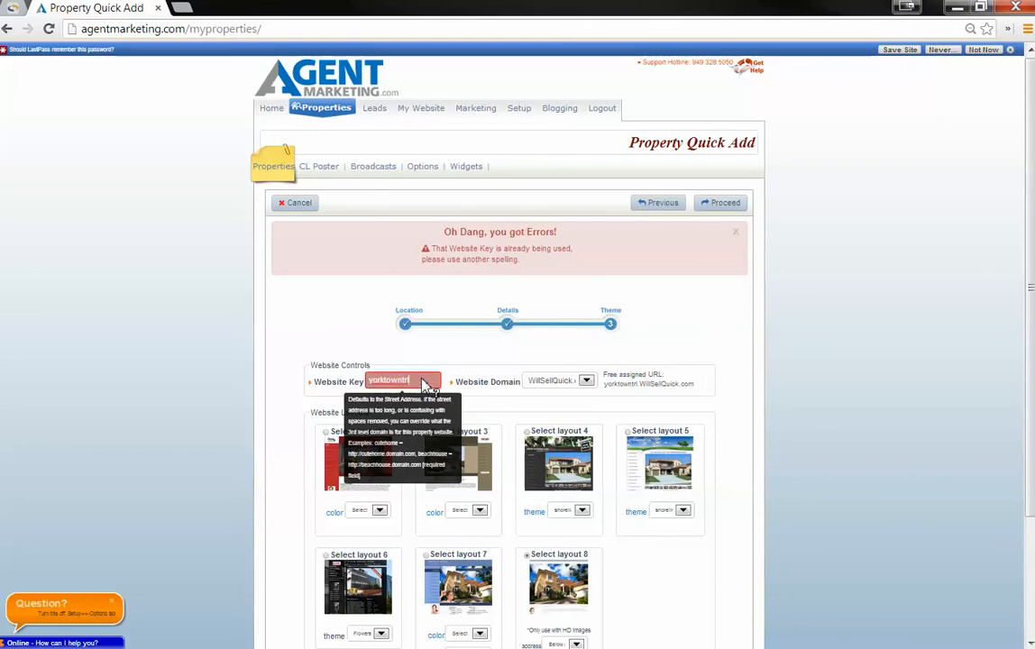
mouse_move(526, 370)
text(home)
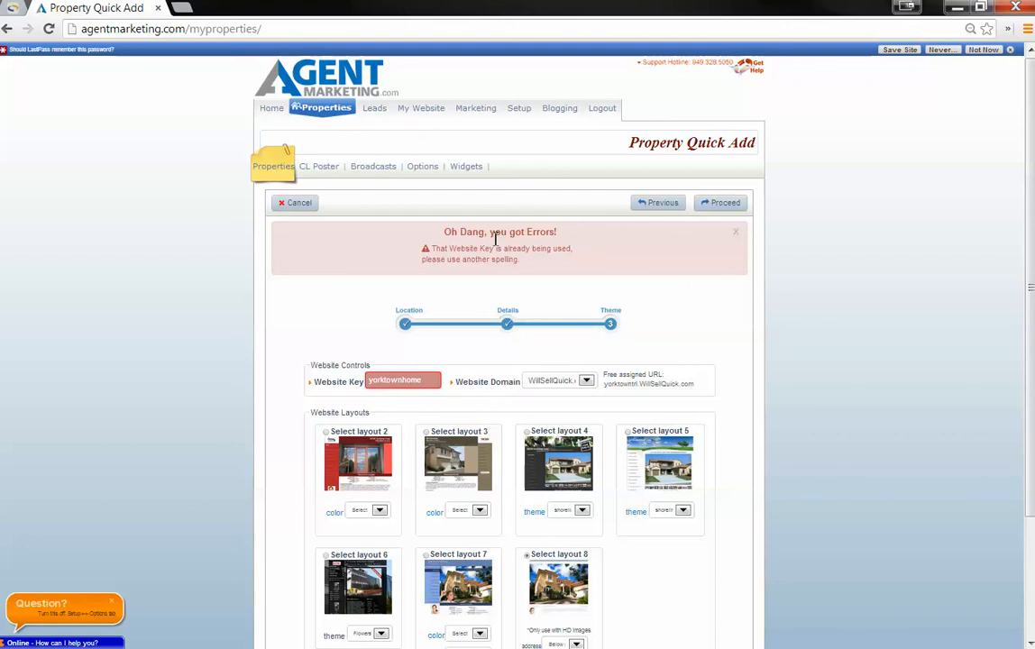
- Change the website key to 'yorktownhome' and submit the listing, reaching picture upload
click(721, 202)
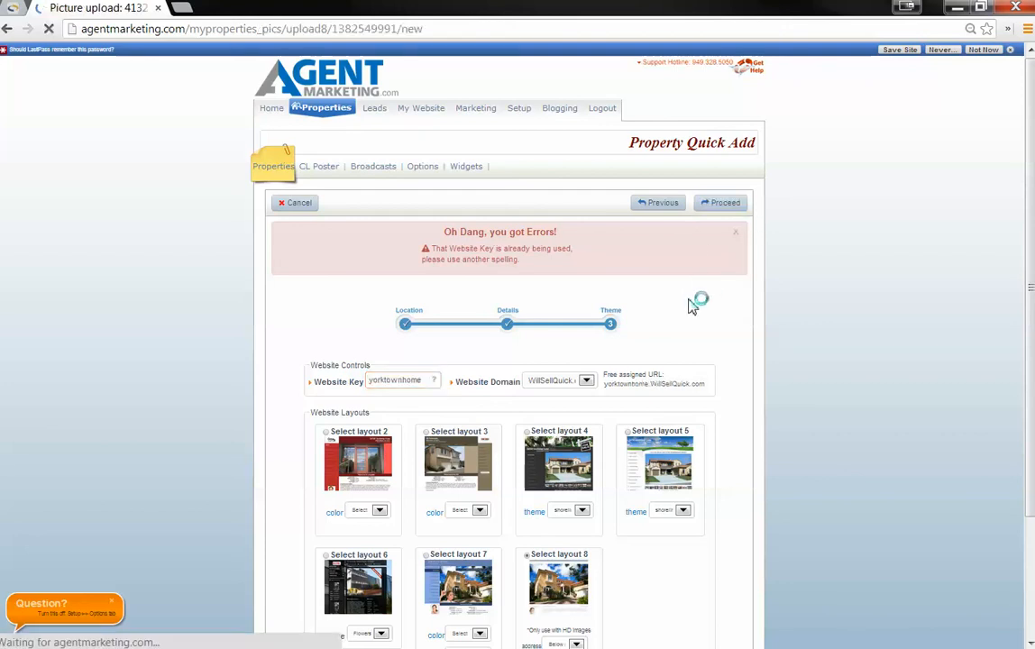
click(721, 202)
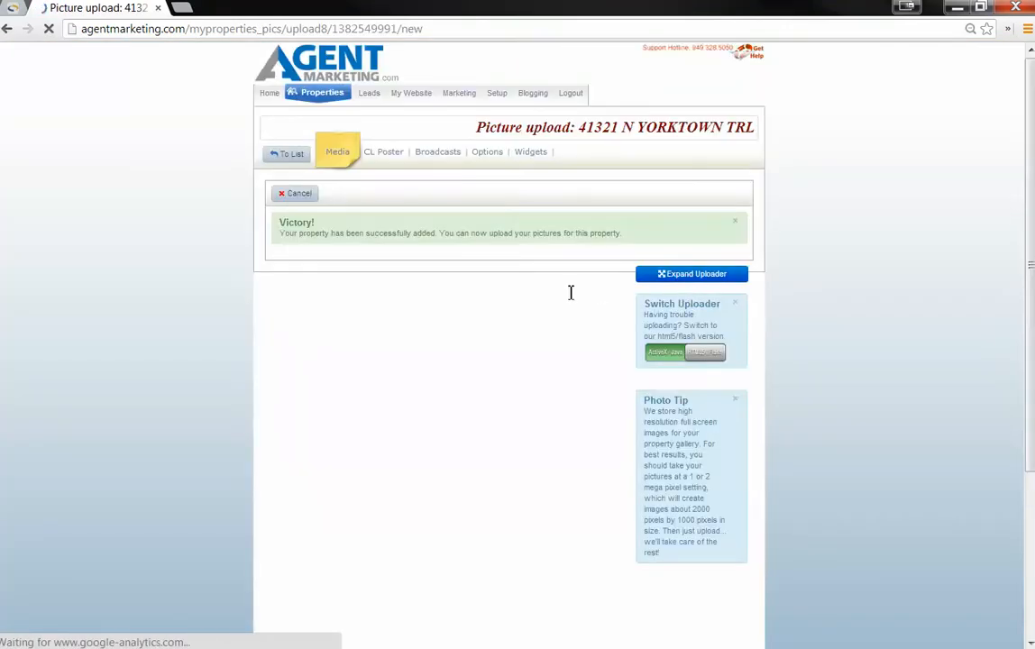
mouse_move(227, 516)
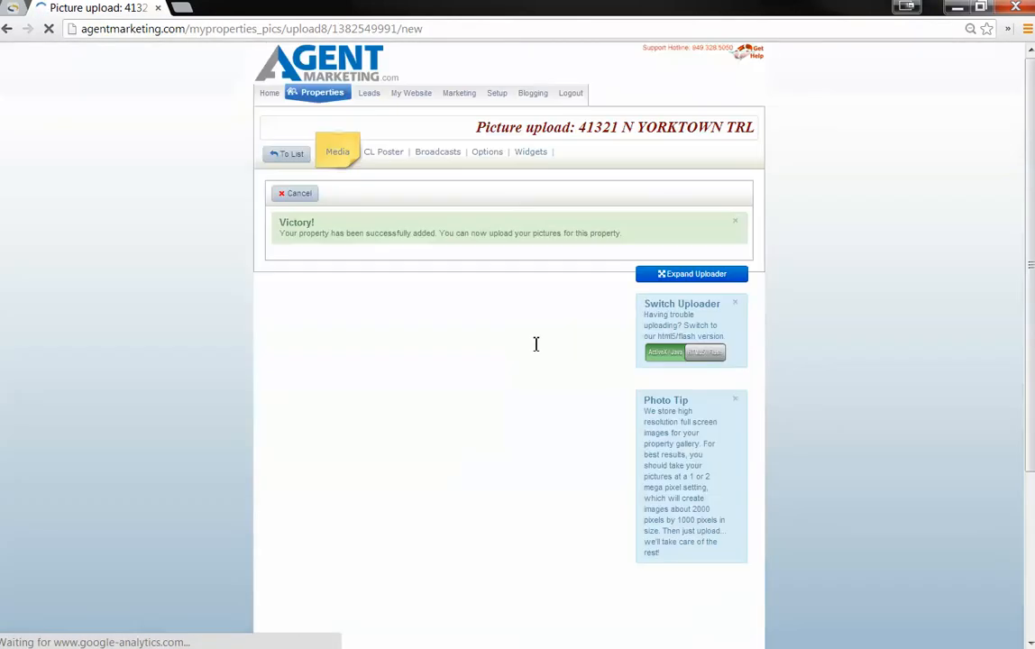
mouse_move(263, 206)
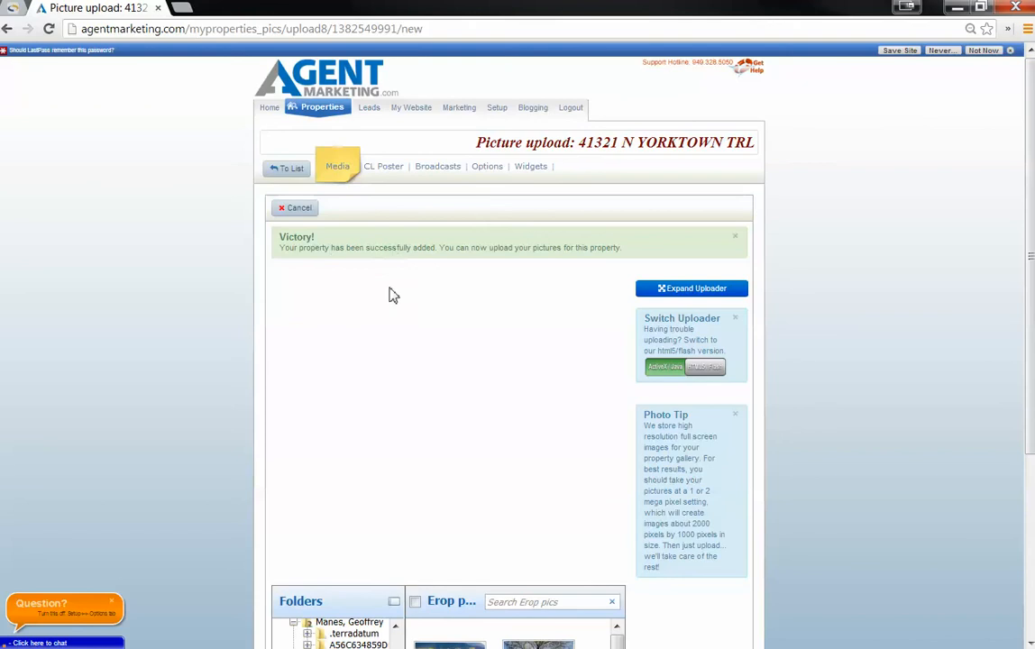
mouse_move(514, 319)
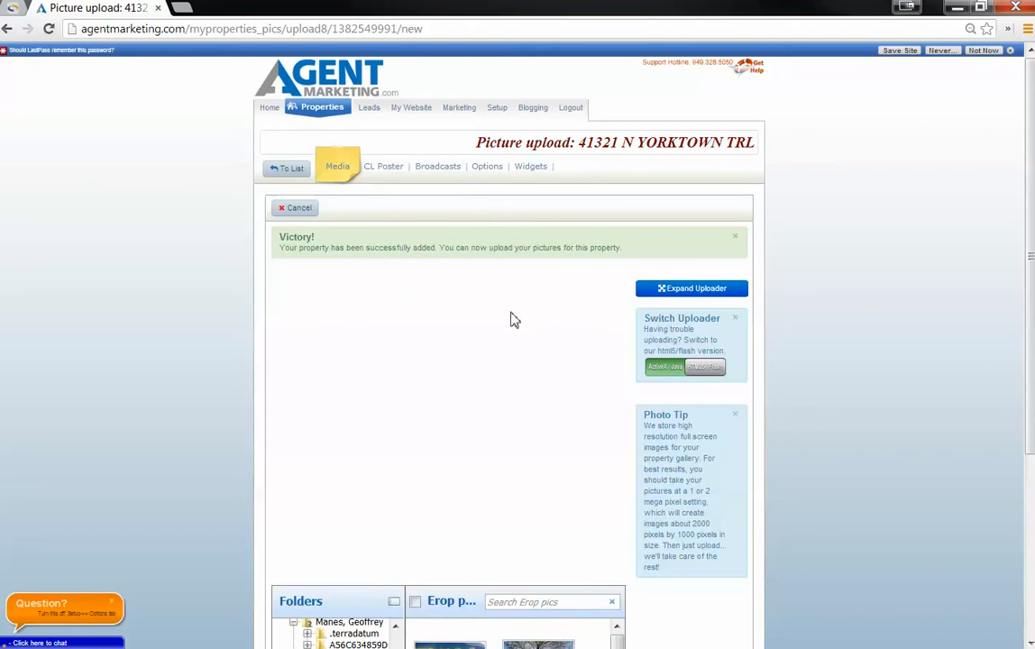
mouse_move(1031, 246)
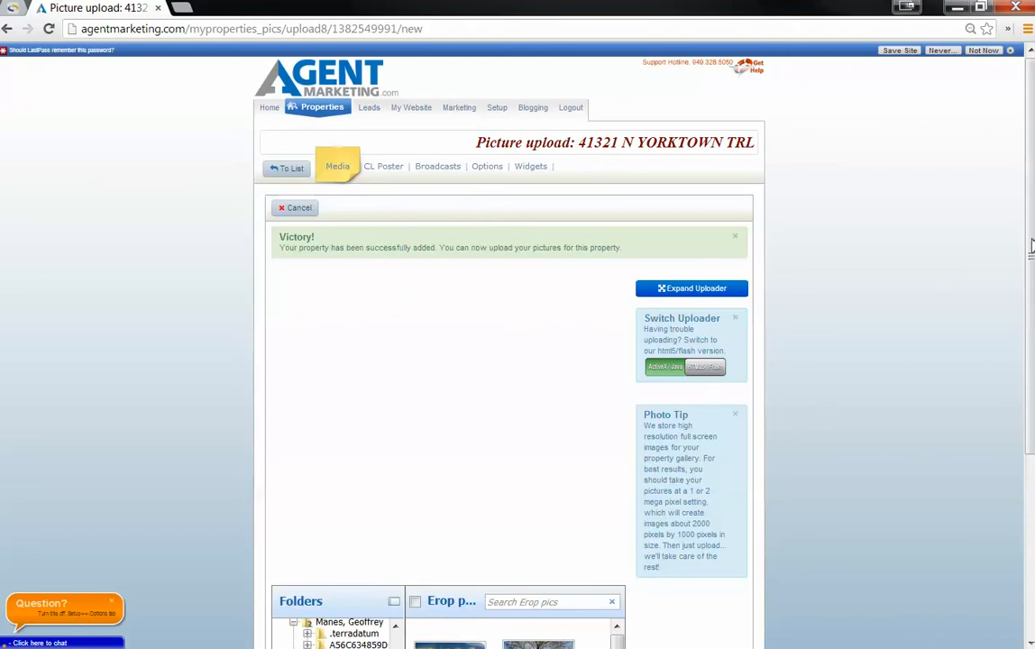
mouse_move(586, 554)
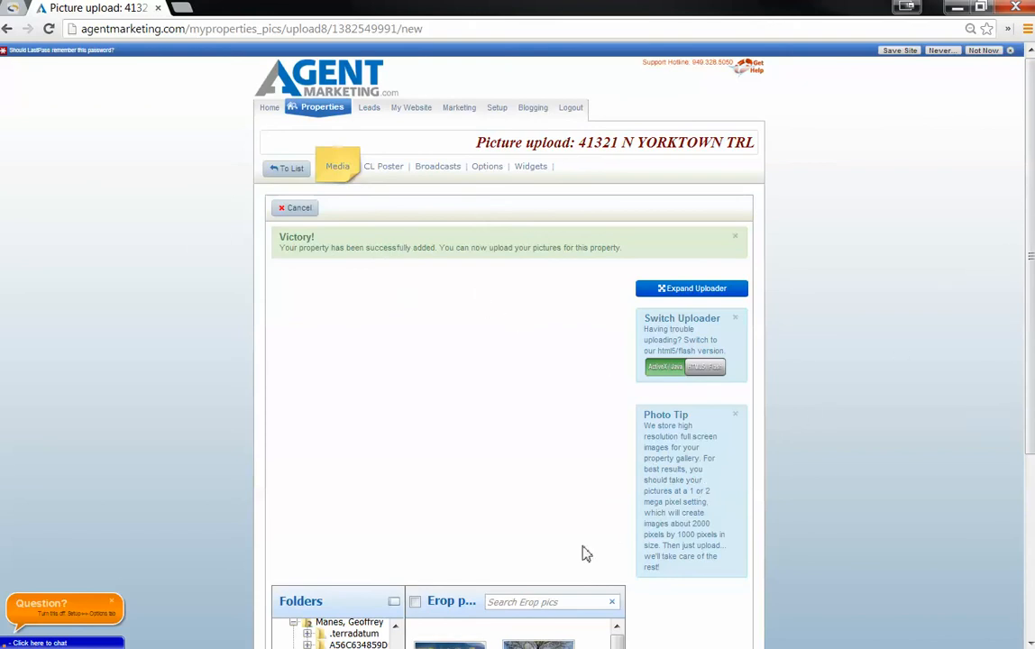
- Wait for the Java picture uploader to load the Erop pics folder photos
click(415, 602)
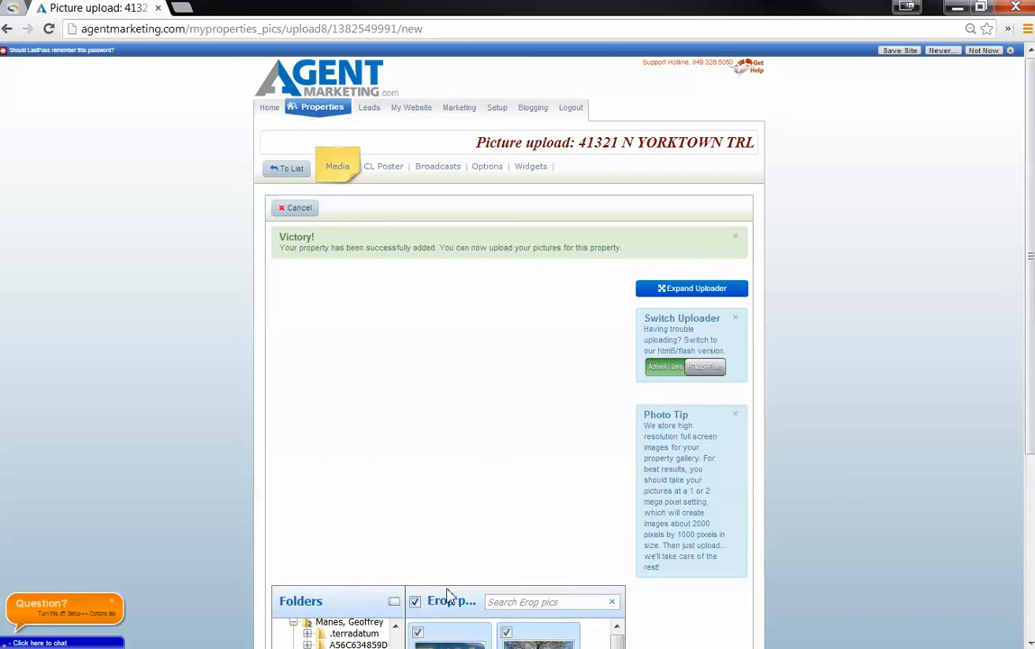
mouse_move(635, 617)
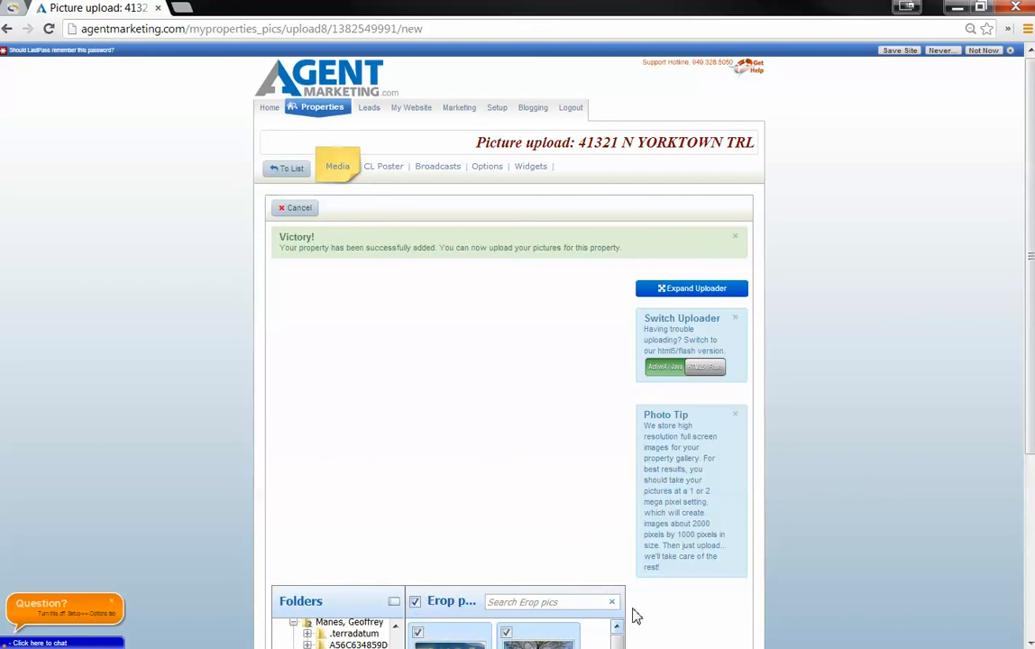
mouse_move(126, 85)
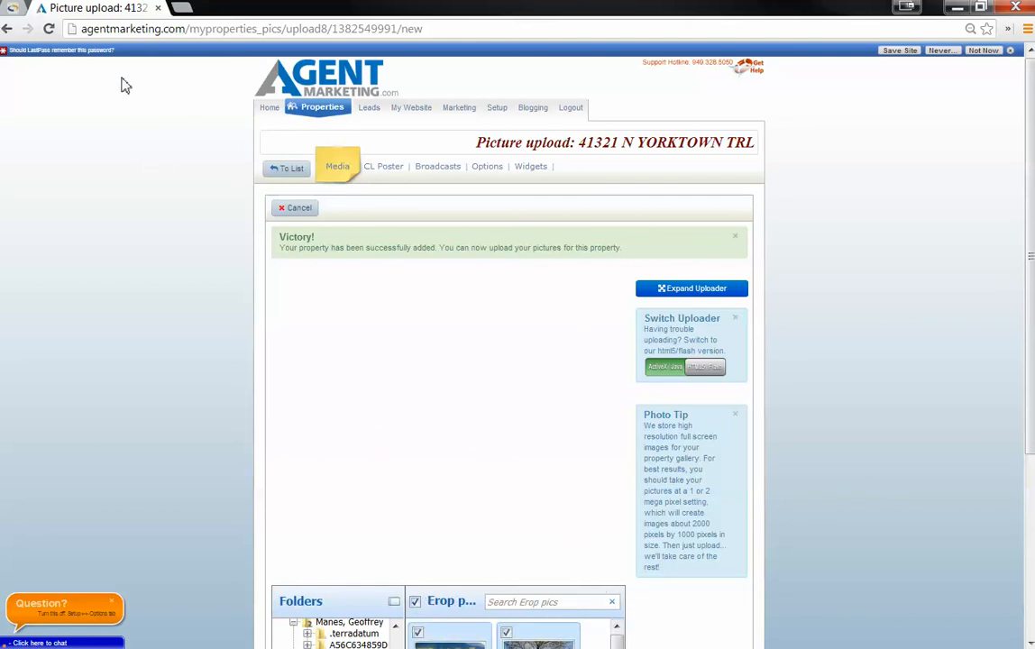
mouse_move(1028, 99)
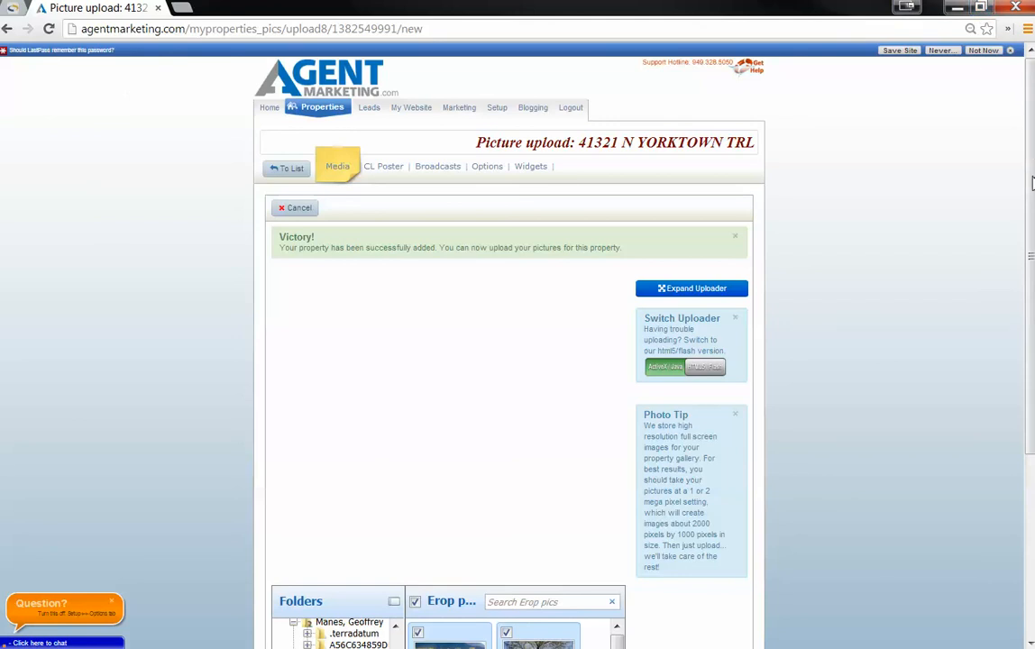
mouse_move(1024, 377)
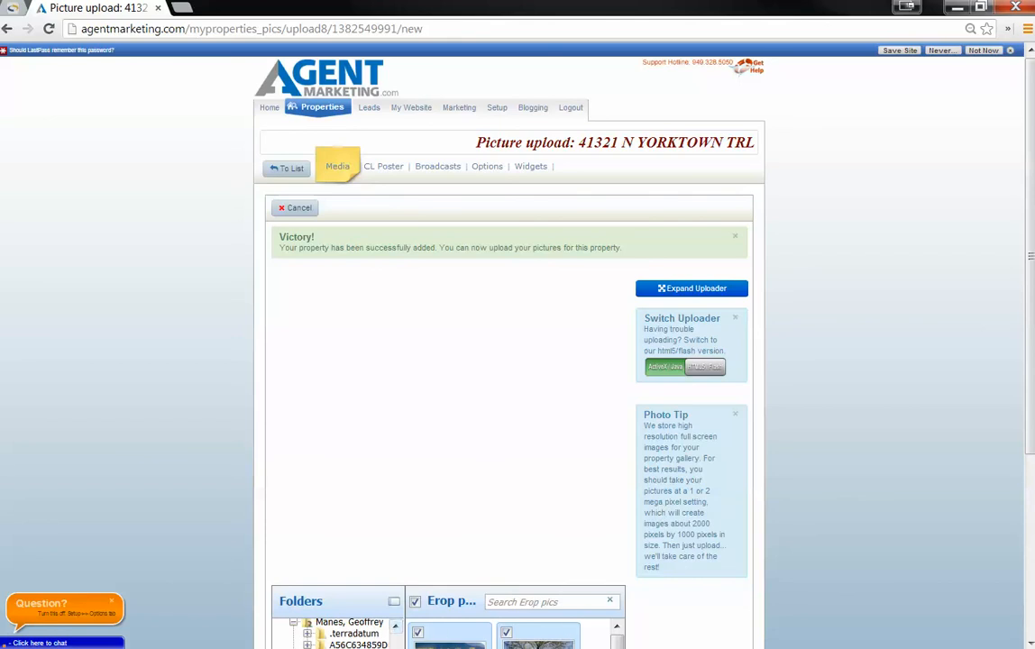
mouse_move(364, 256)
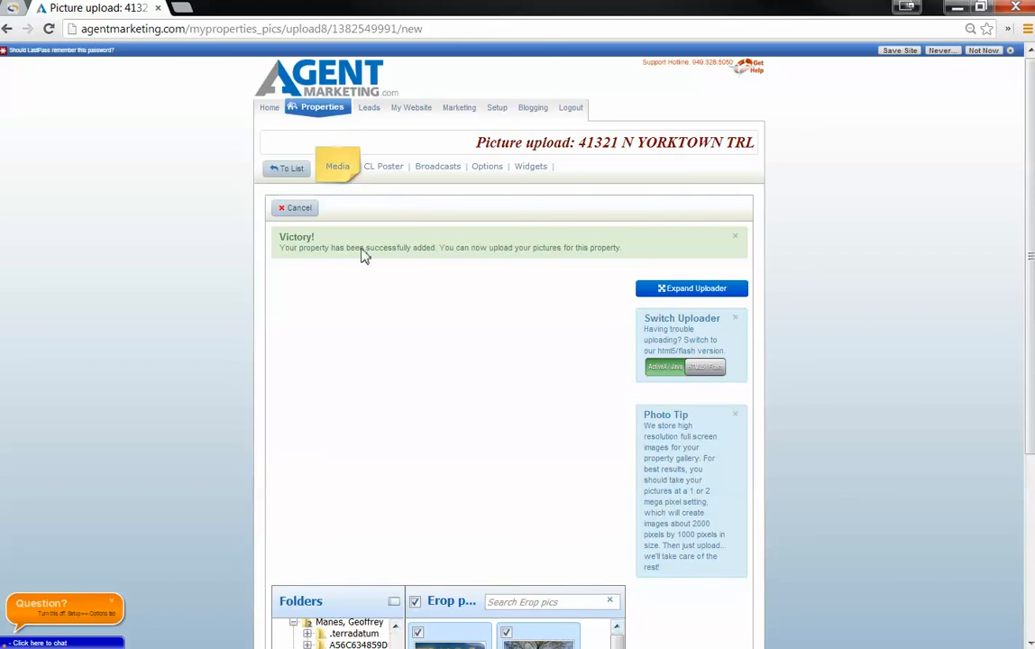
mouse_move(1006, 274)
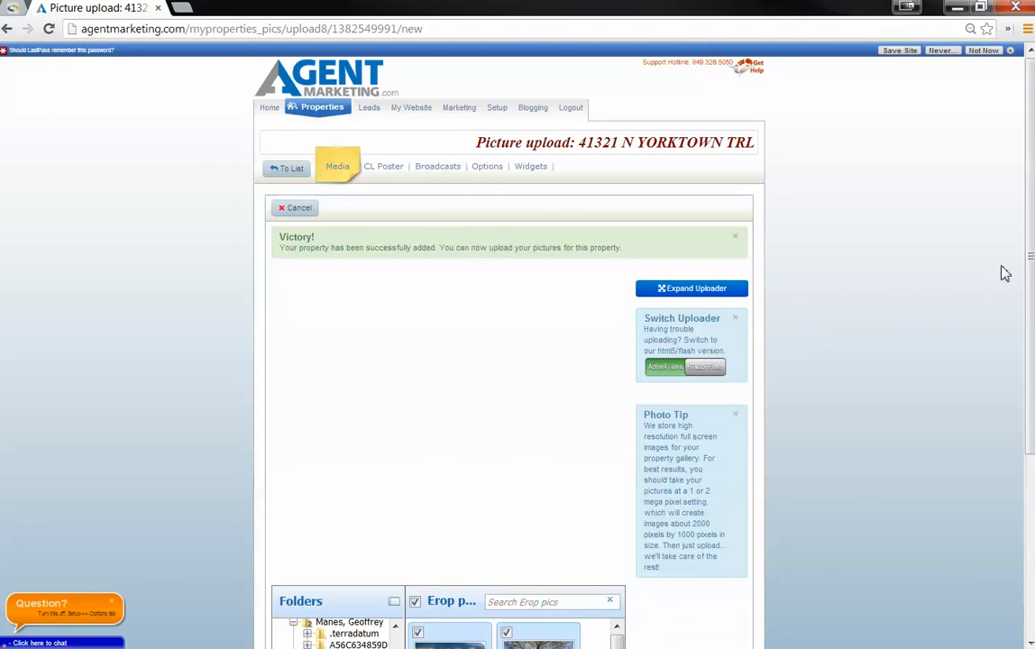
mouse_move(1007, 215)
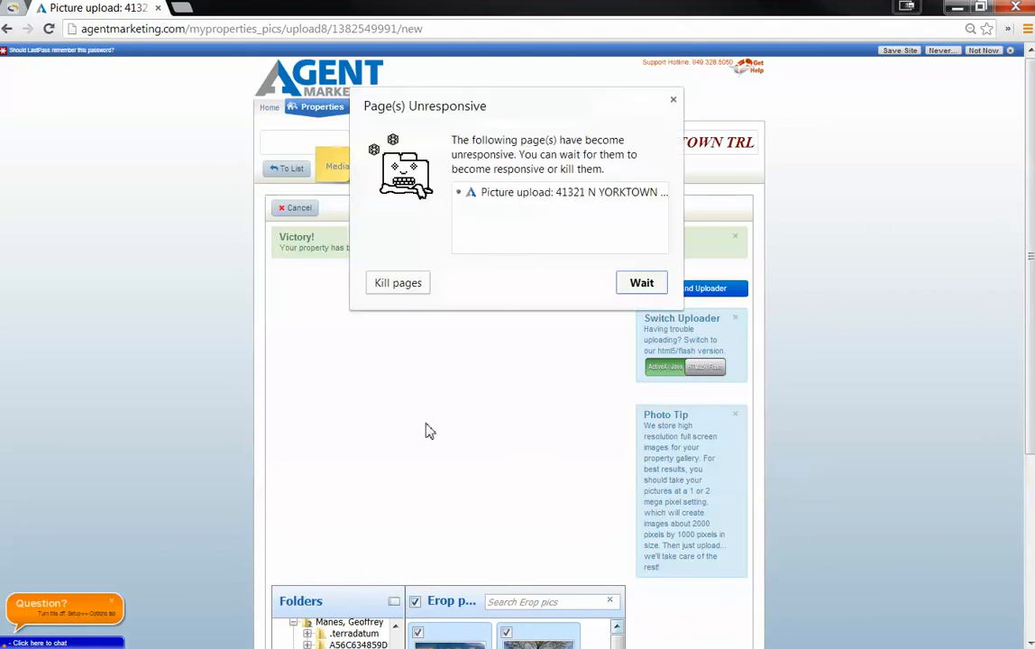
mouse_move(415, 299)
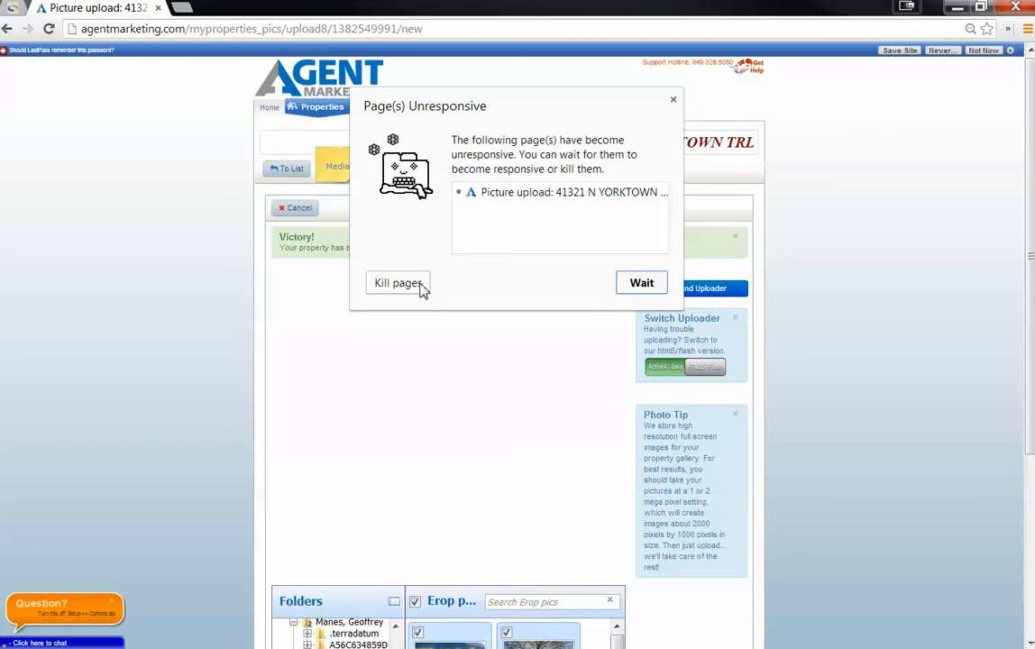
mouse_move(521, 285)
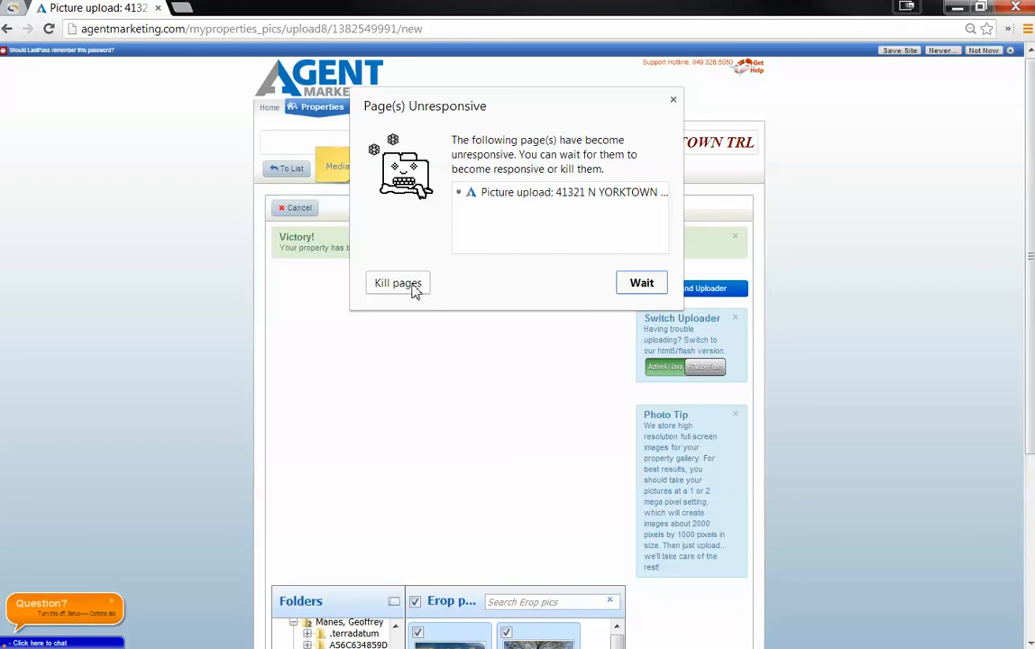
- Dismiss Chrome's Page(s) Unresponsive warning to keep the upload page open
click(642, 281)
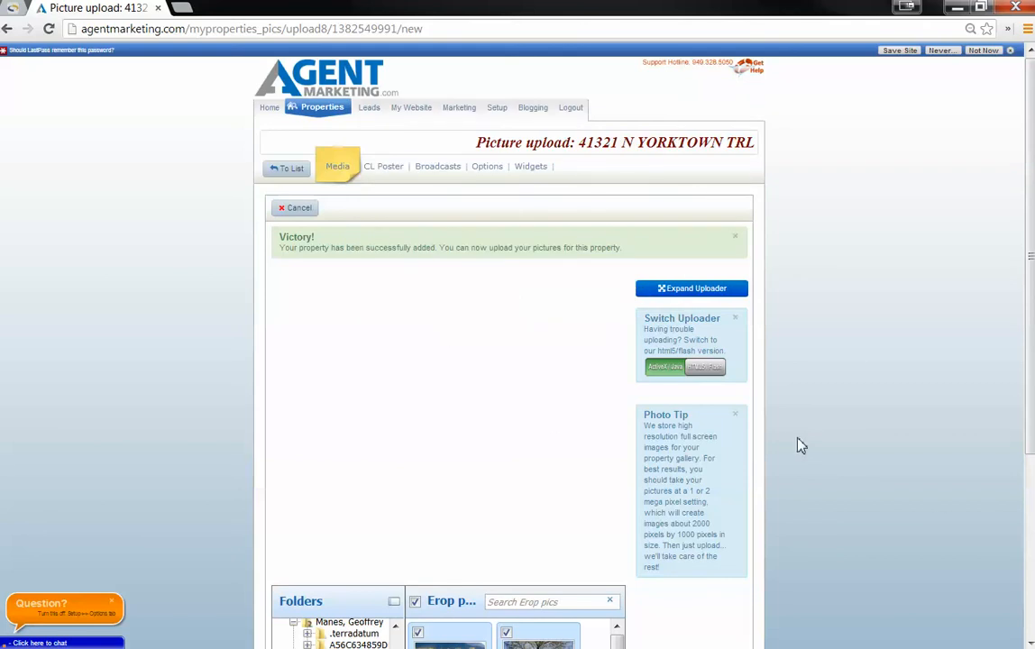
mouse_move(1028, 168)
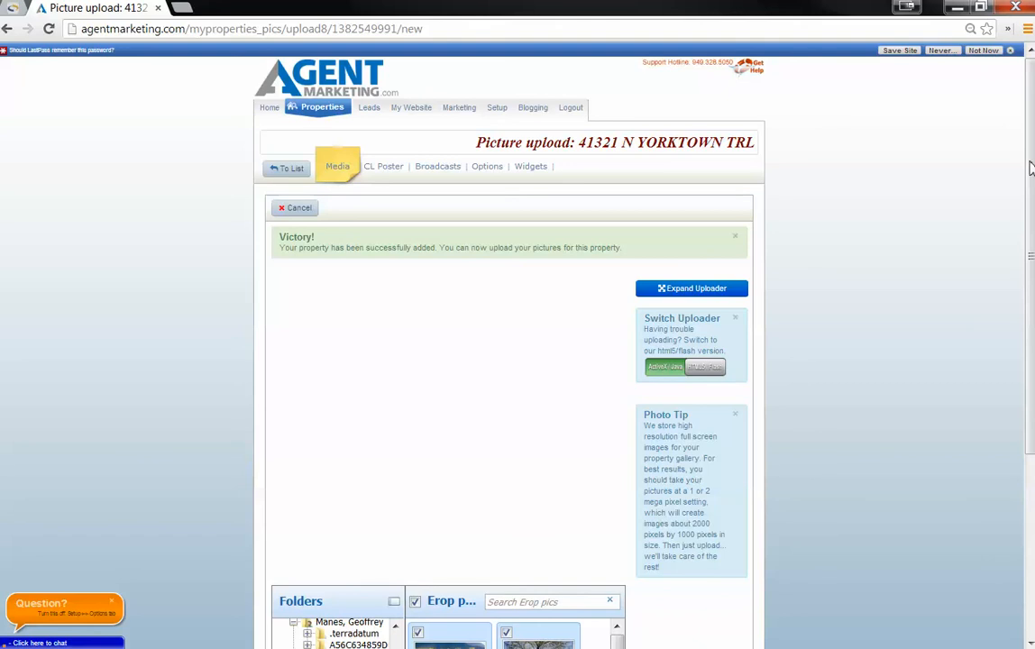
mouse_move(594, 404)
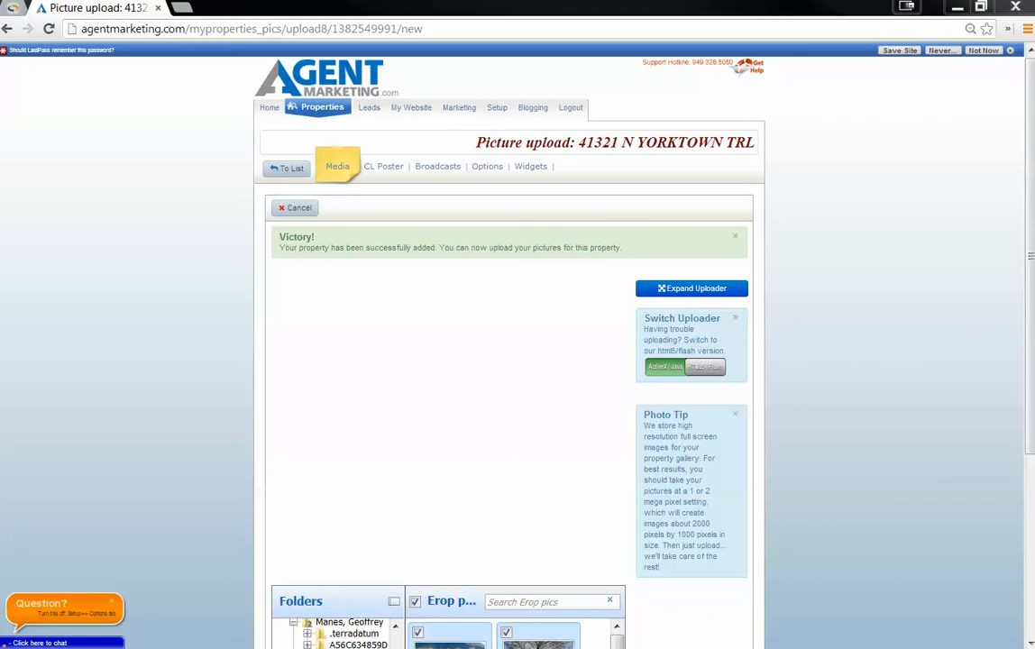
- Upload the 14 checked photos from the Erop pics folder to the Yorktown listing
scroll(down, 3)
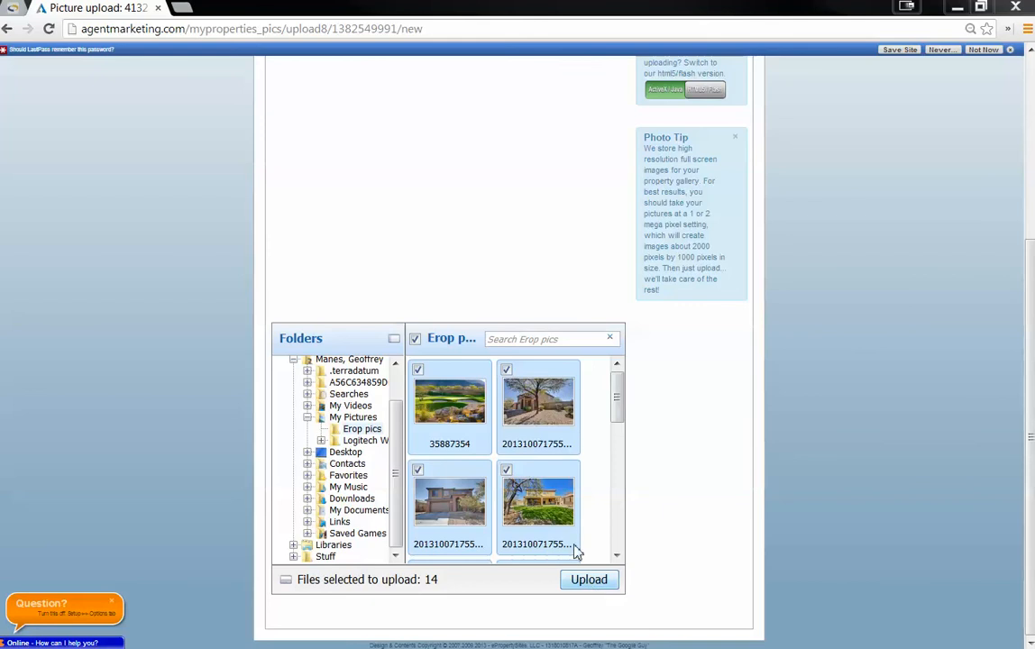
scroll(down, 3)
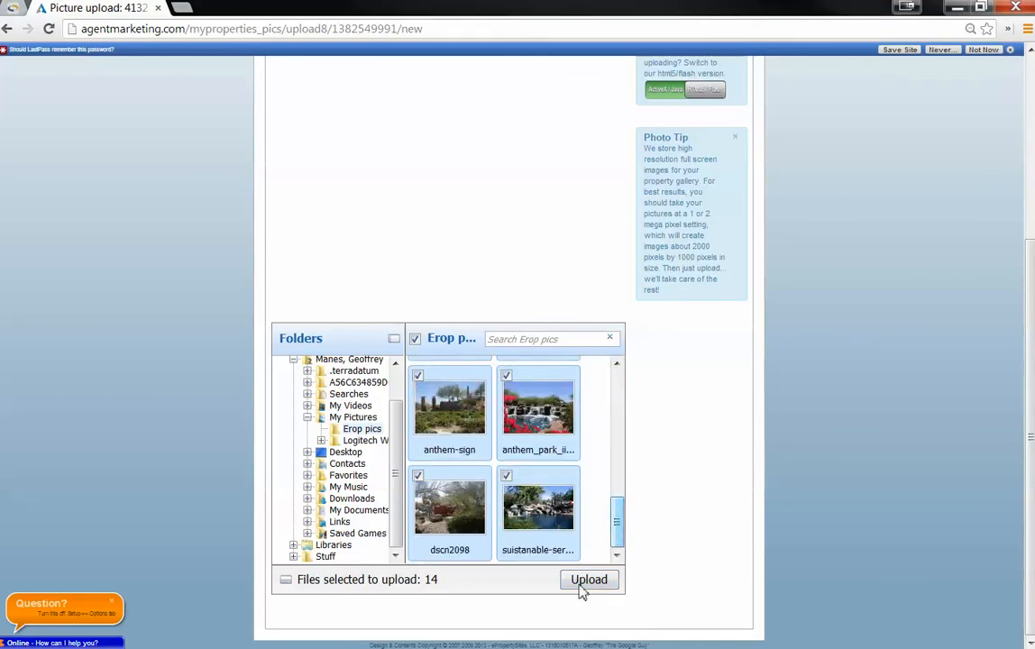
click(588, 581)
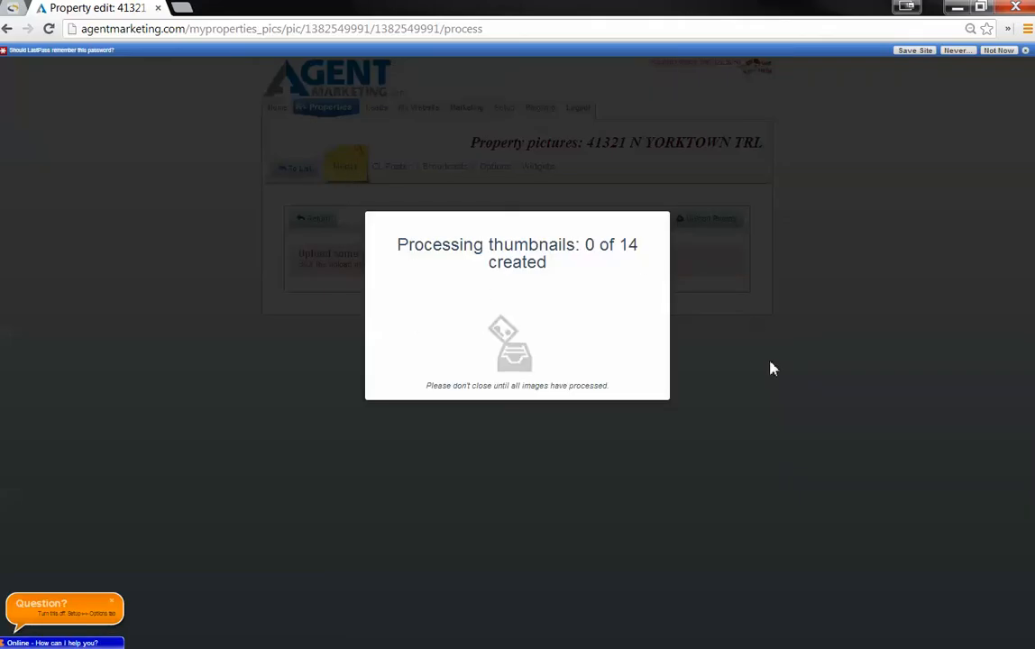
mouse_move(242, 184)
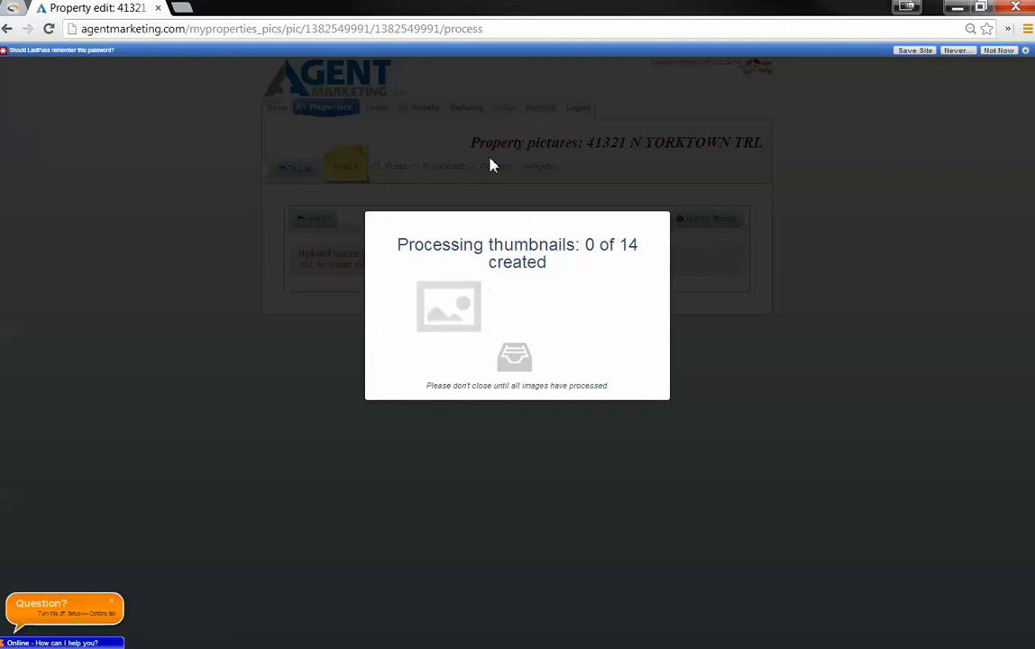
mouse_move(310, 213)
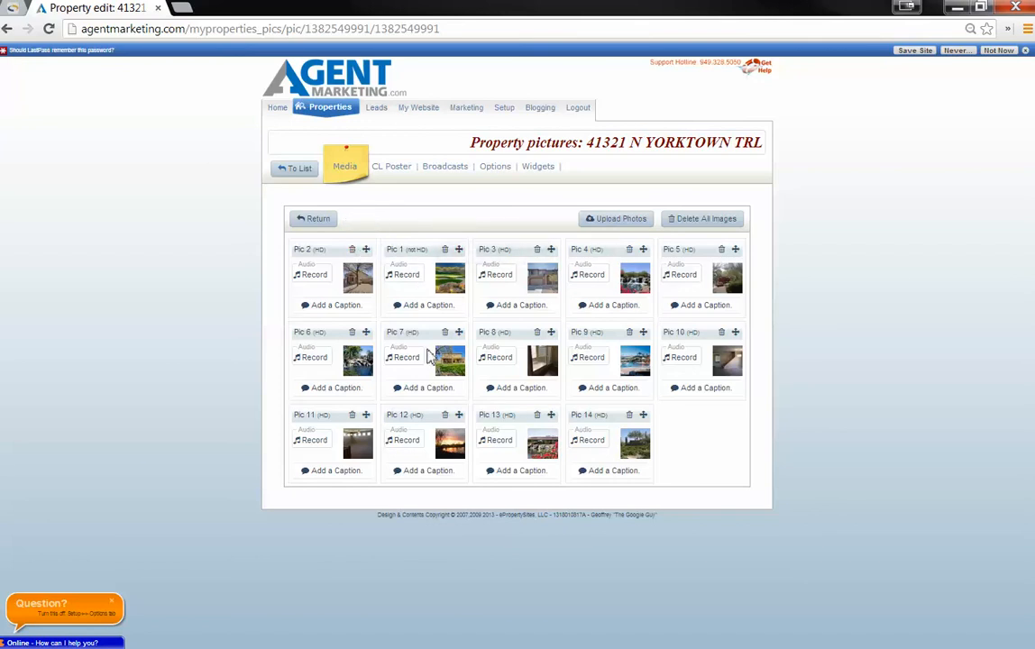
mouse_move(584, 263)
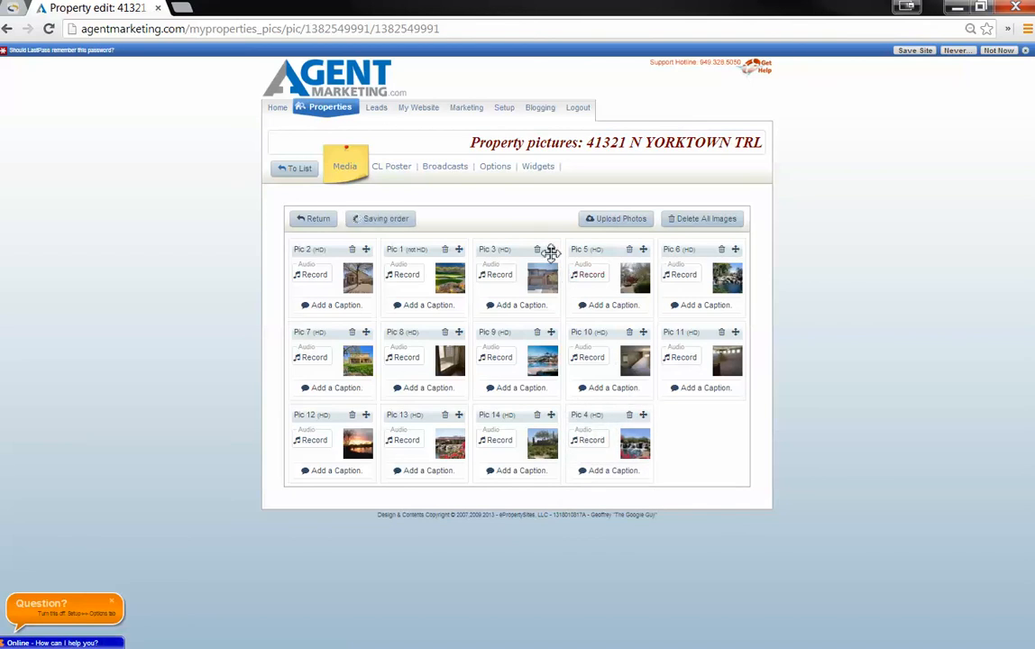
- Reorder the photo tiles so Pic 1 goes to the end and Pic 7 moves up to third
drag(541, 274, 451, 274)
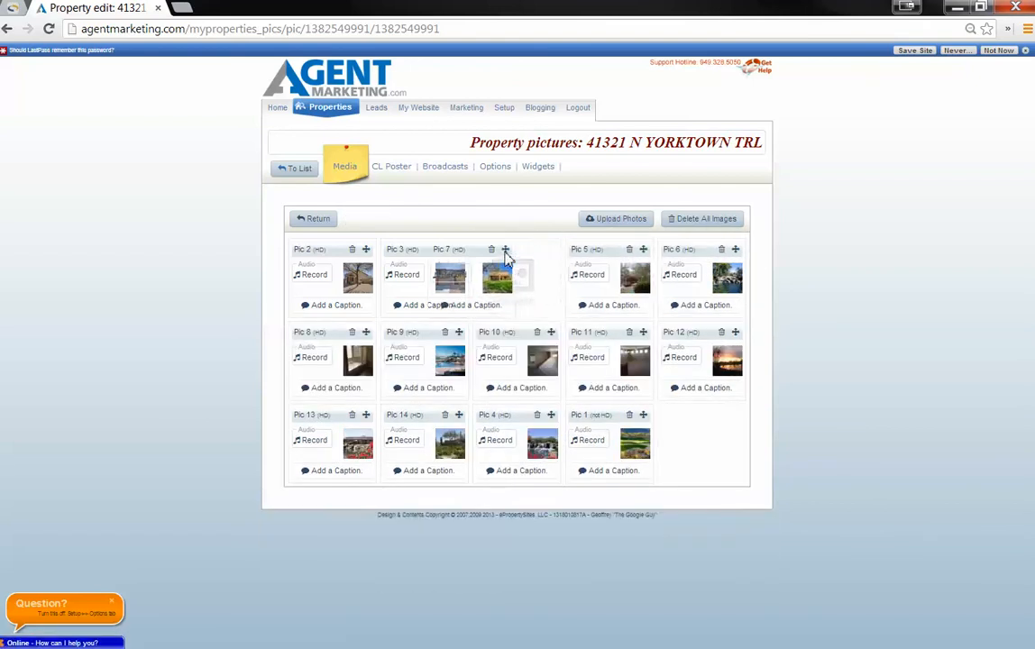
drag(496, 274, 540, 274)
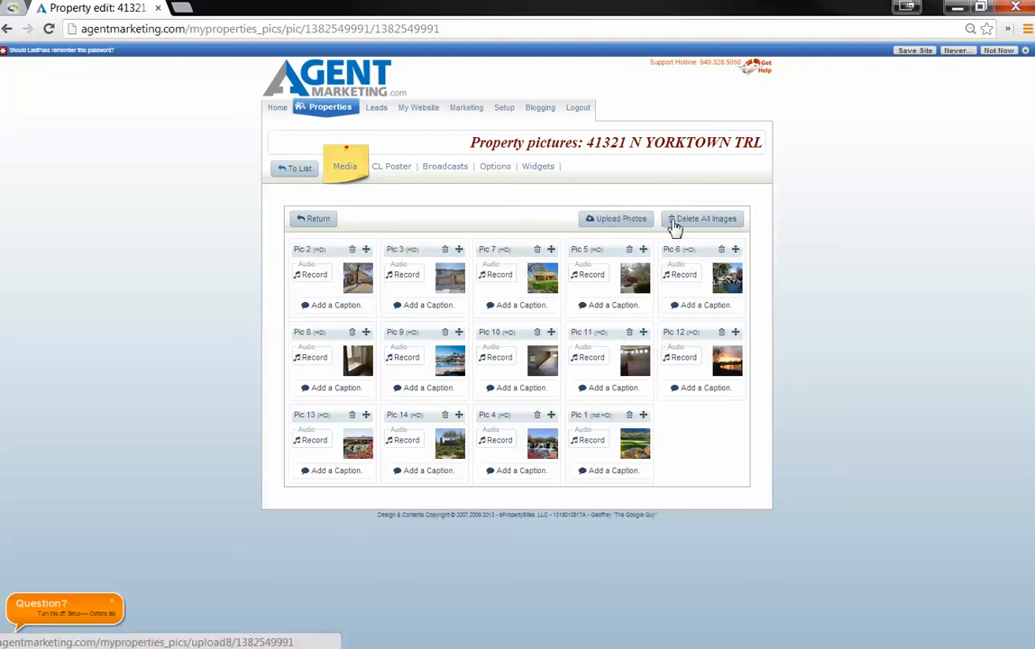
mouse_move(368, 337)
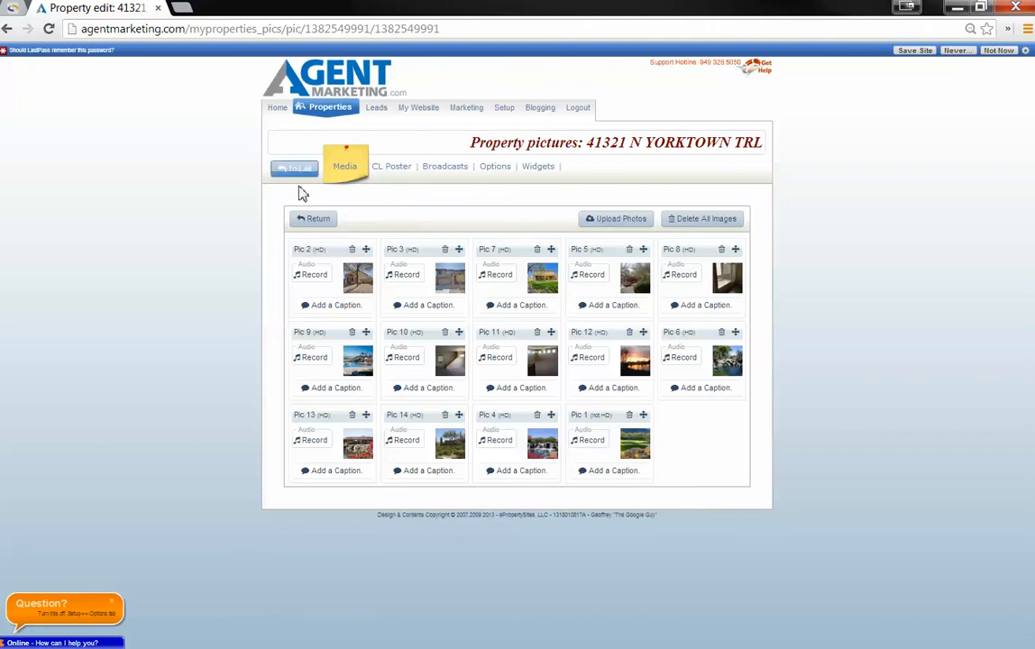
click(295, 170)
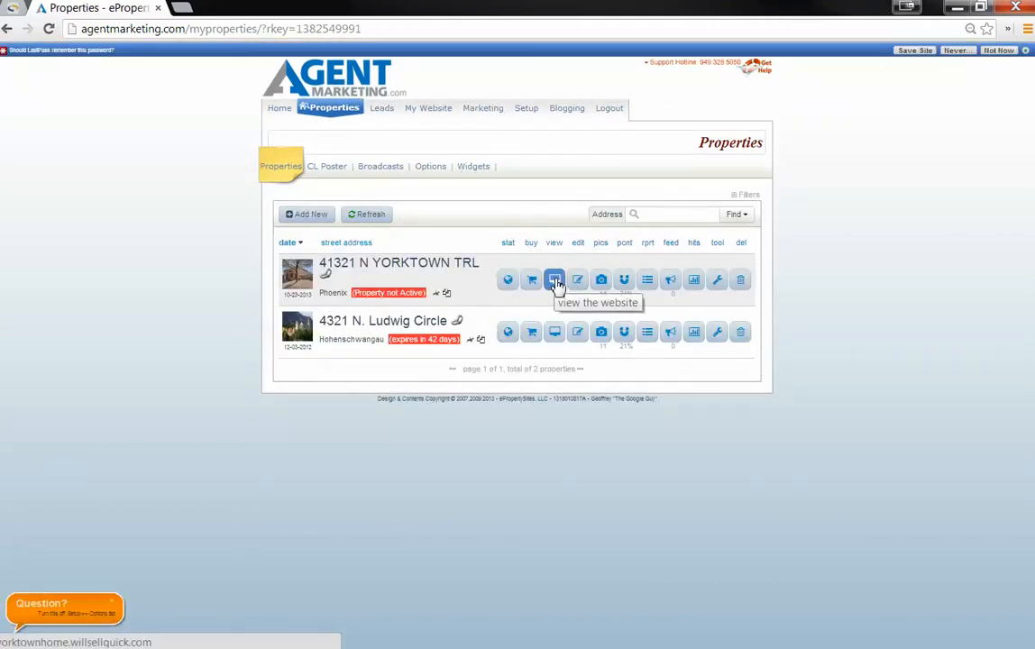
click(556, 279)
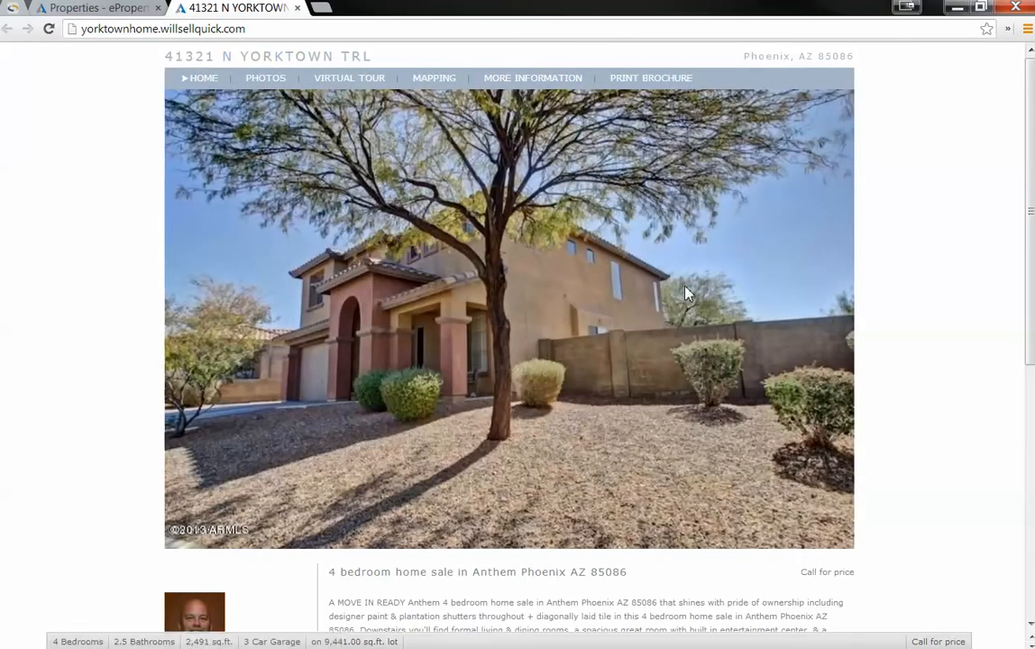
scroll(down, 3)
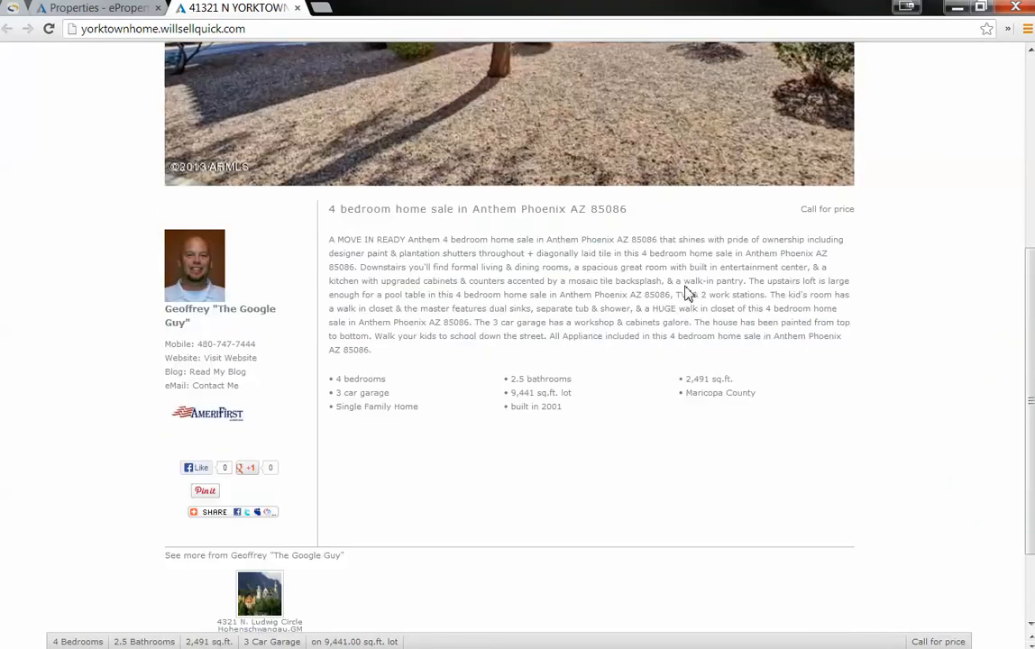
scroll(up, 3)
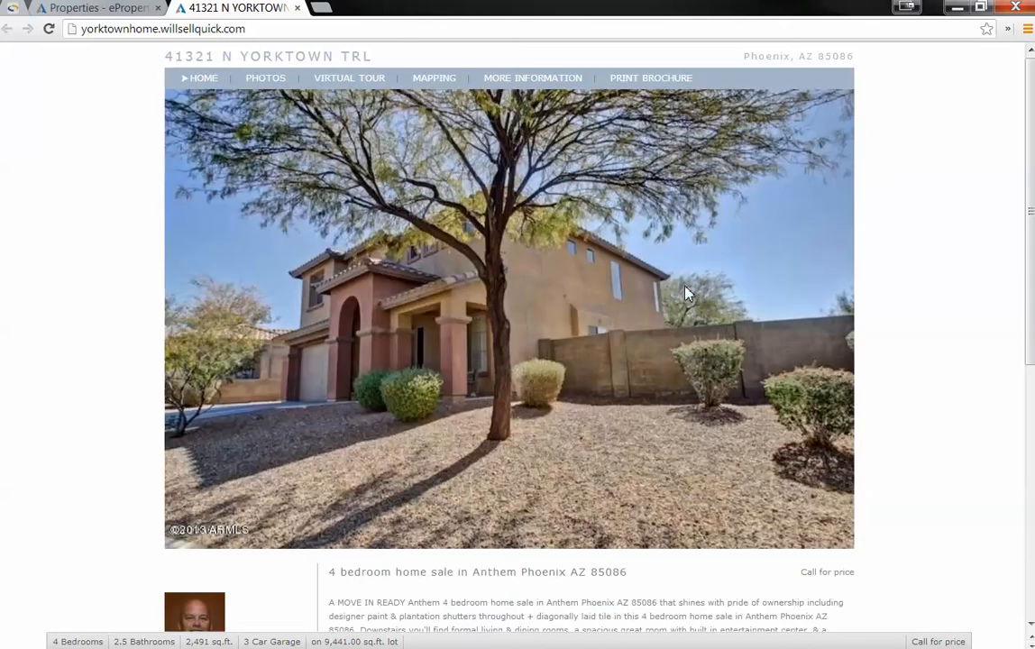
click(99, 7)
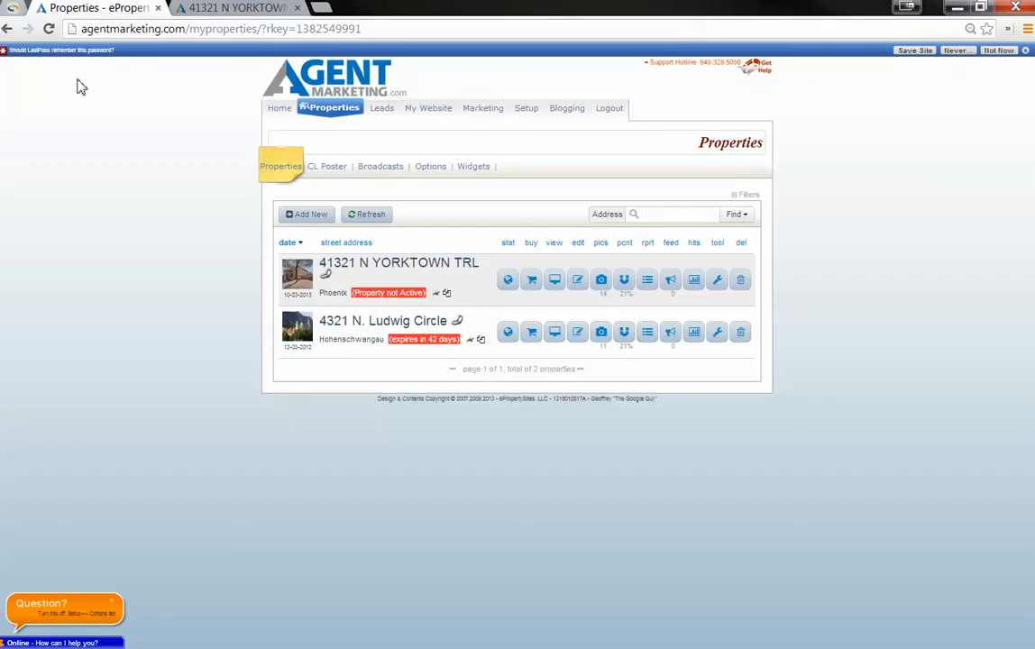
mouse_move(624, 280)
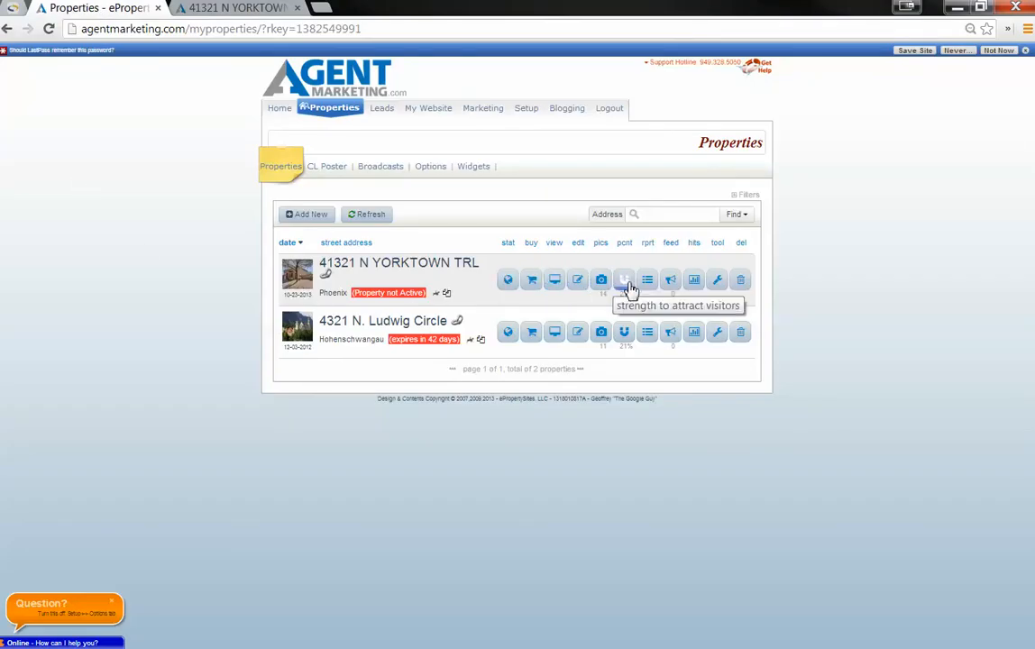
- Launch the Yorktown Listing Presentation flip show from its Website Marketing Tools
click(717, 279)
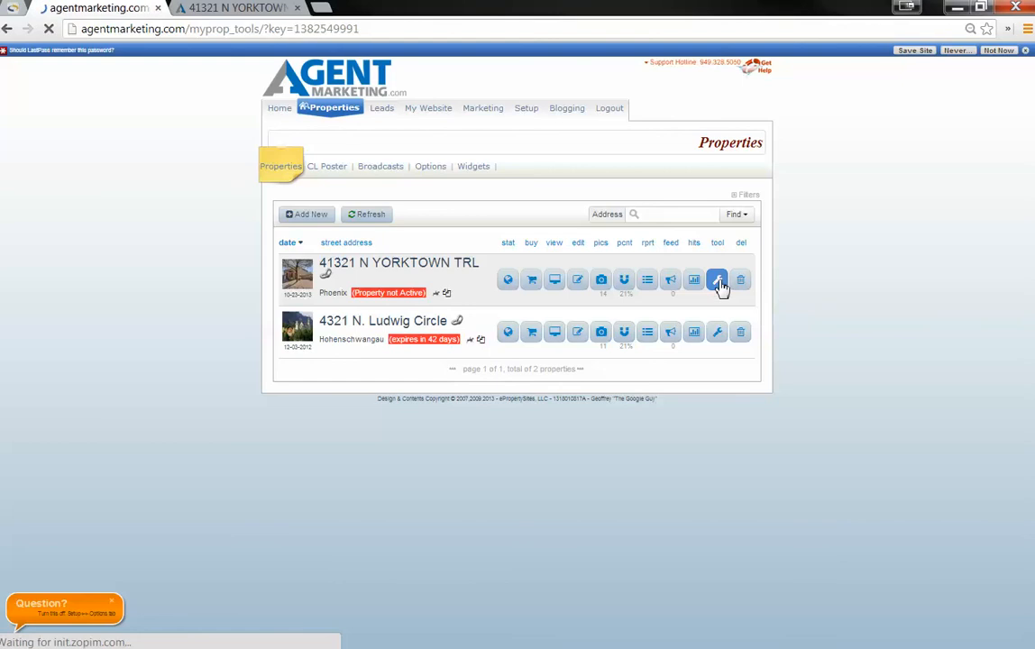
click(717, 280)
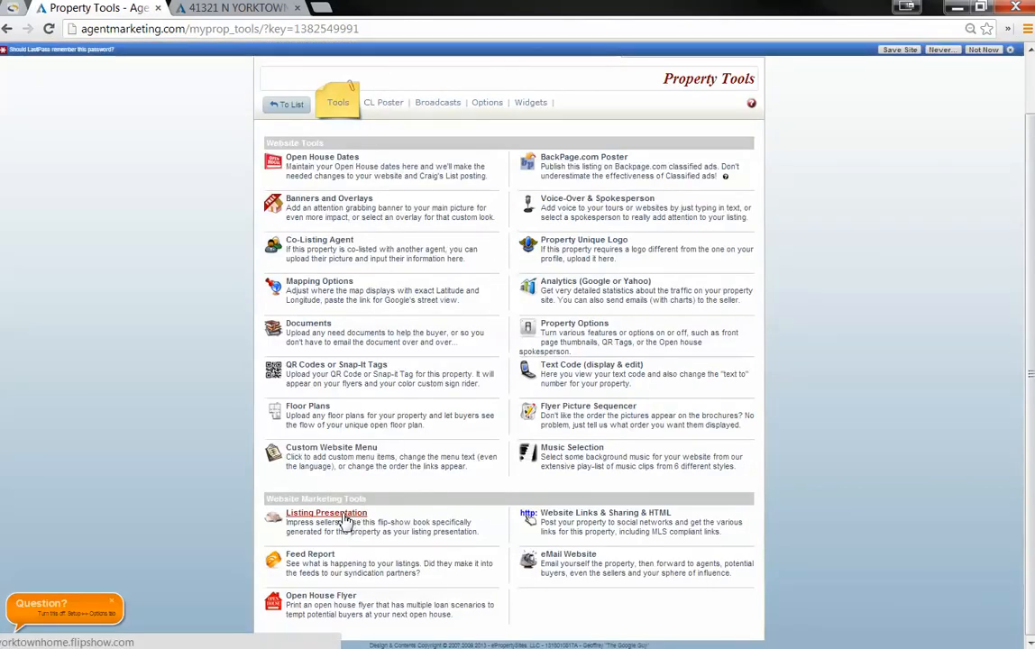
click(327, 512)
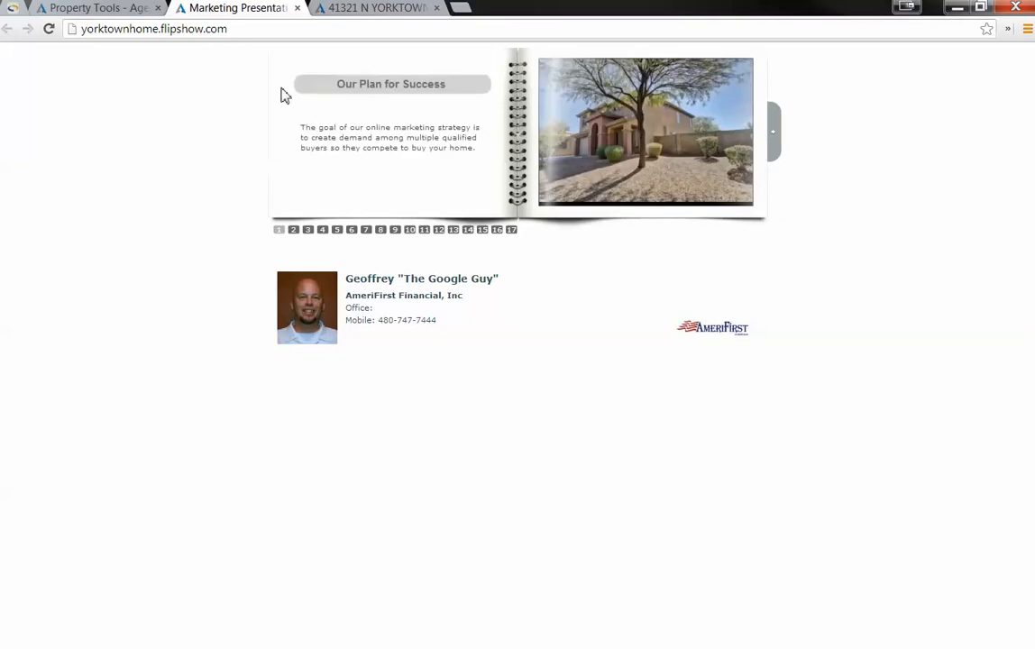
mouse_move(368, 196)
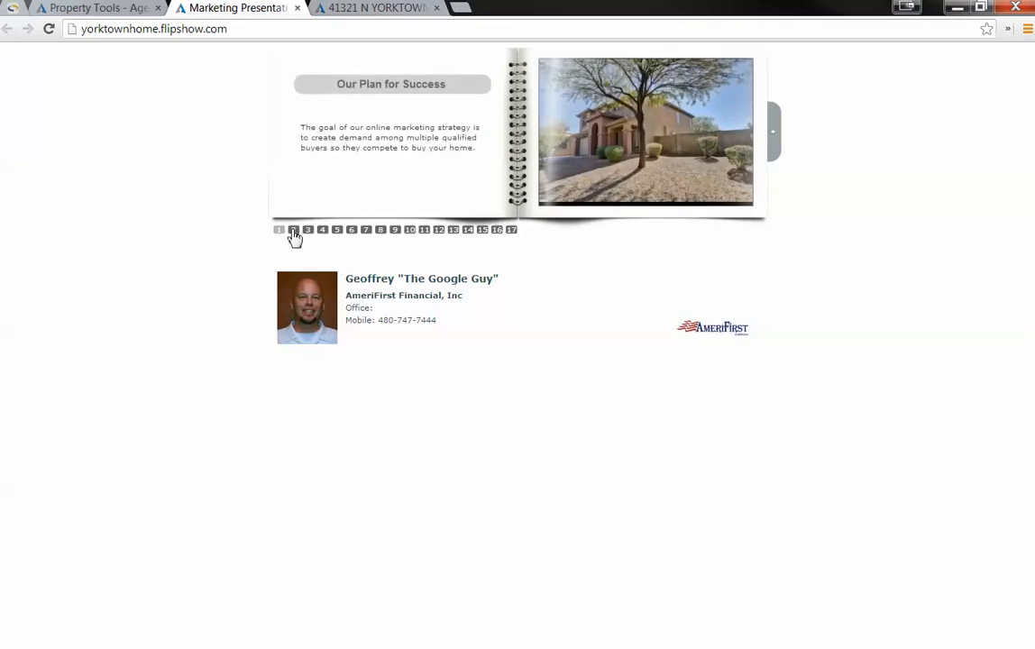
- Review the custom website page and its sample property site, then close the sample
click(292, 229)
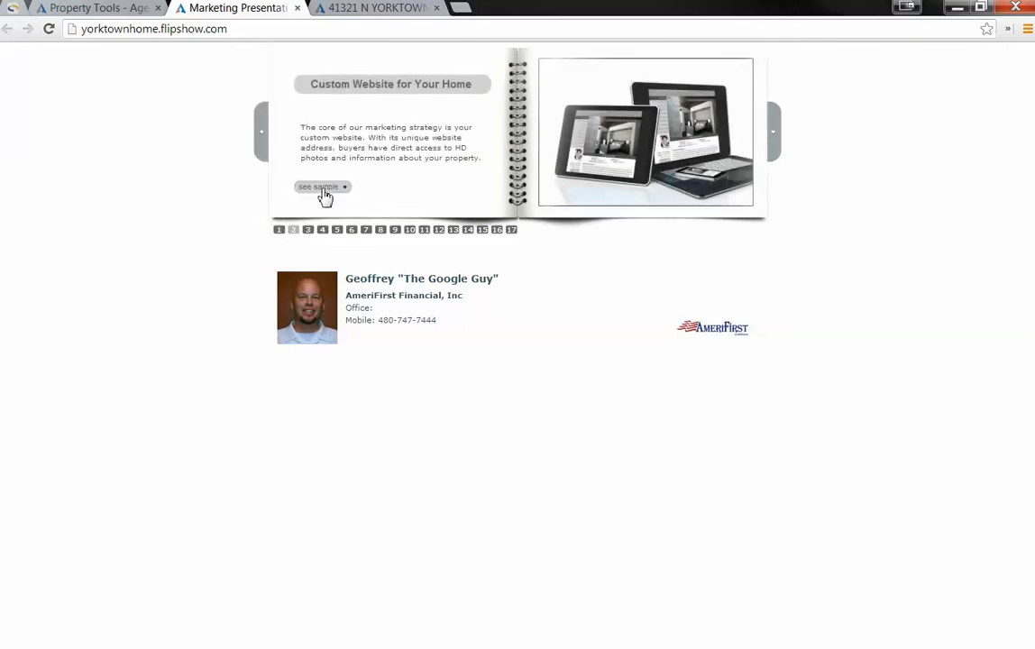
click(319, 186)
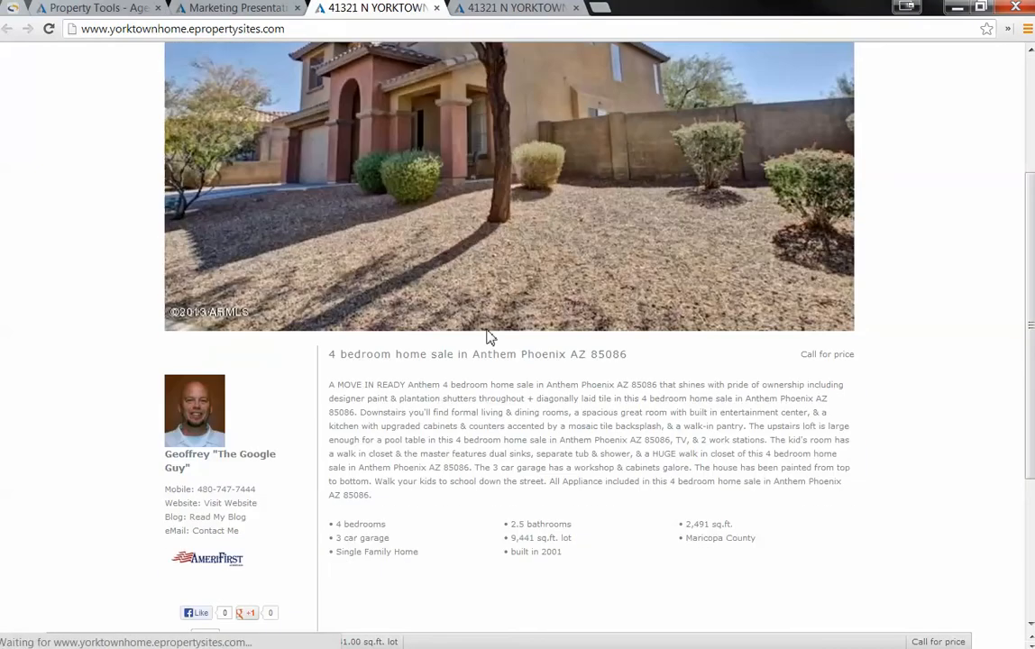
scroll(up, 3)
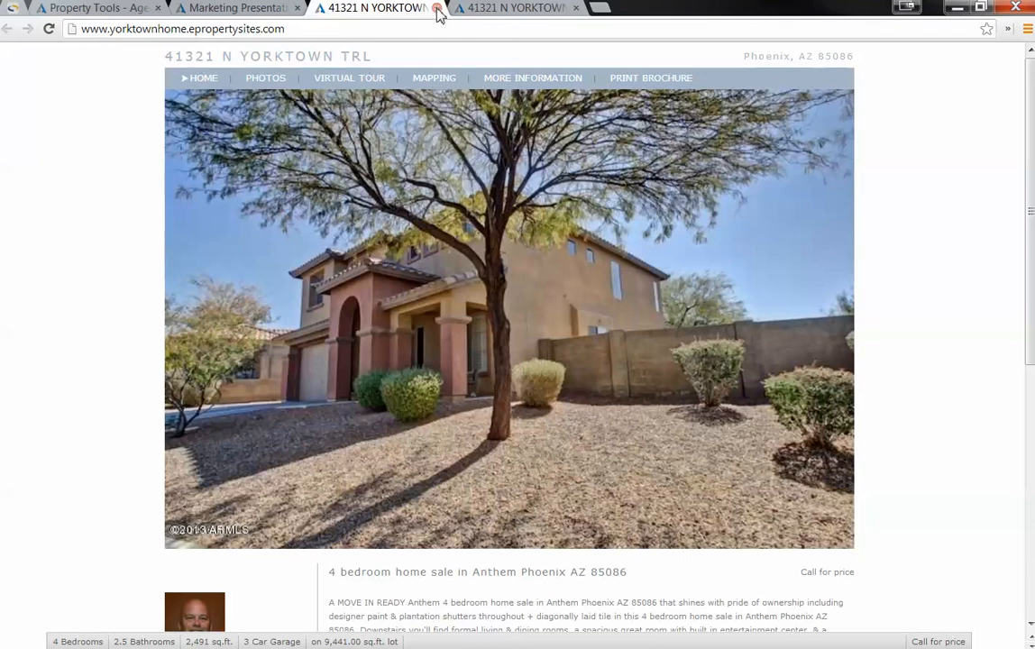
click(440, 7)
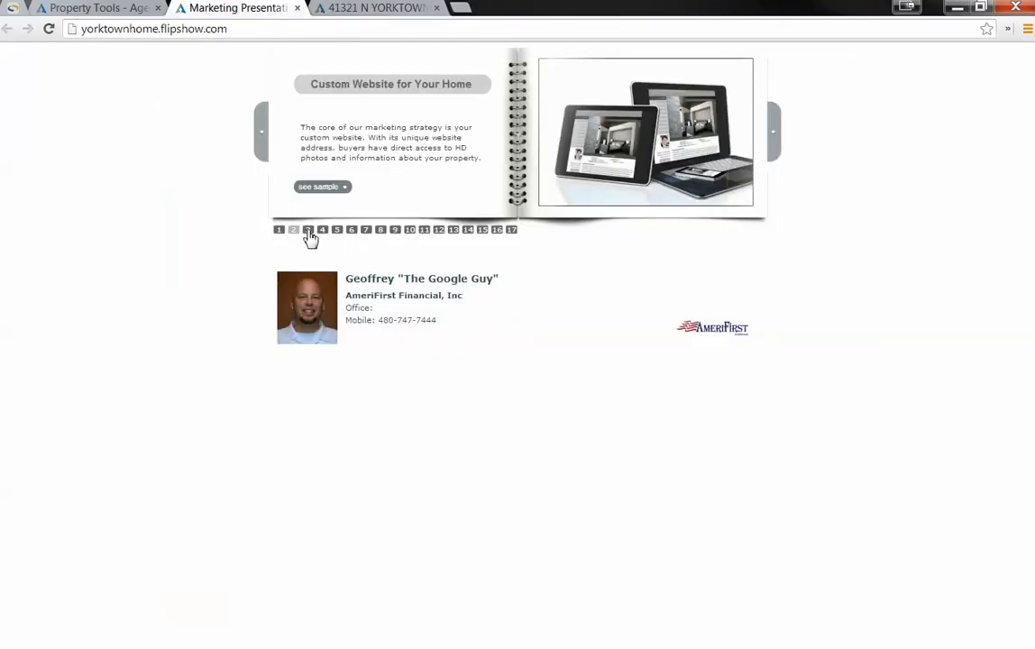
- Review the online commercial page with its sample virtual tour, reach Mobile Marketing, return to Property Tools
click(309, 229)
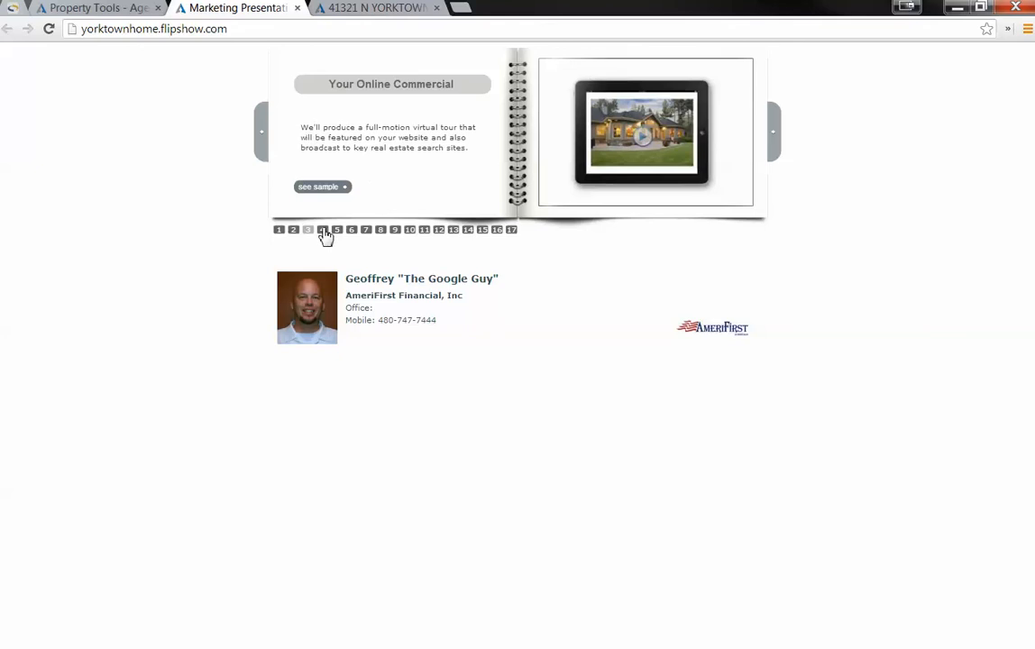
click(642, 136)
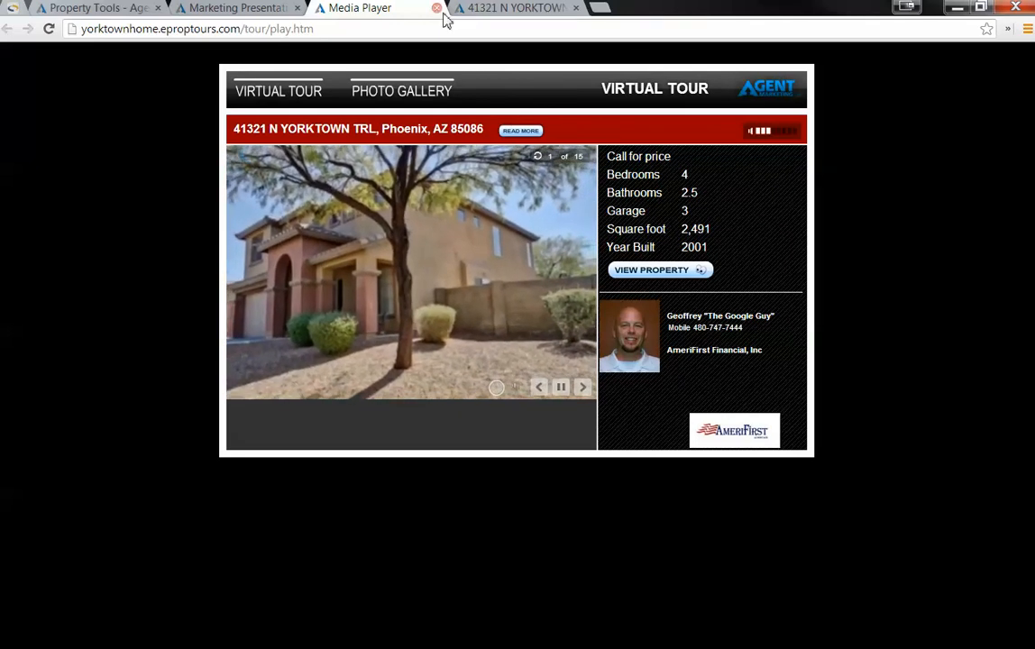
click(438, 7)
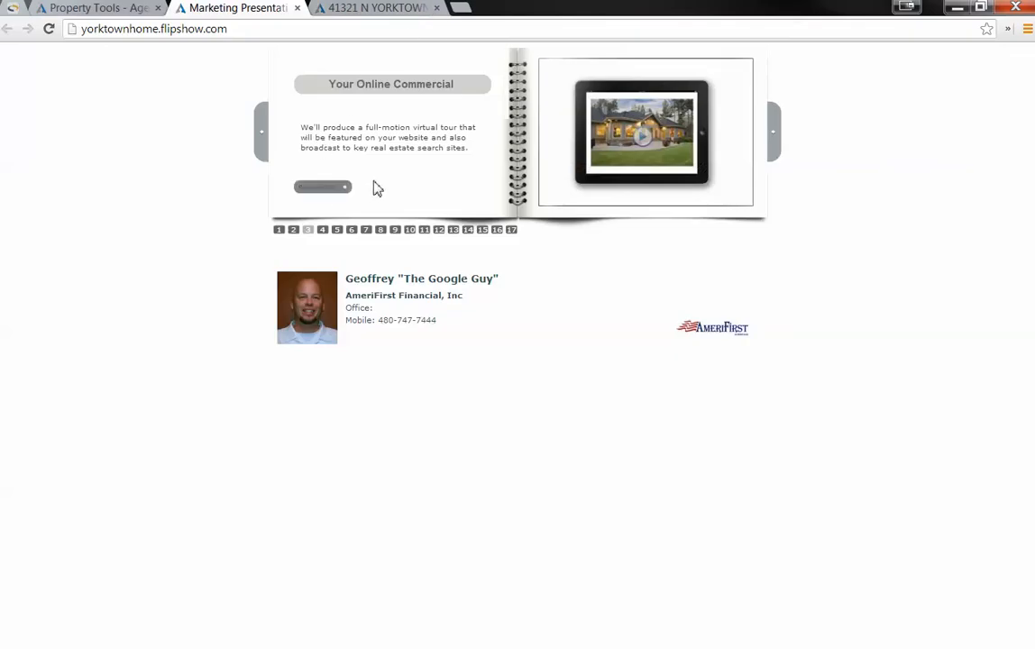
click(770, 133)
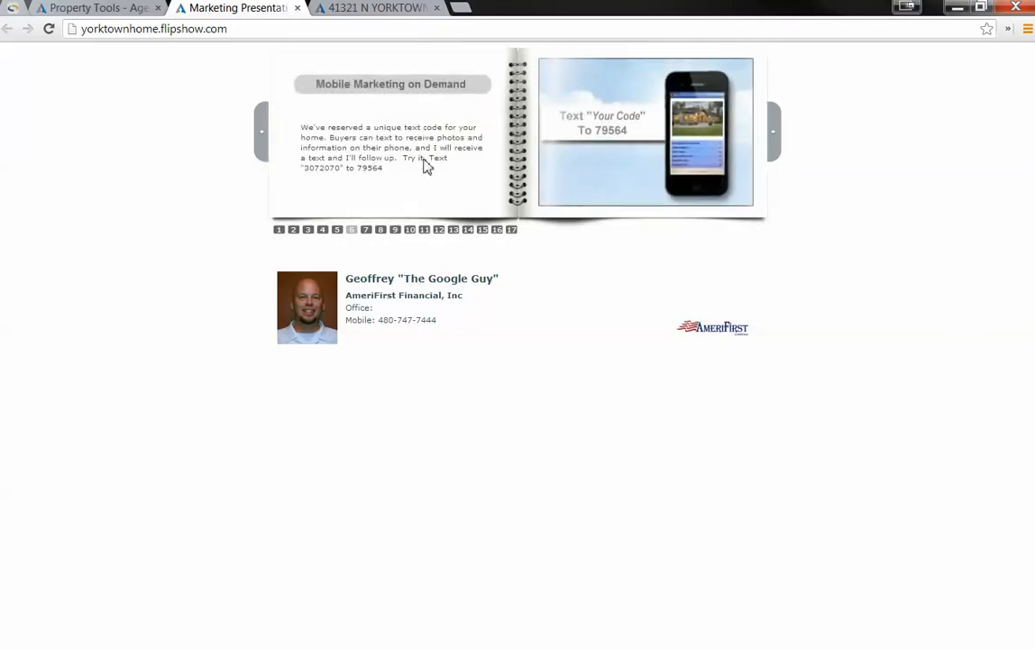
mouse_move(317, 177)
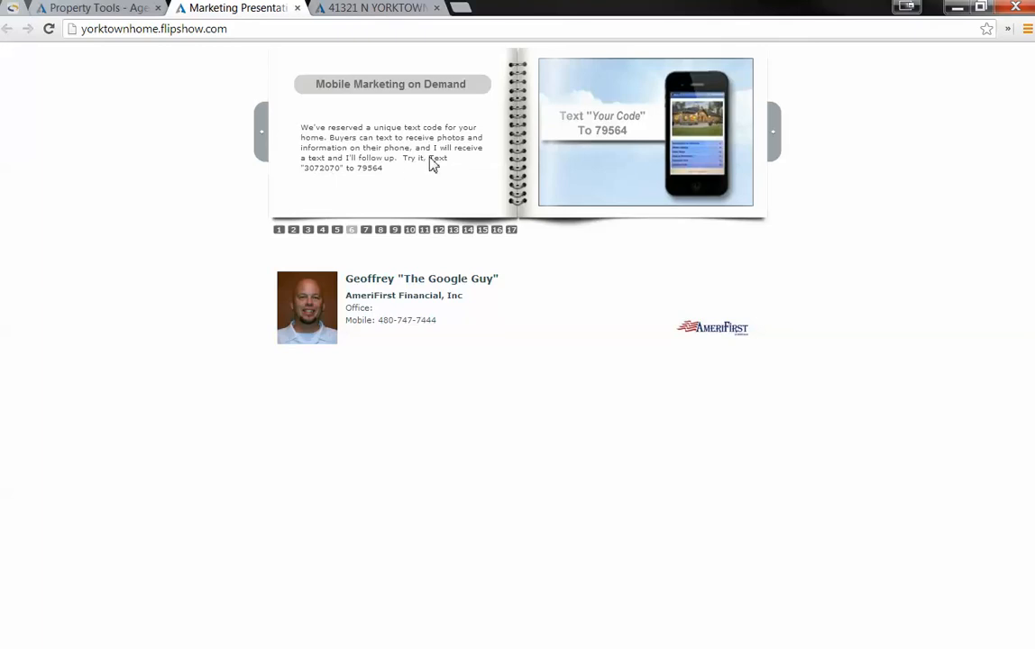
click(90, 7)
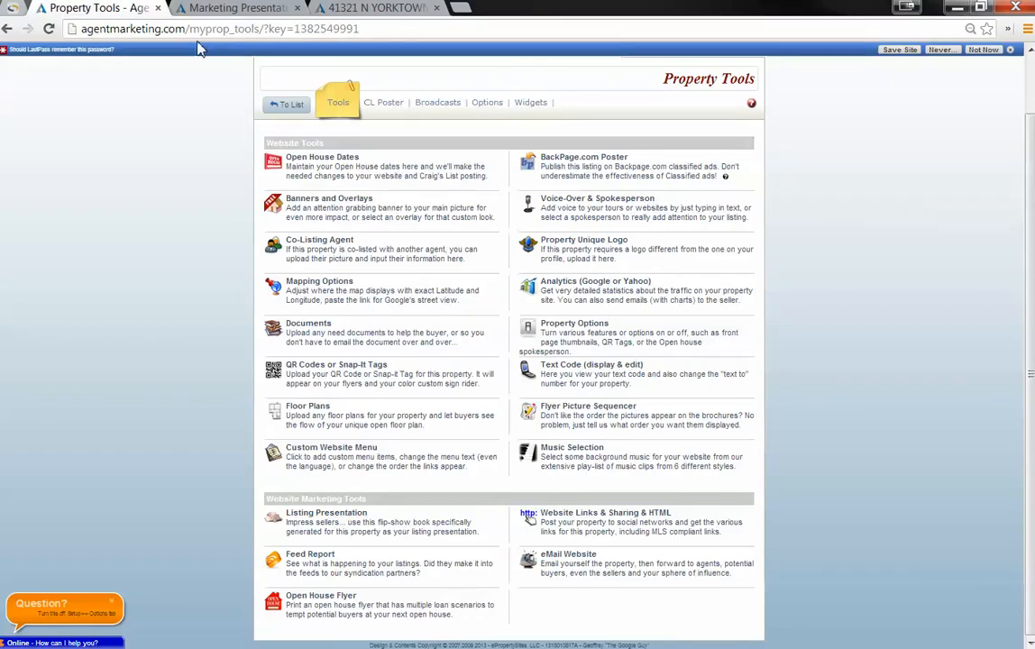
- Set the listing's Current Text Code to manes, save it, and dismiss the 'nothing to do' alert
click(592, 364)
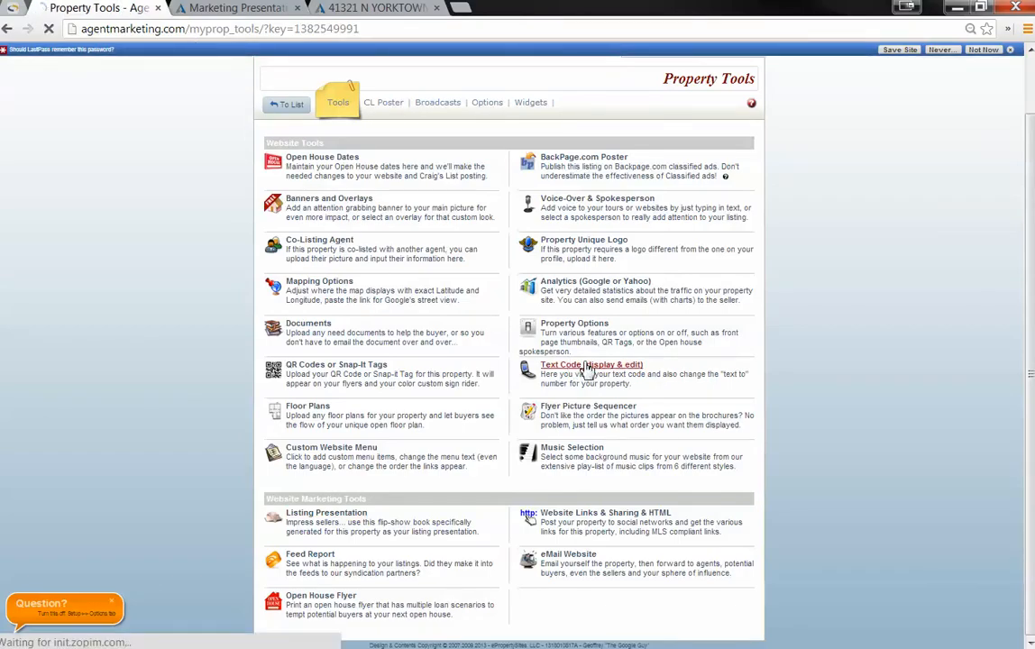
click(591, 364)
text(m)
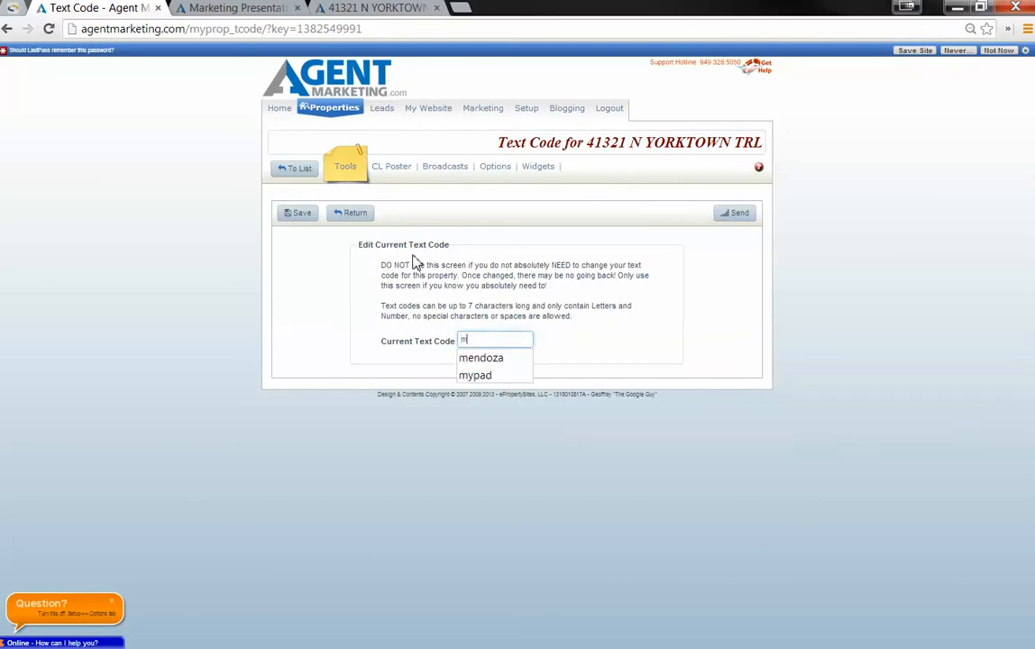
text(anes)
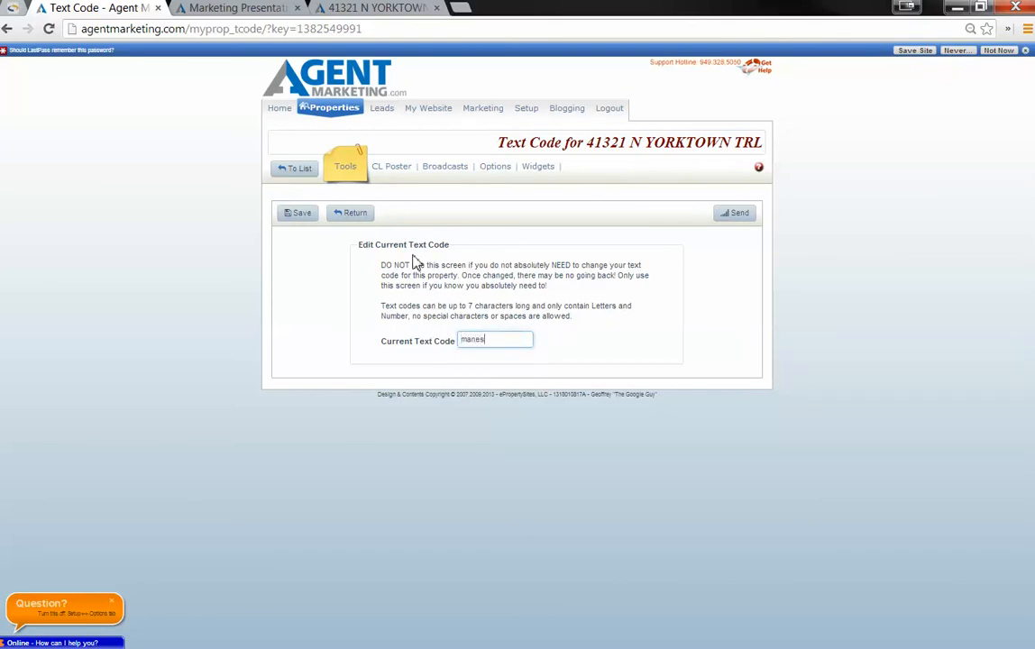
click(298, 212)
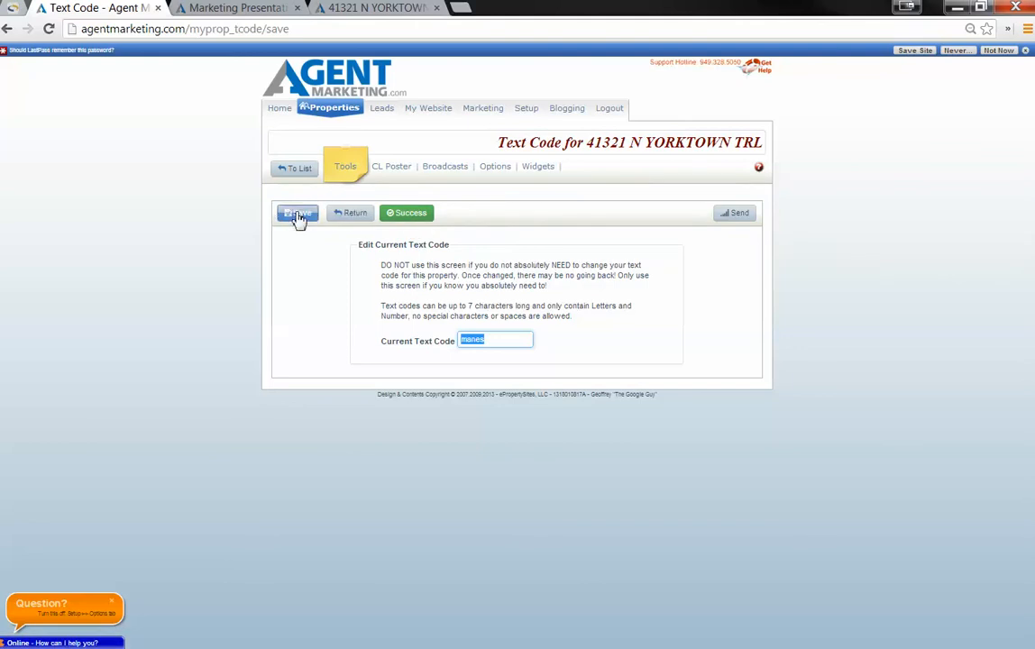
mouse_move(454, 119)
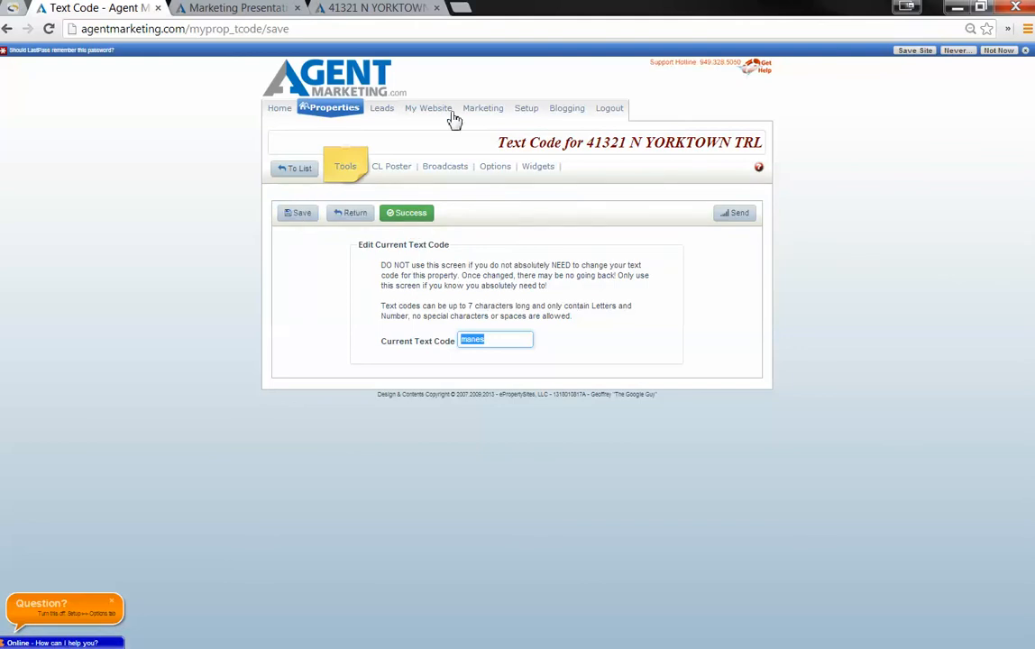
mouse_move(354, 200)
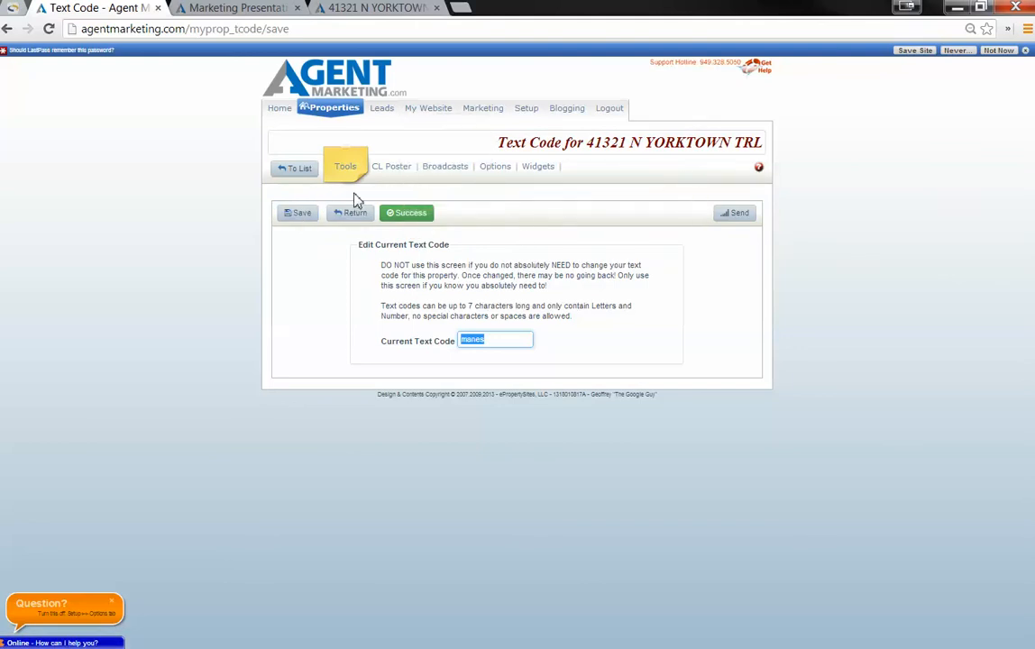
click(299, 213)
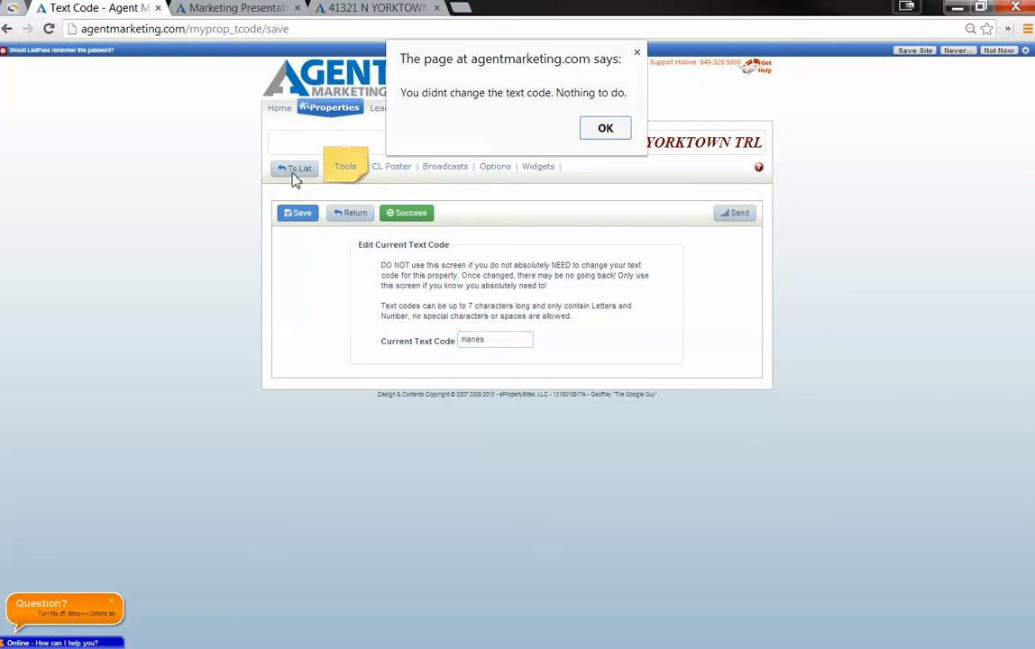
click(606, 126)
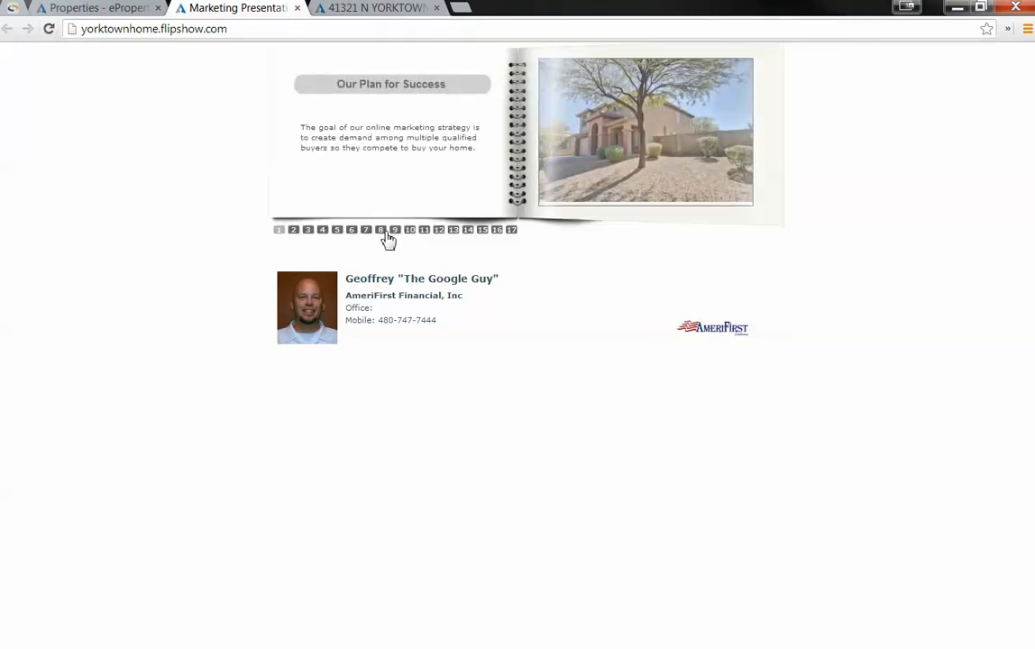
- Check the signage, QR code and manes text-code pages of the flip show, then return to Properties
click(352, 229)
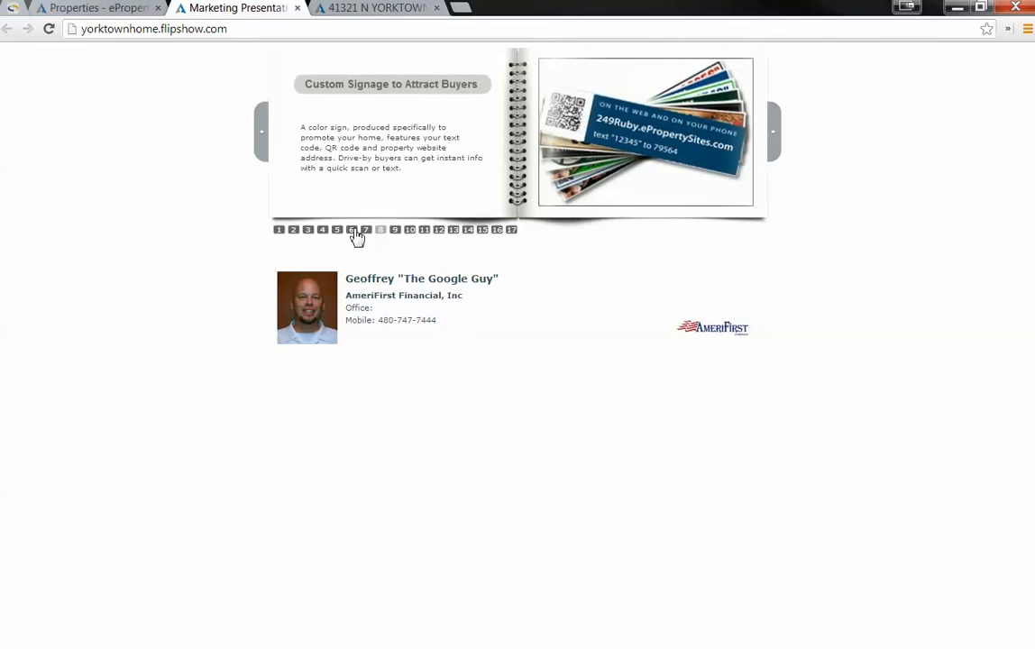
click(366, 229)
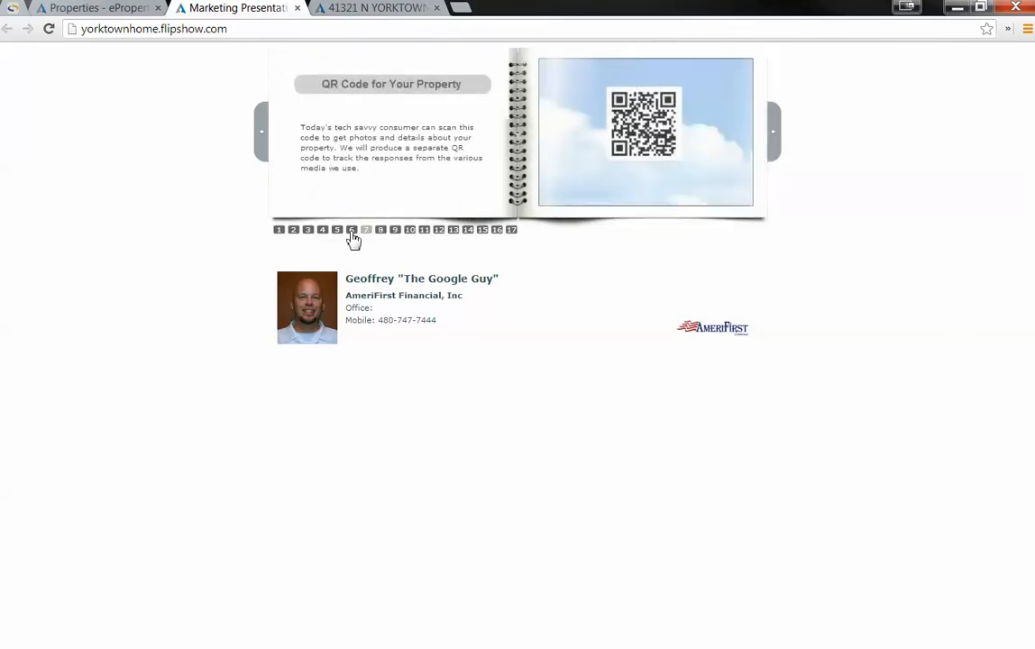
click(351, 229)
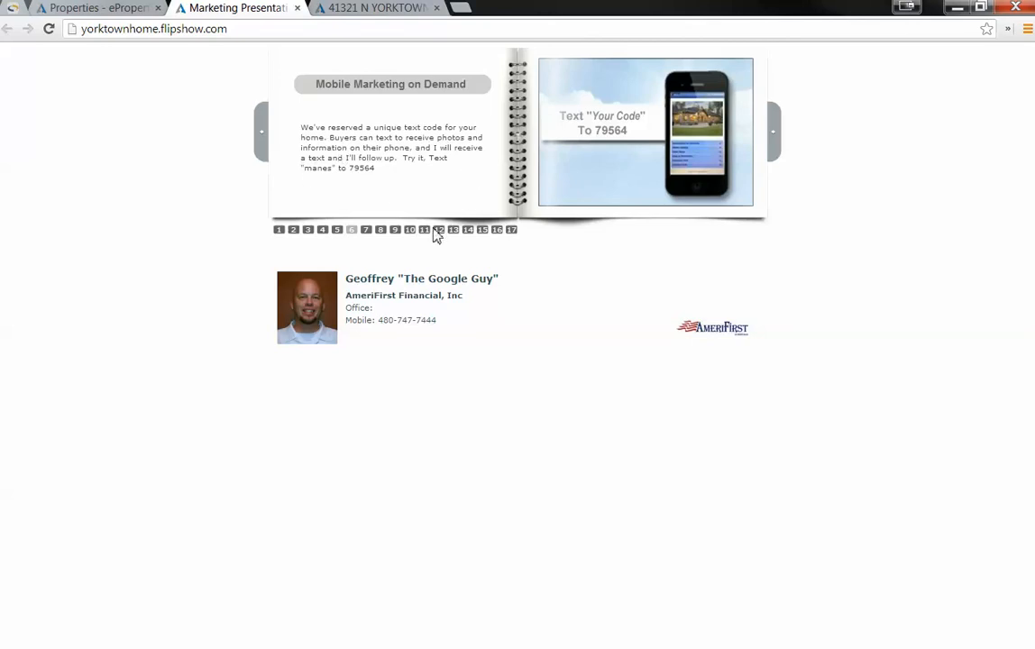
click(512, 229)
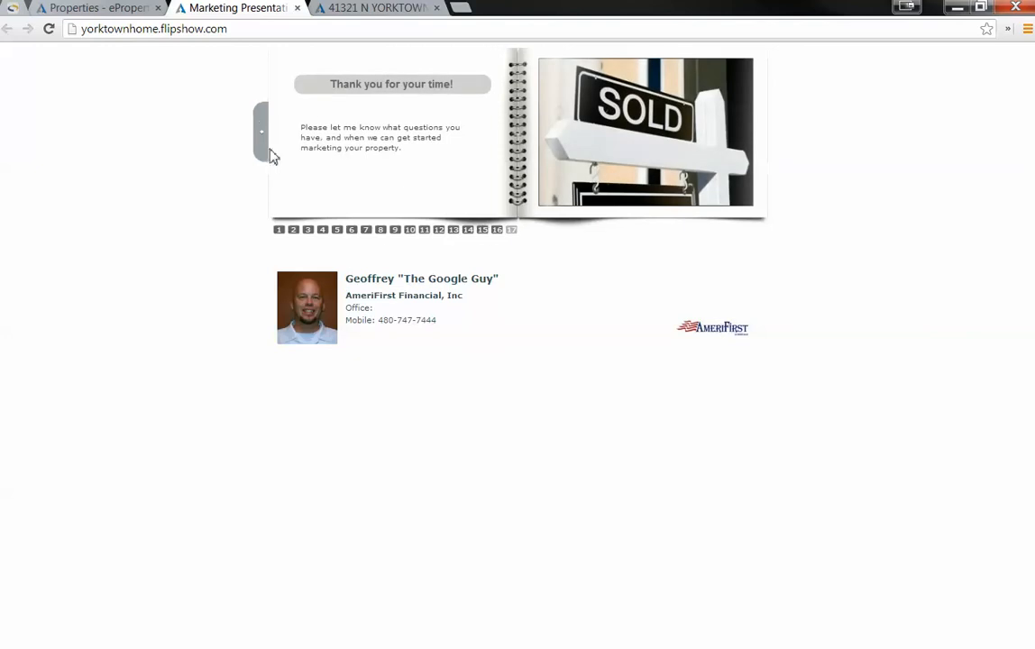
click(260, 134)
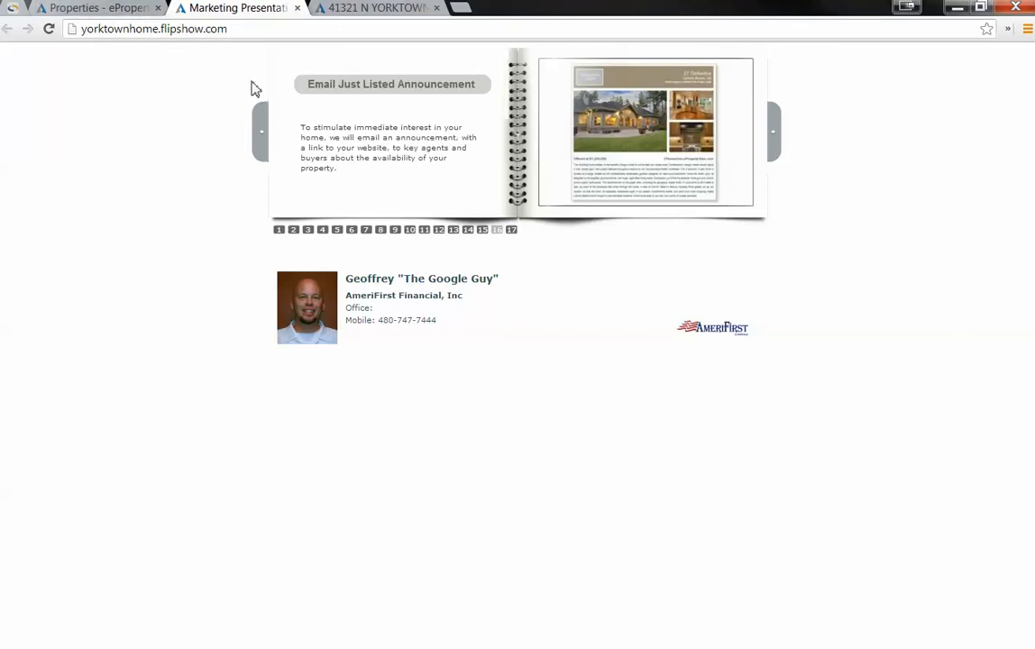
mouse_move(290, 139)
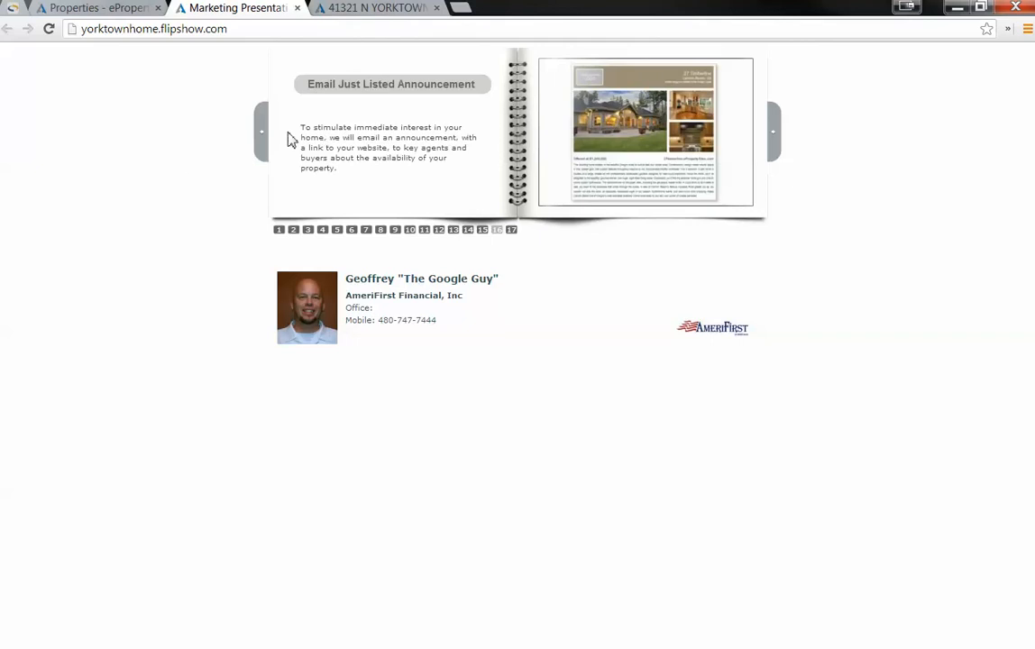
mouse_move(242, 186)
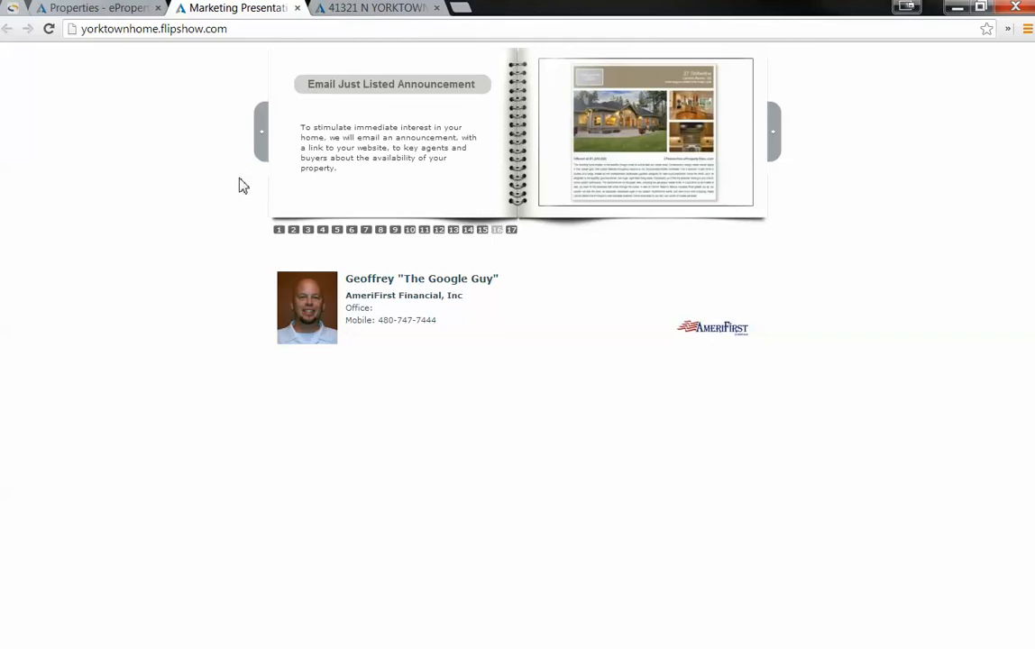
mouse_move(485, 249)
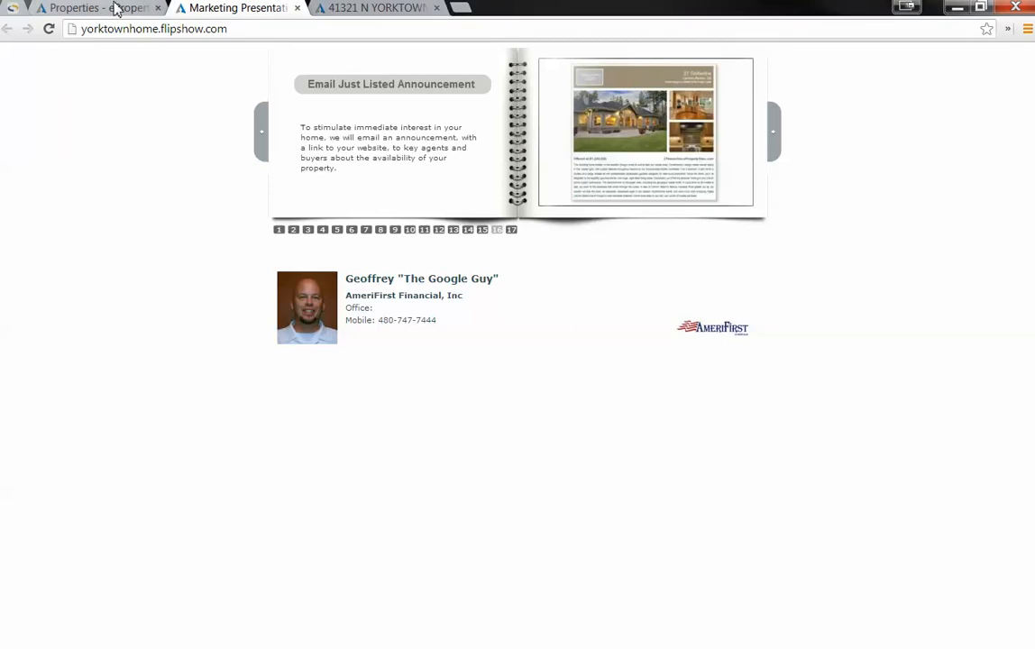
click(90, 7)
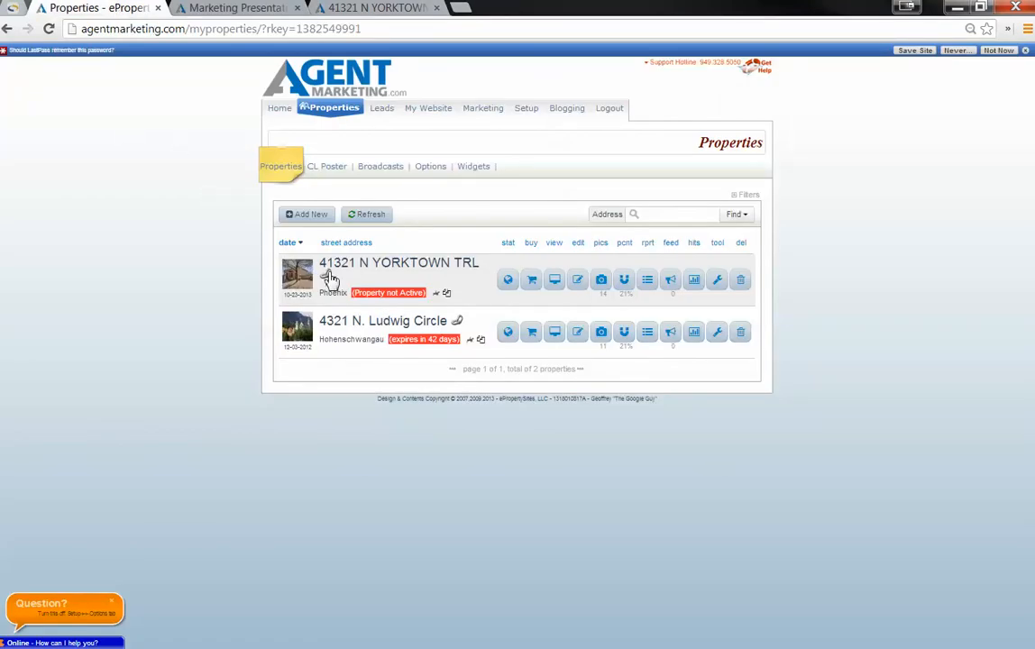